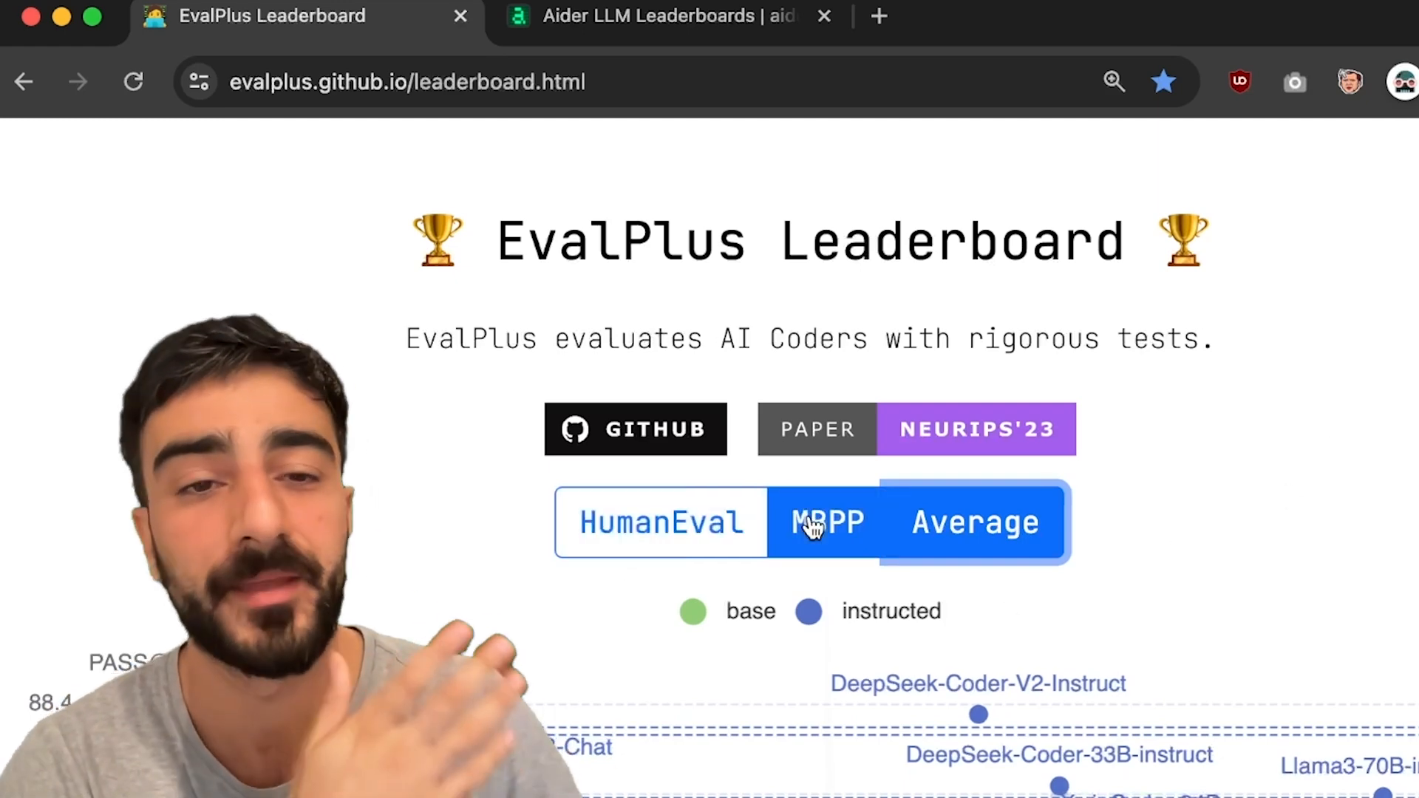
# Review EvalPlus's Average rankings in the pass@1 tables, then switch to the Aider leaderboards tab.
pyautogui.click(974, 522)
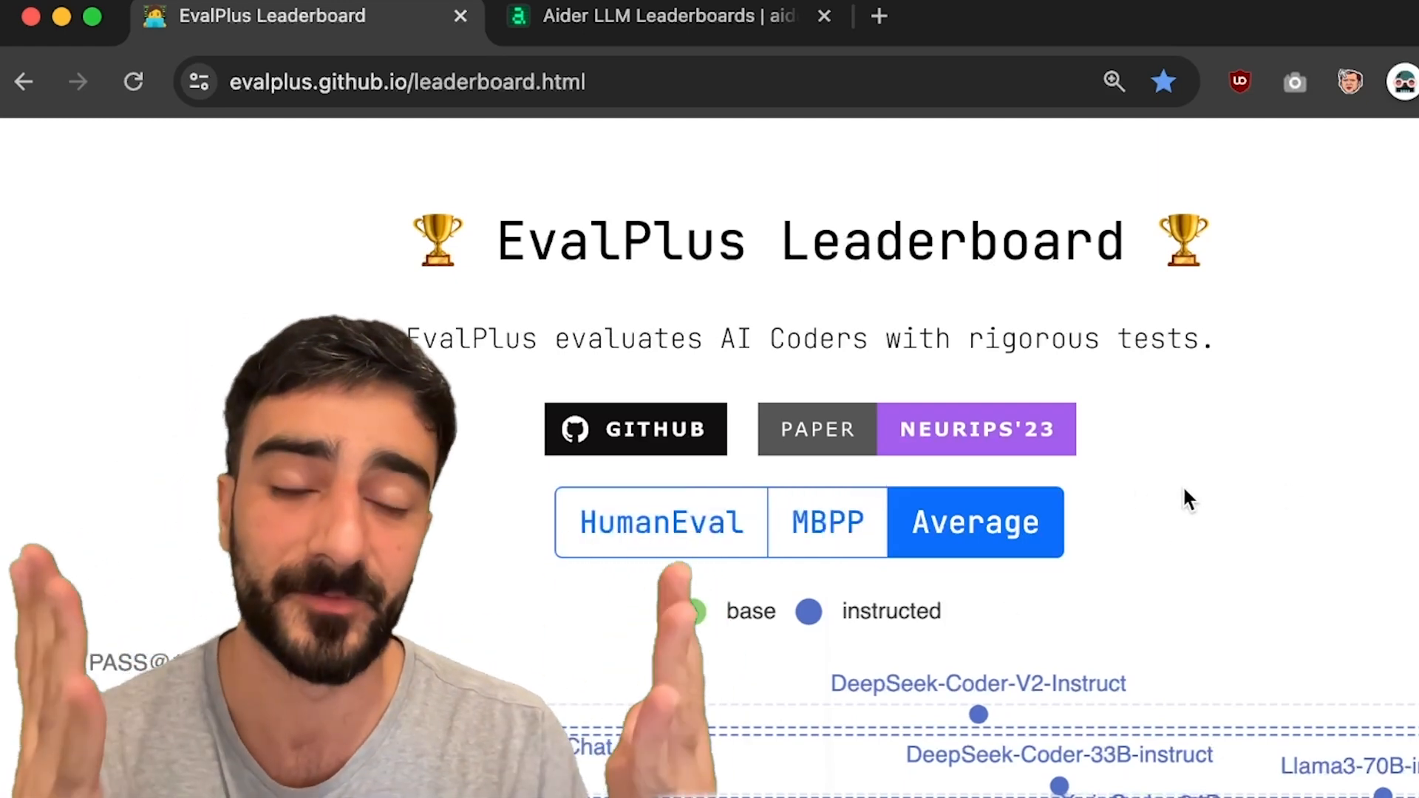
pyautogui.scroll(-3)
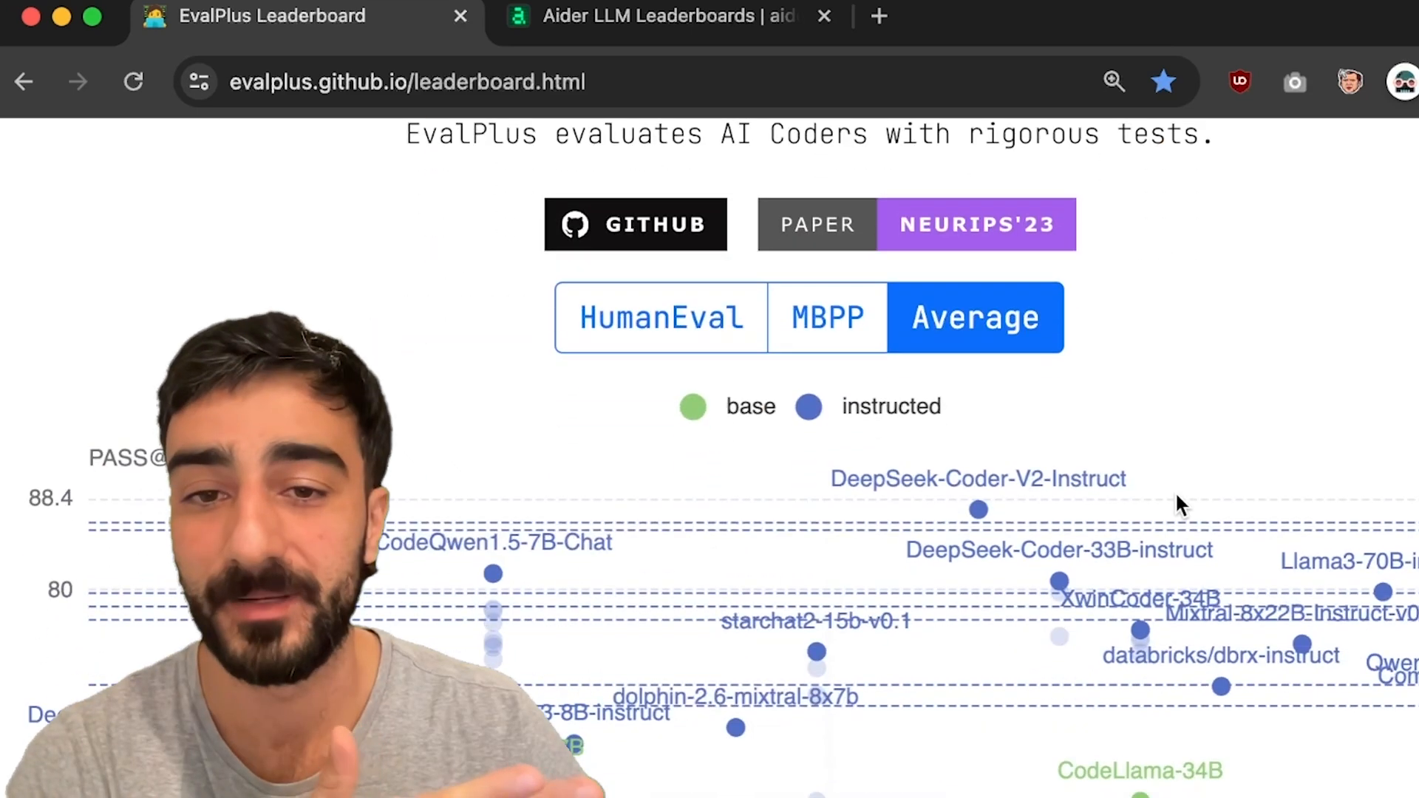
pyautogui.scroll(-3)
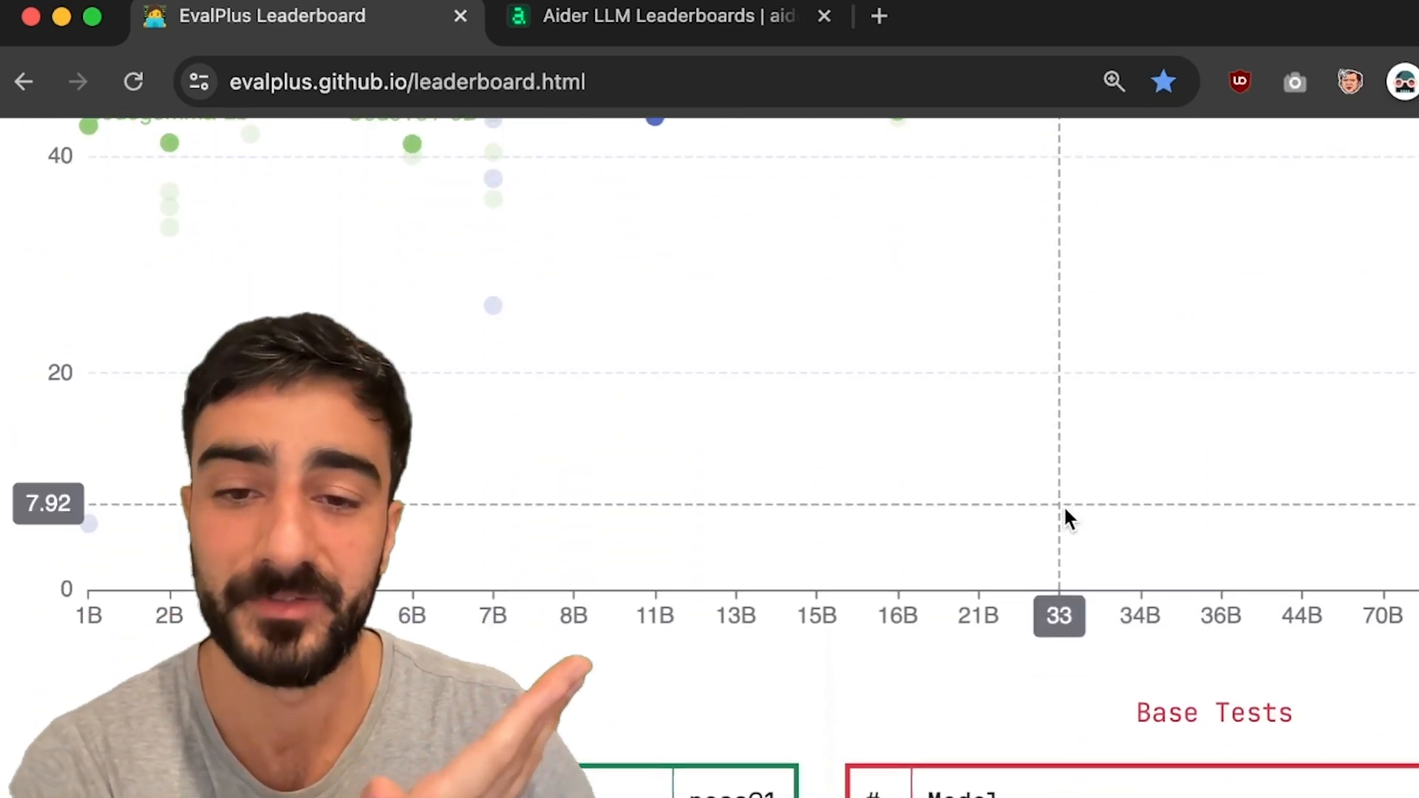
pyautogui.scroll(-3)
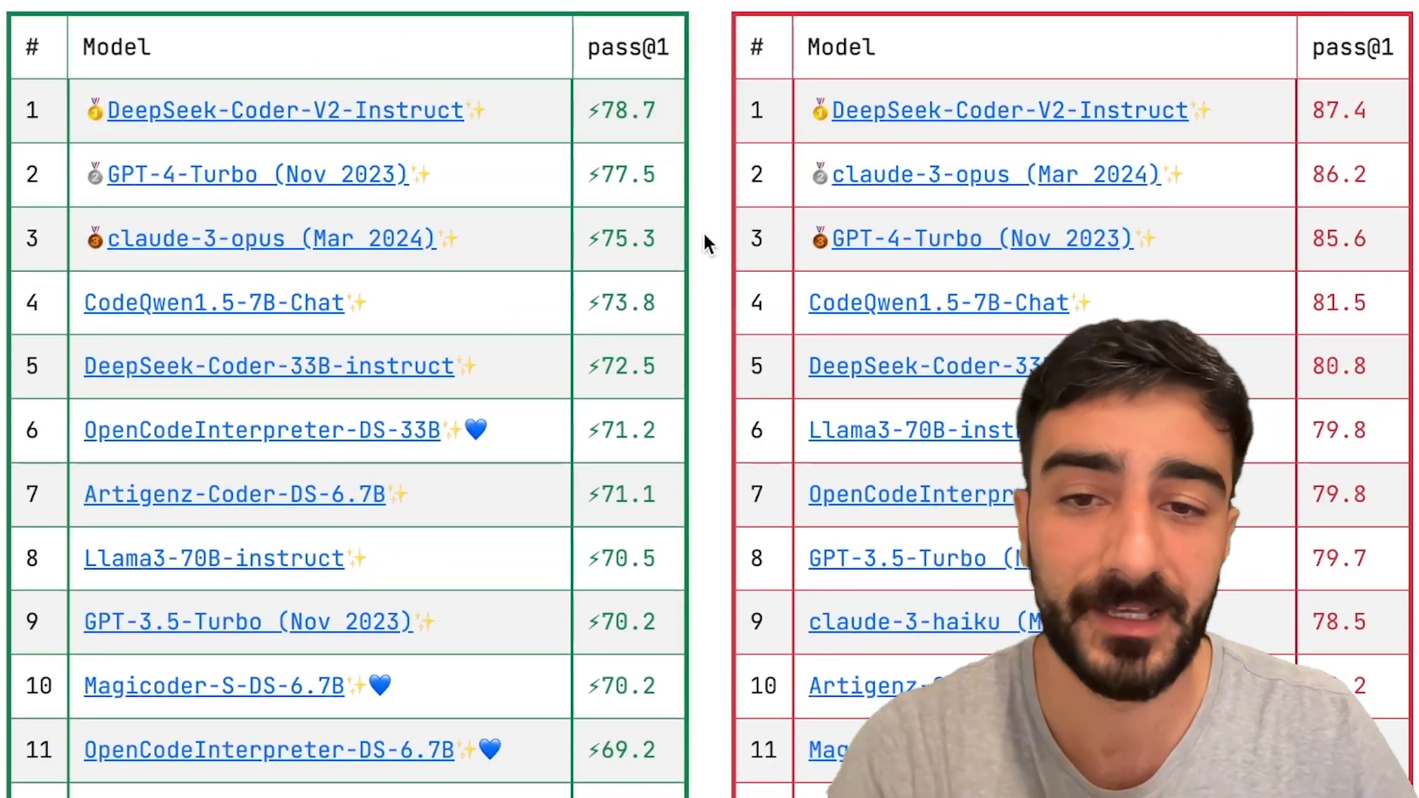
pyautogui.moveTo(683, 294)
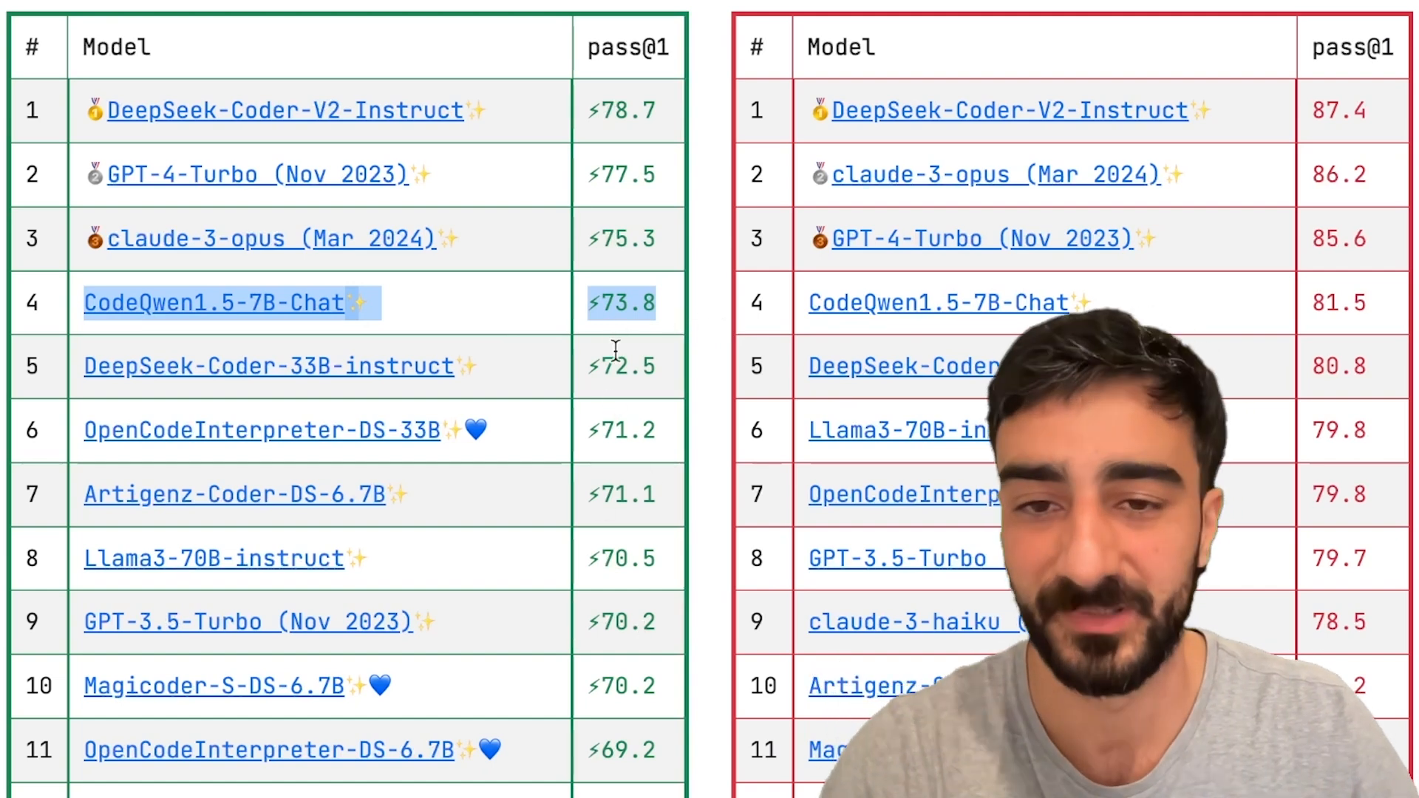
pyautogui.click(669, 15)
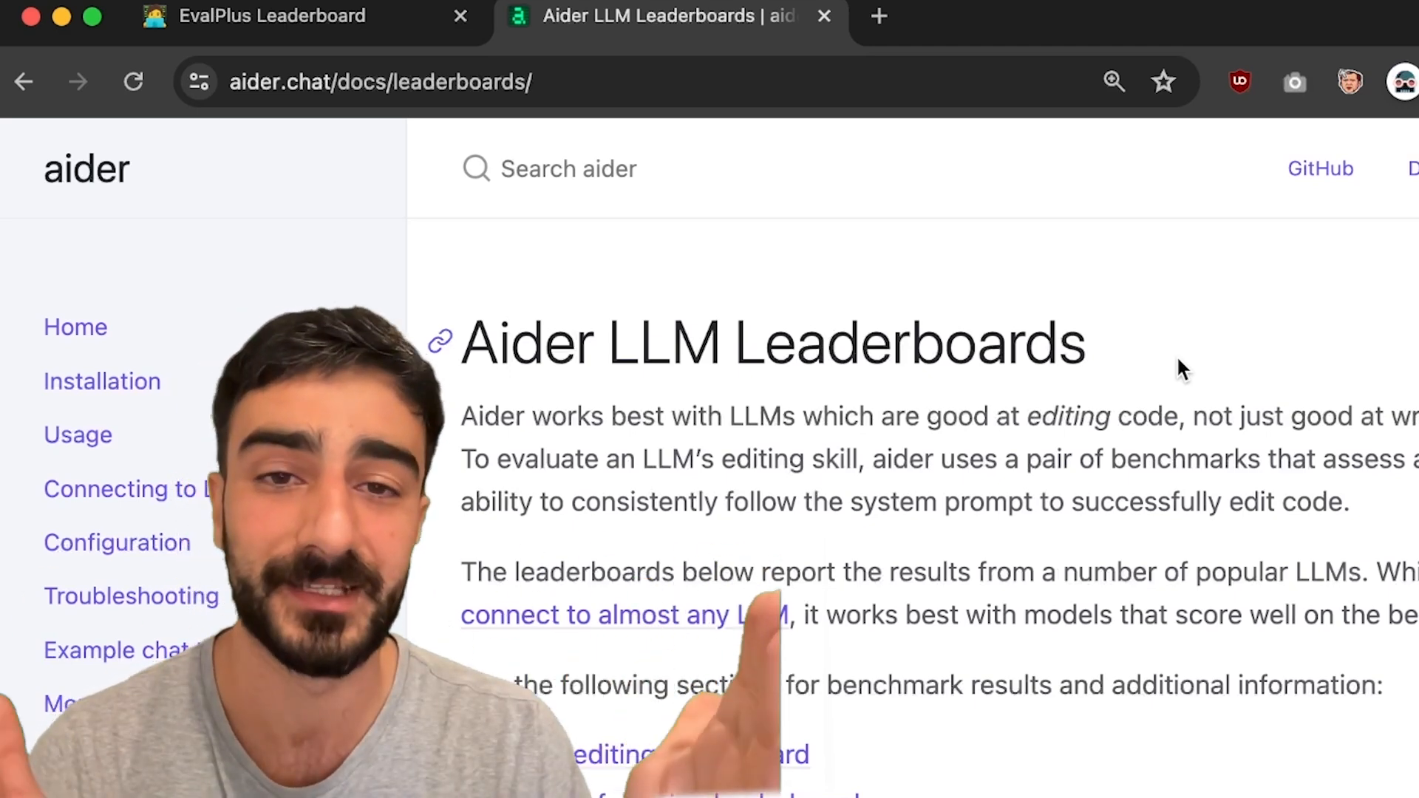
pyautogui.scroll(-3)
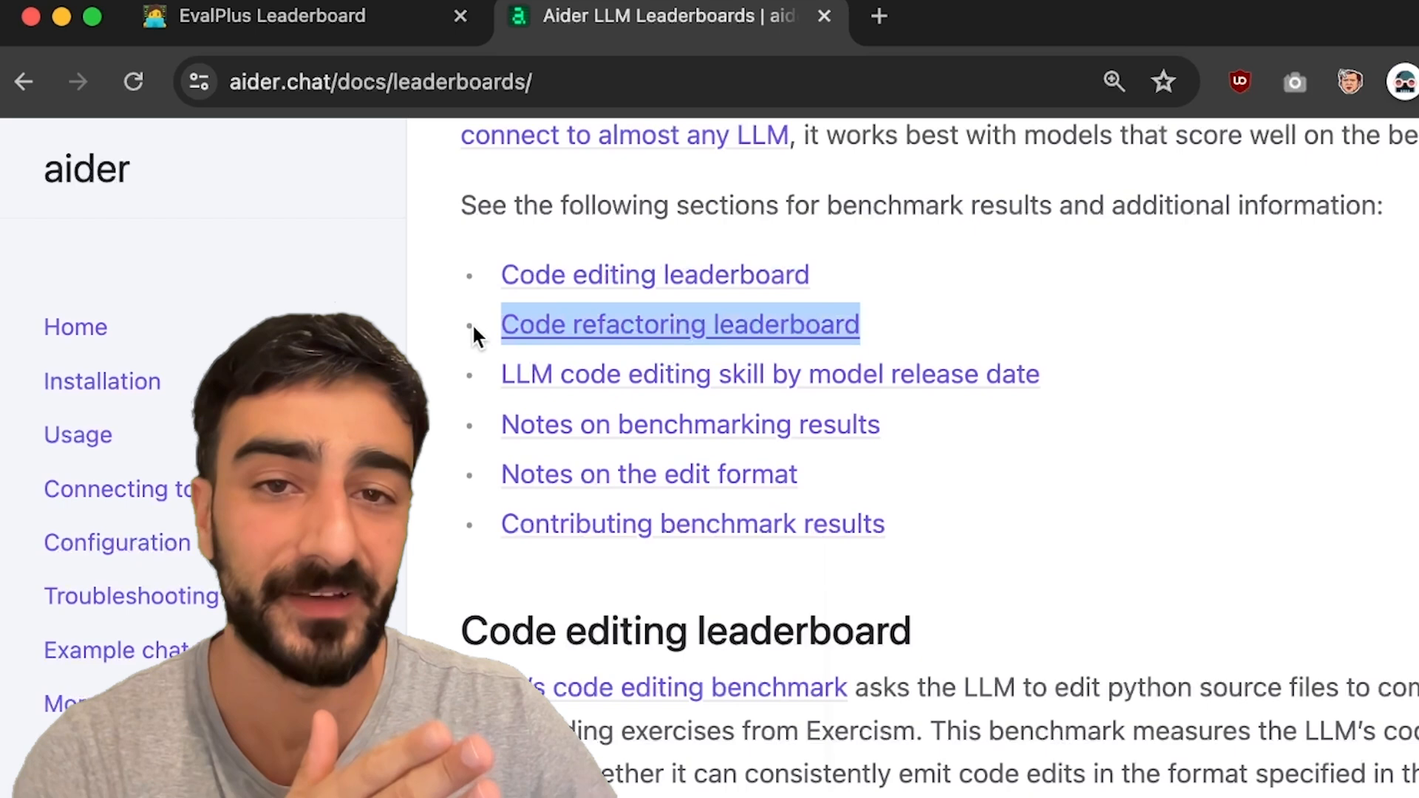
pyautogui.moveTo(941, 326)
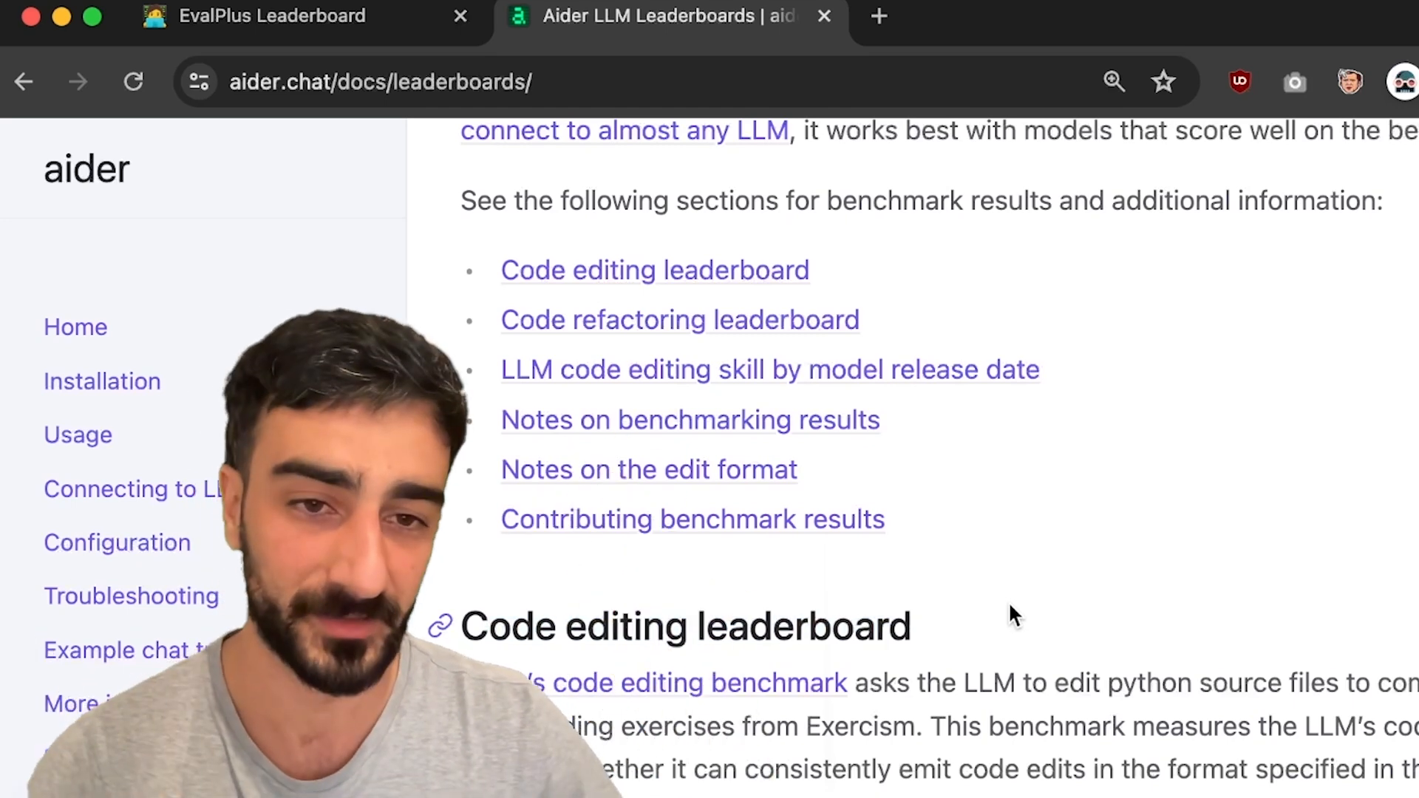
pyautogui.scroll(-3)
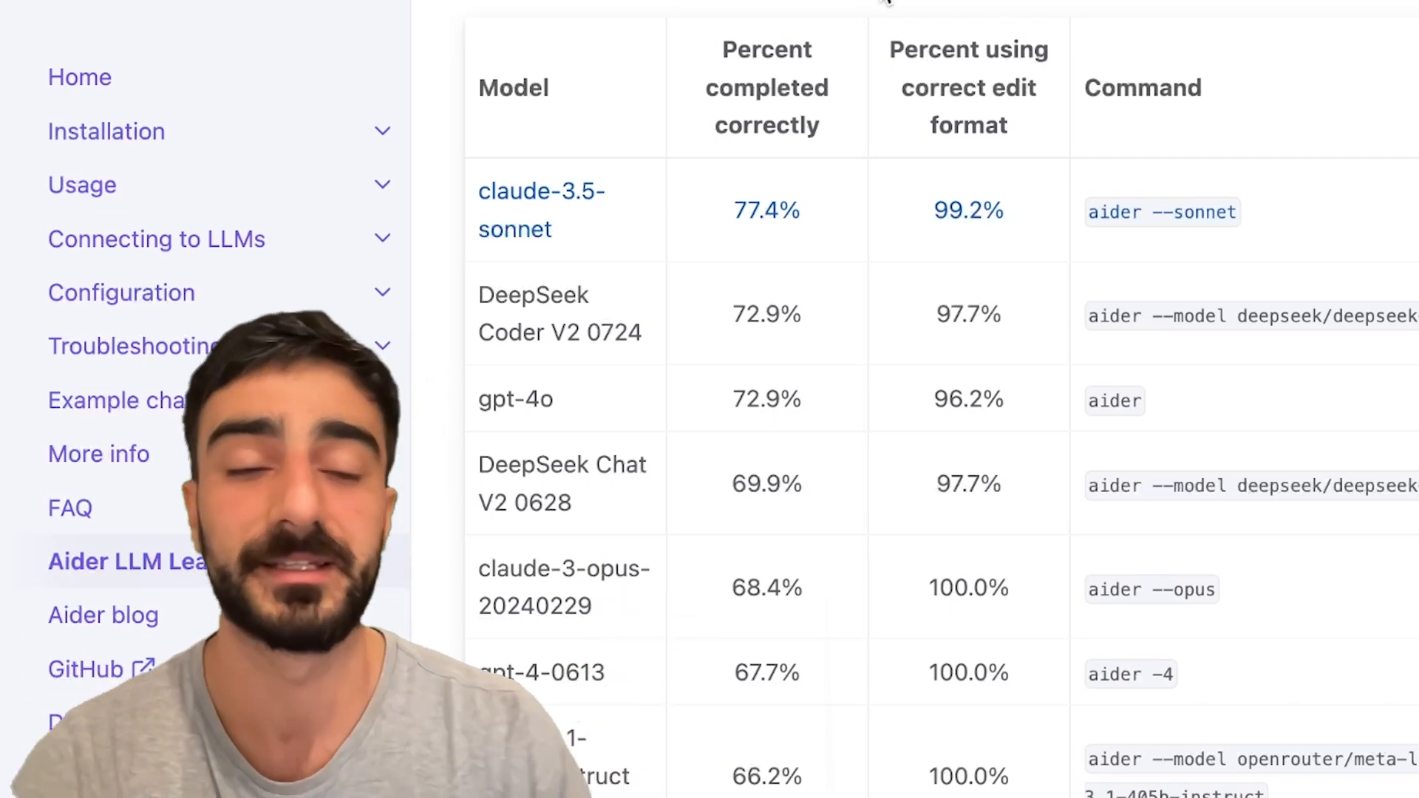
pyautogui.moveTo(850, 113)
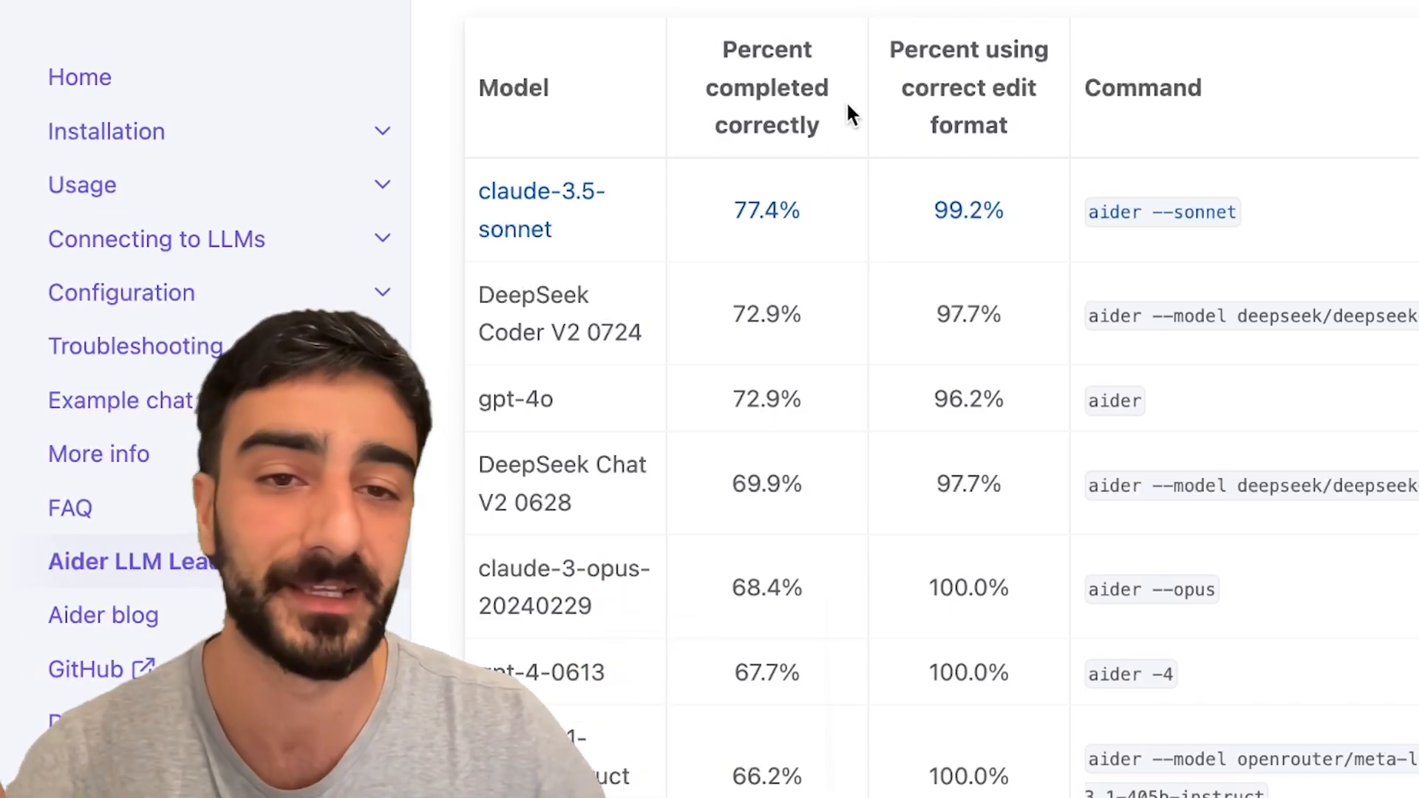
pyautogui.doubleClick(765, 210)
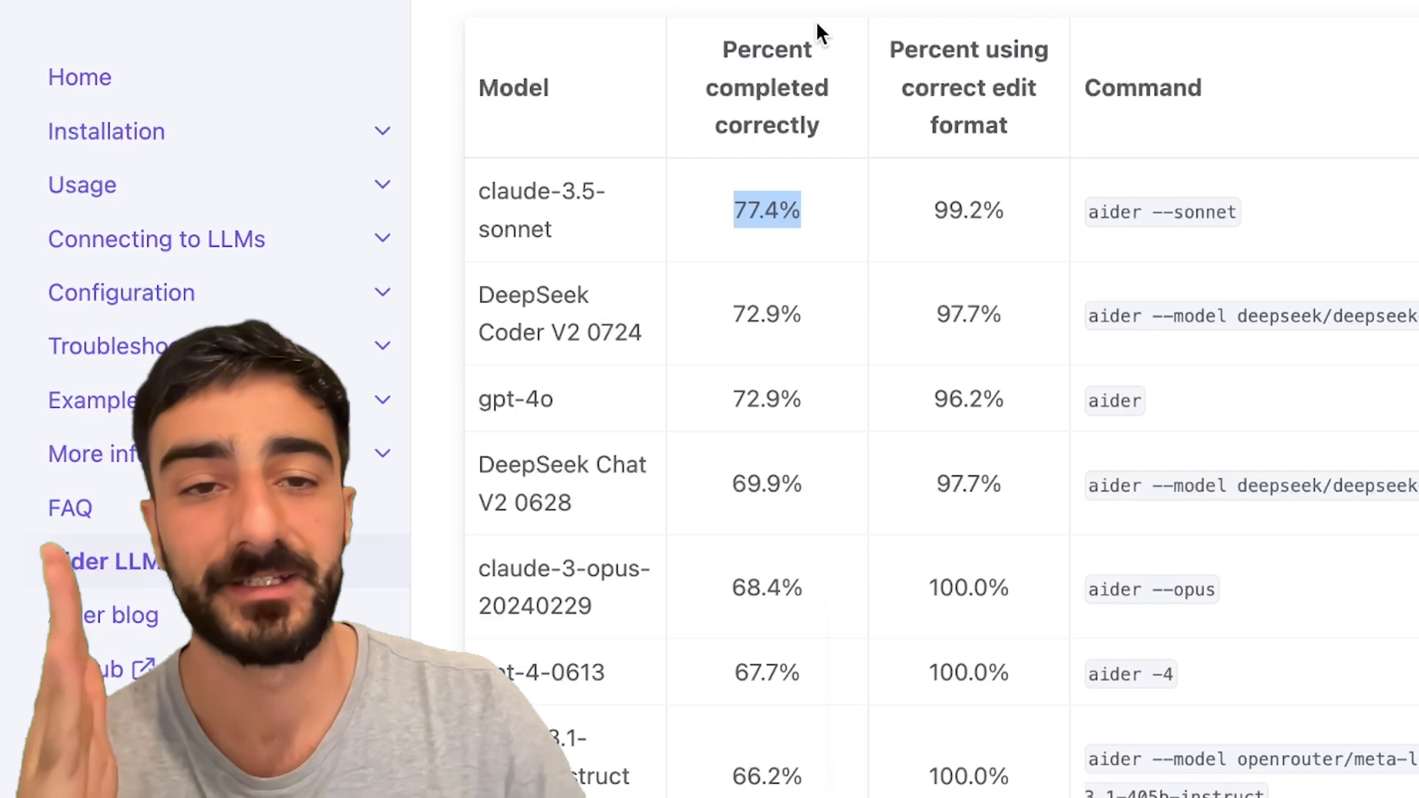
pyautogui.scroll(3)
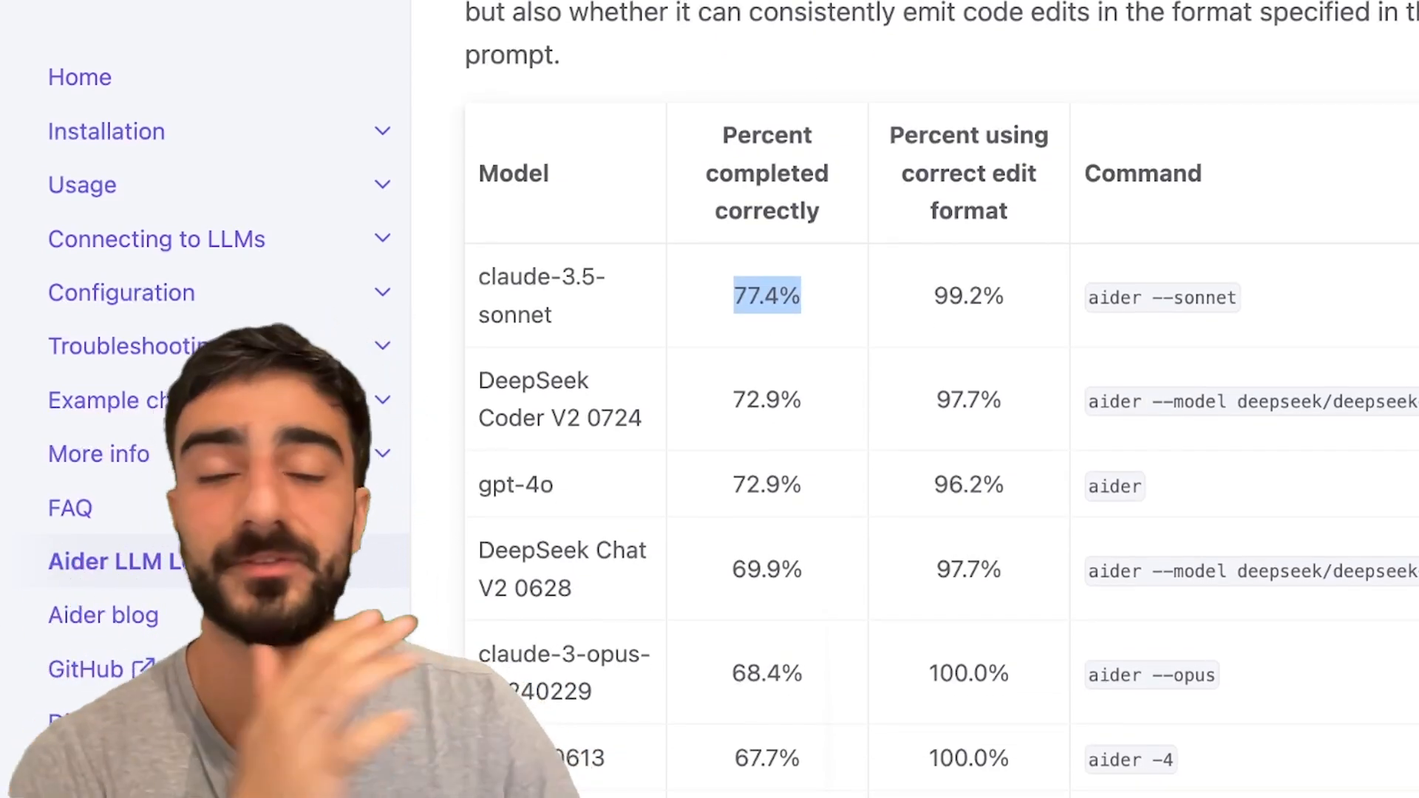
pyautogui.scroll(3)
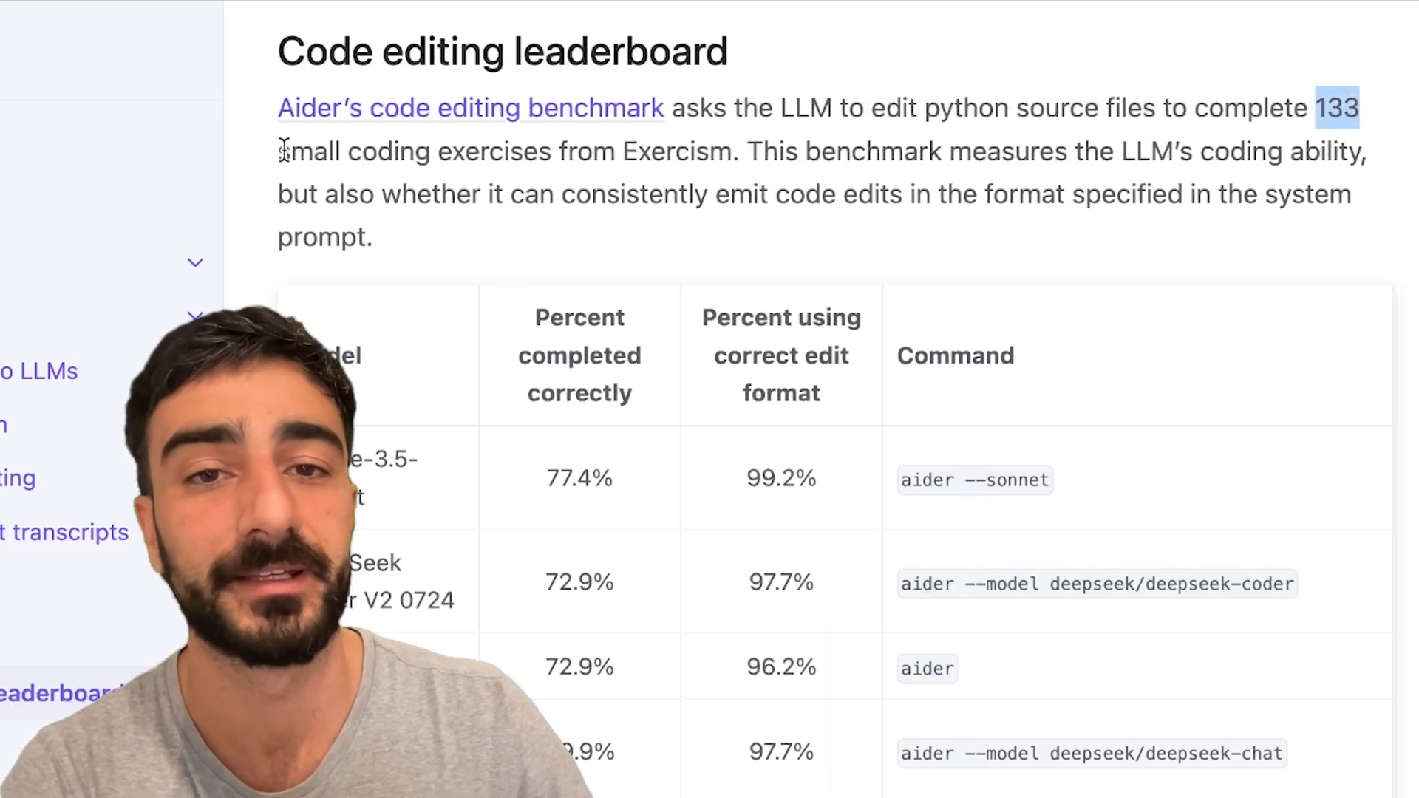
pyautogui.scroll(-3)
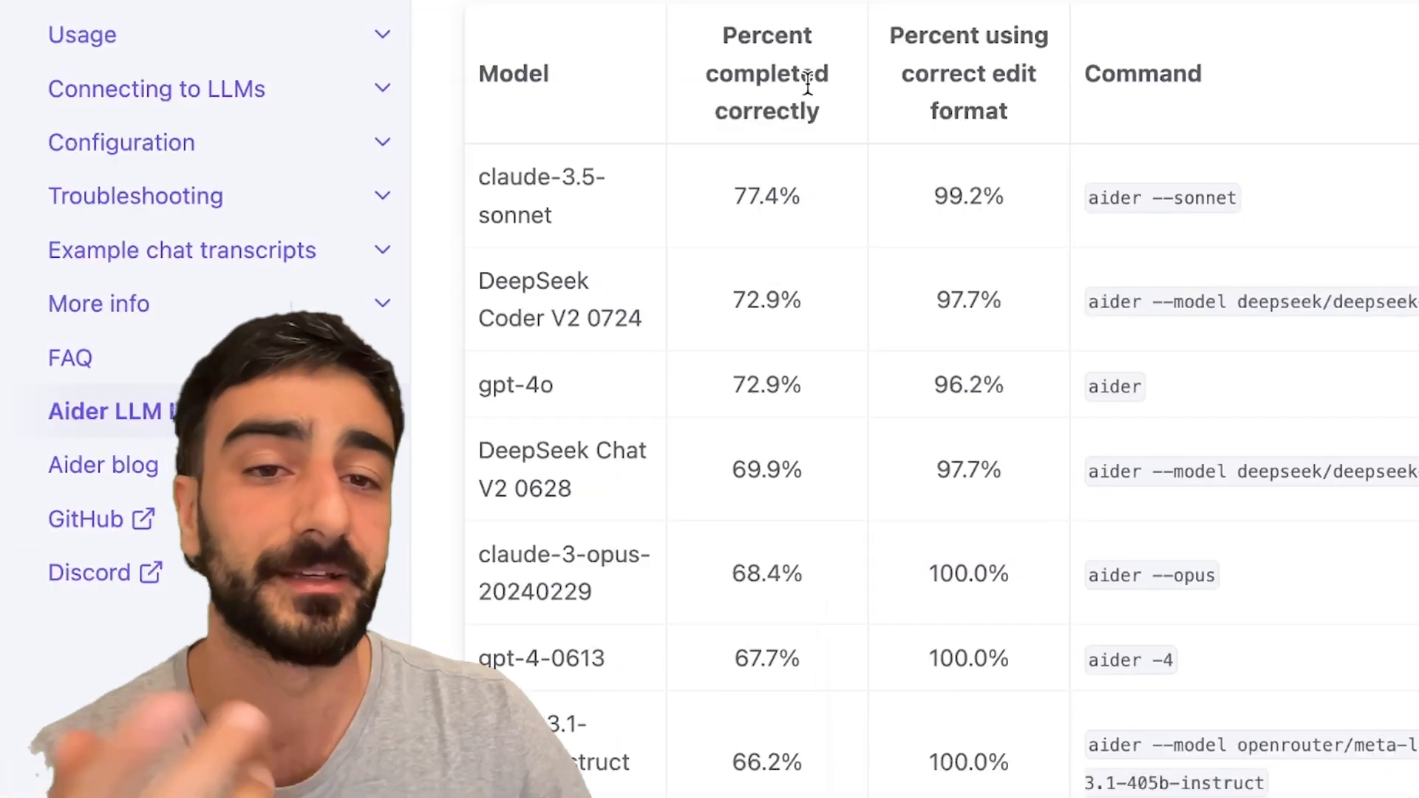
pyautogui.doubleClick(766, 196)
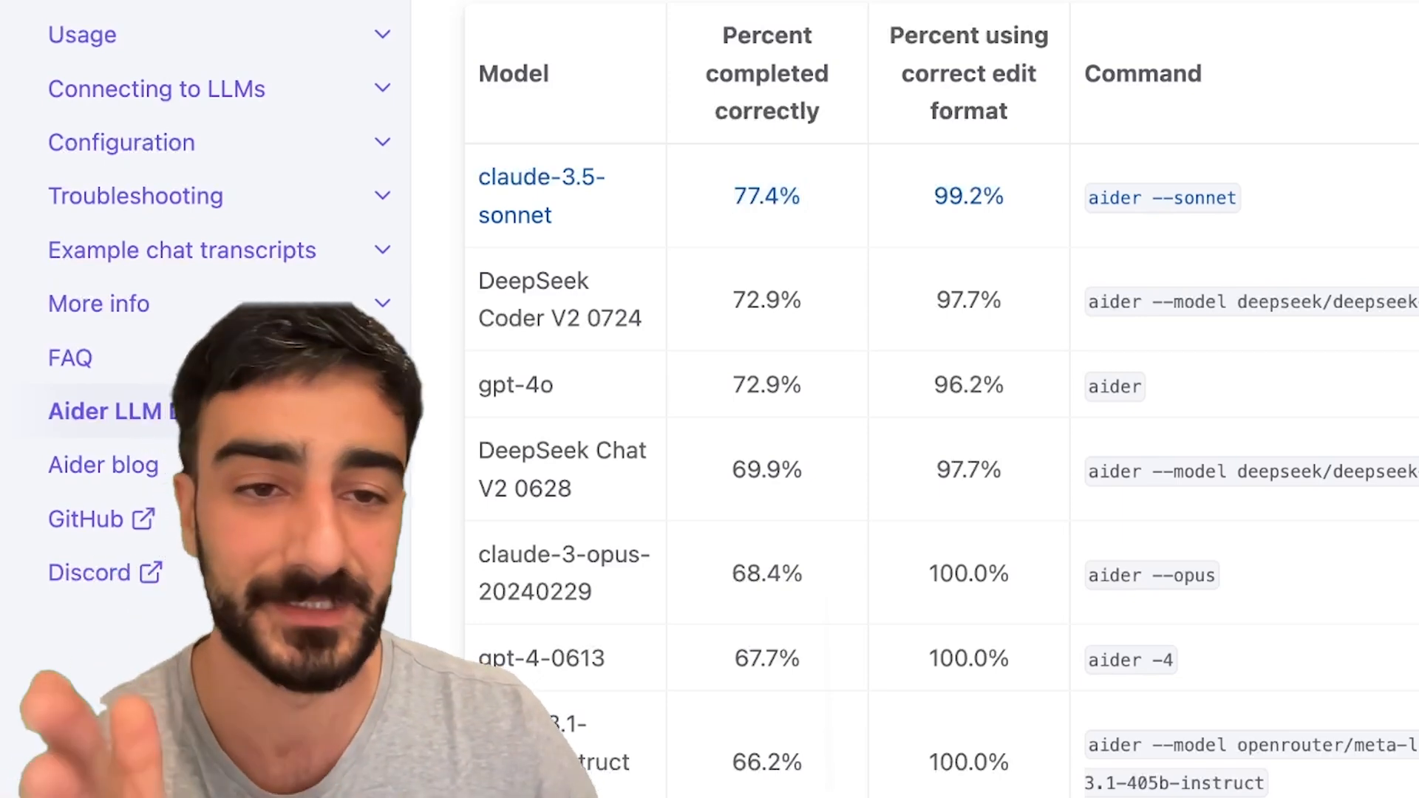
pyautogui.doubleClick(967, 195)
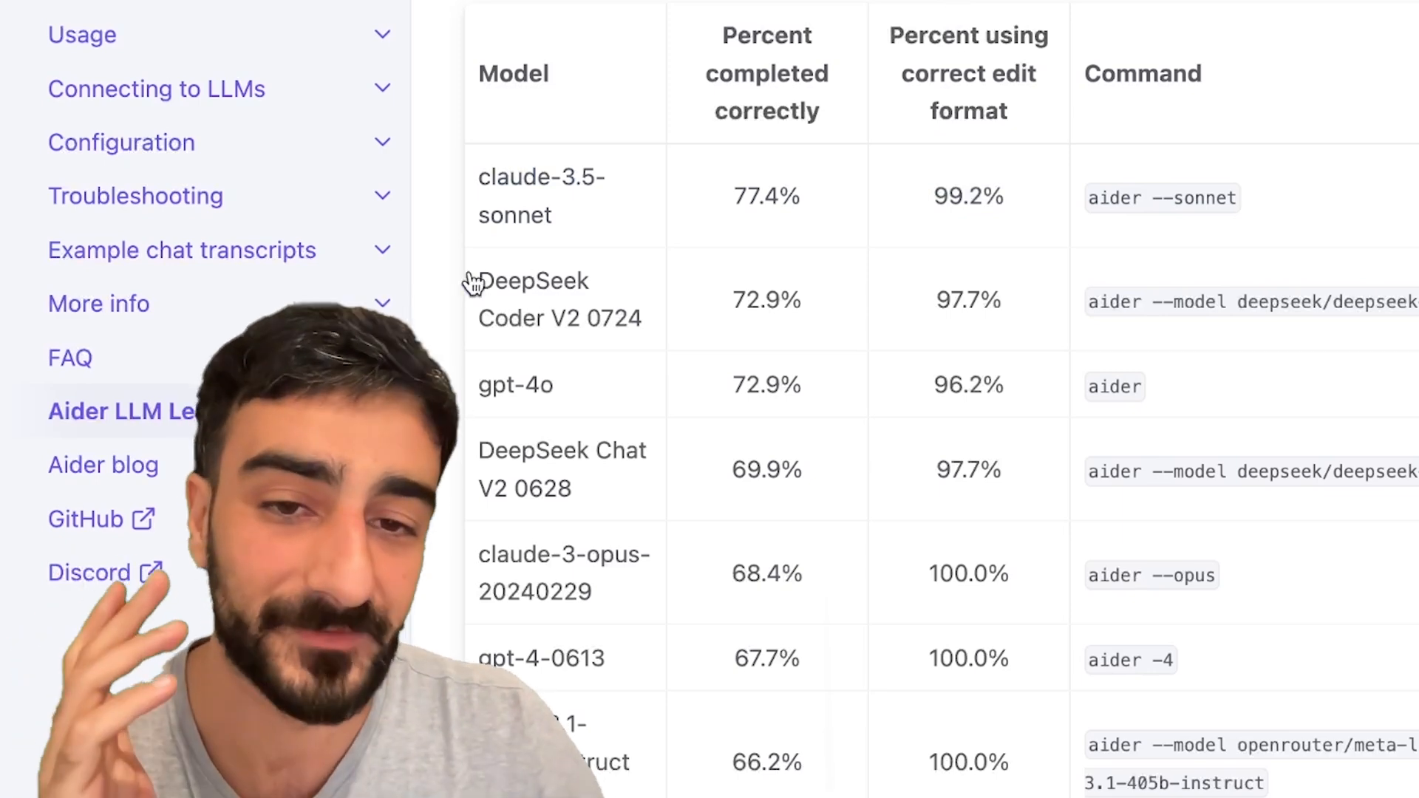
pyautogui.doubleClick(533, 281)
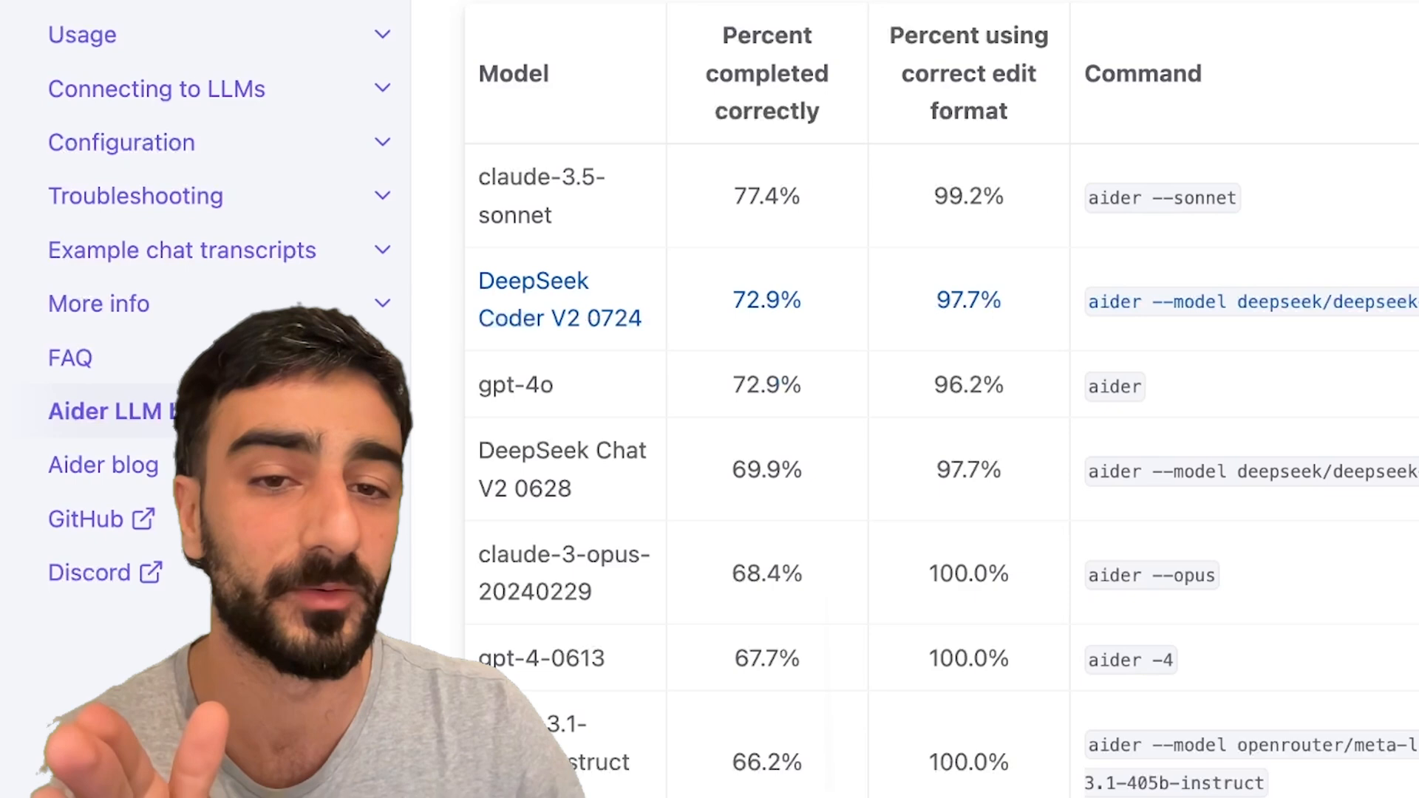
pyautogui.moveTo(444, 230)
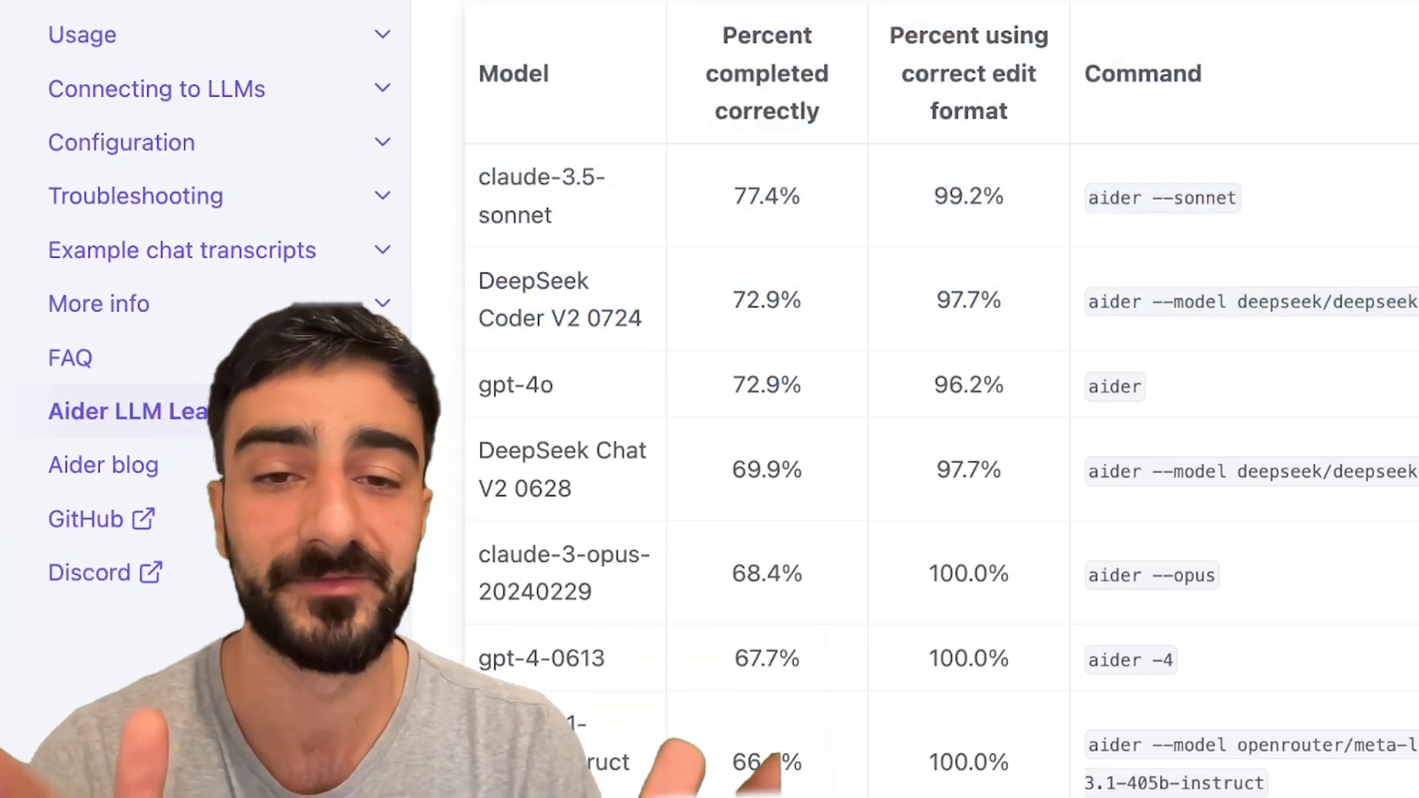
pyautogui.moveTo(456, 299)
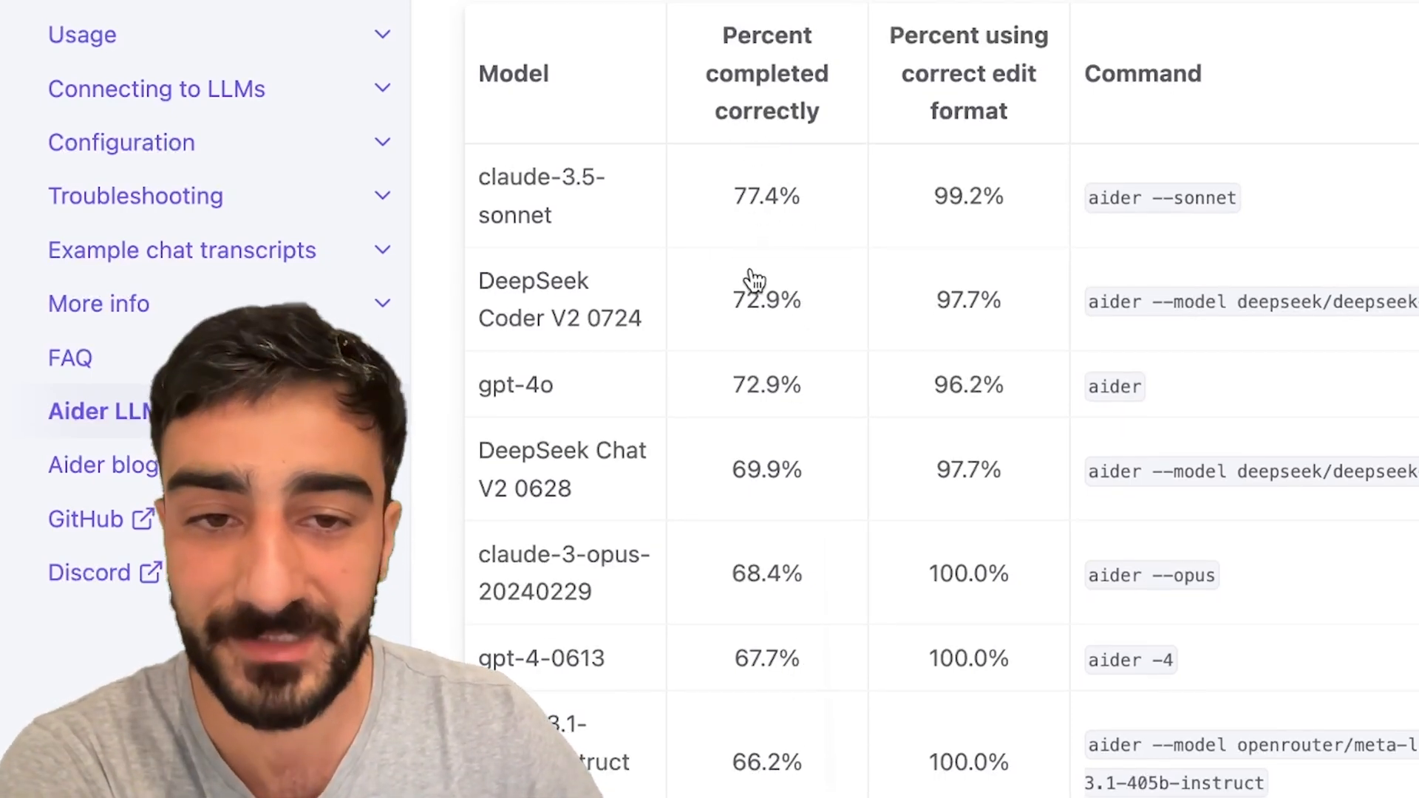
pyautogui.moveTo(747, 208)
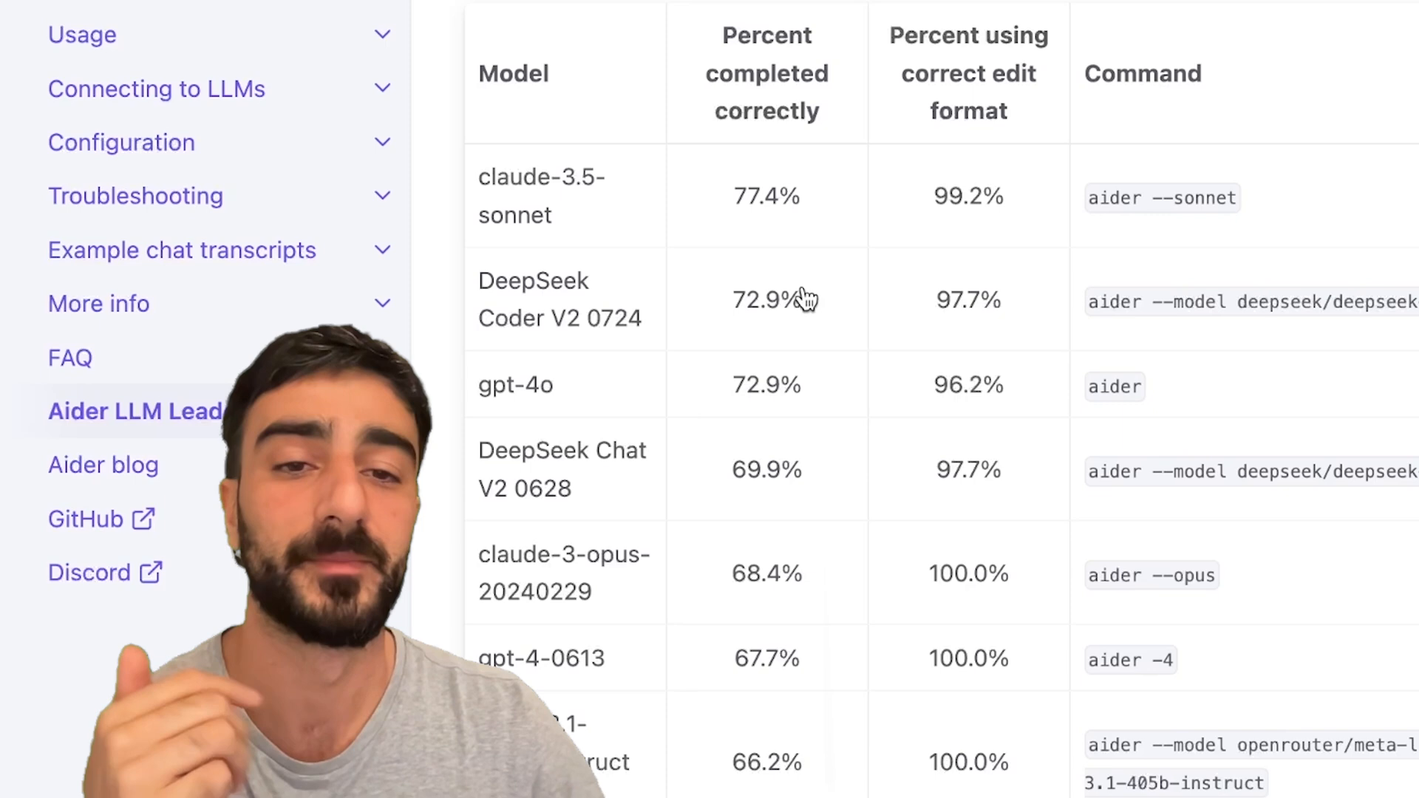
pyautogui.moveTo(745, 235)
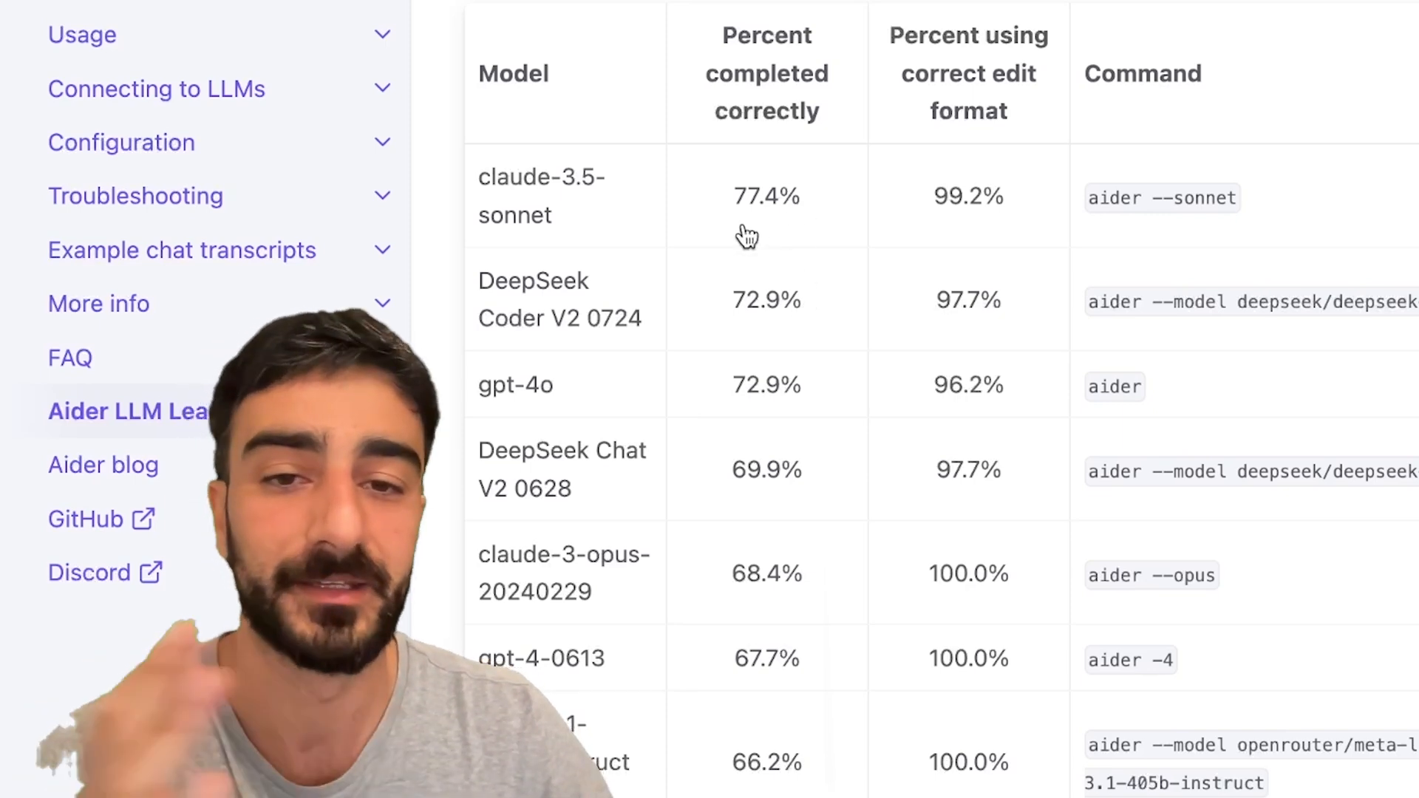
pyautogui.moveTo(448, 228)
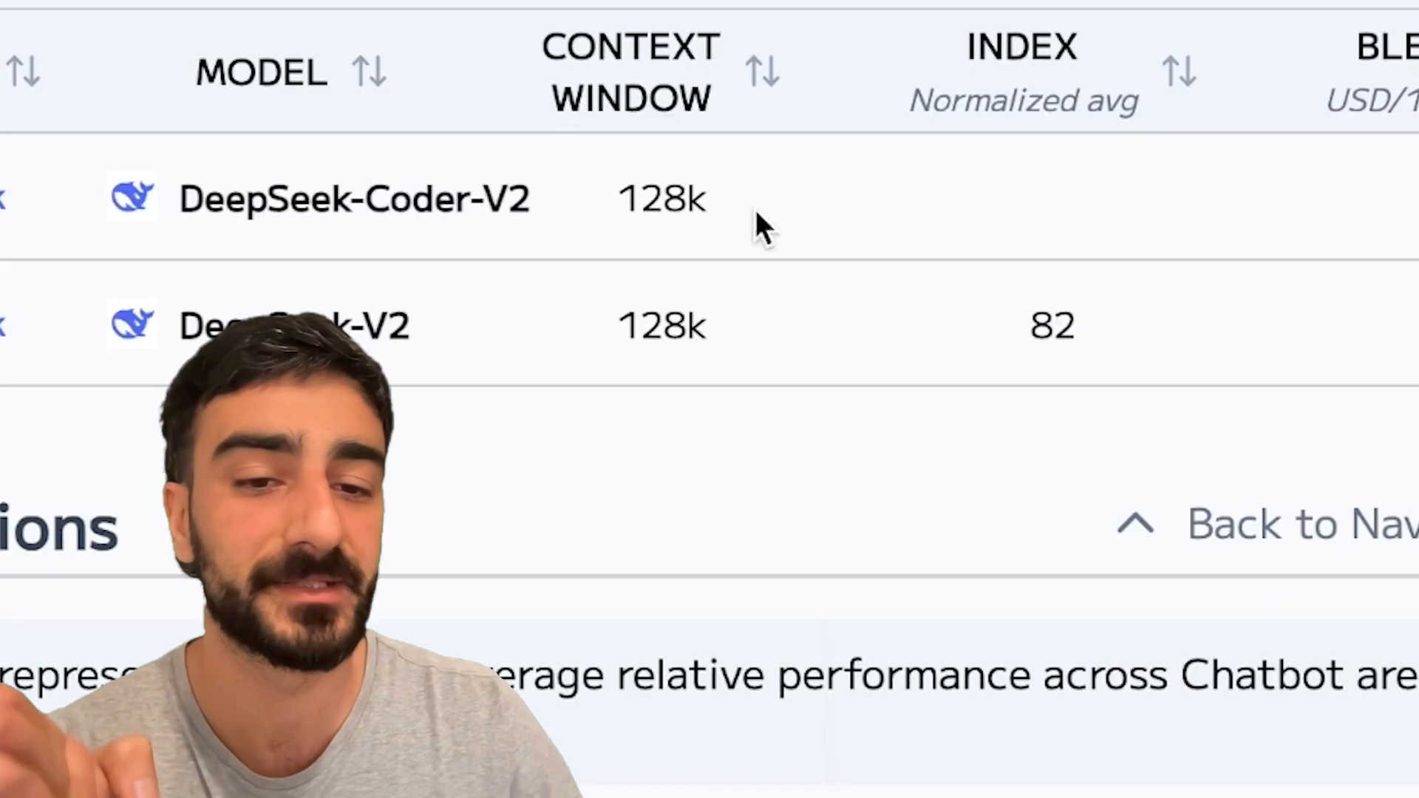
# Scroll the Sonnet model table right to Claude 3.5 Sonnet's $6.00 blended price.
pyautogui.hscroll(3)
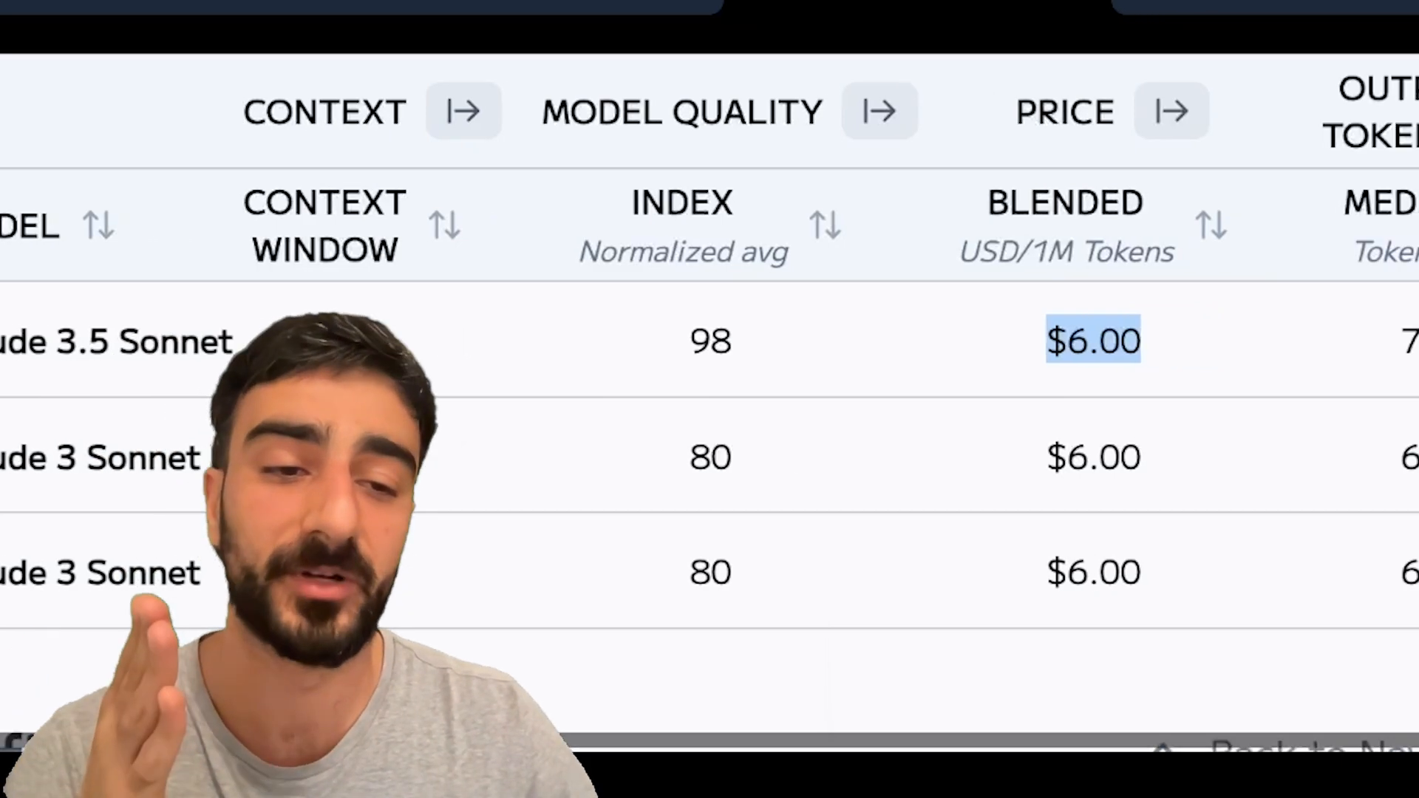
pyautogui.hscroll(3)
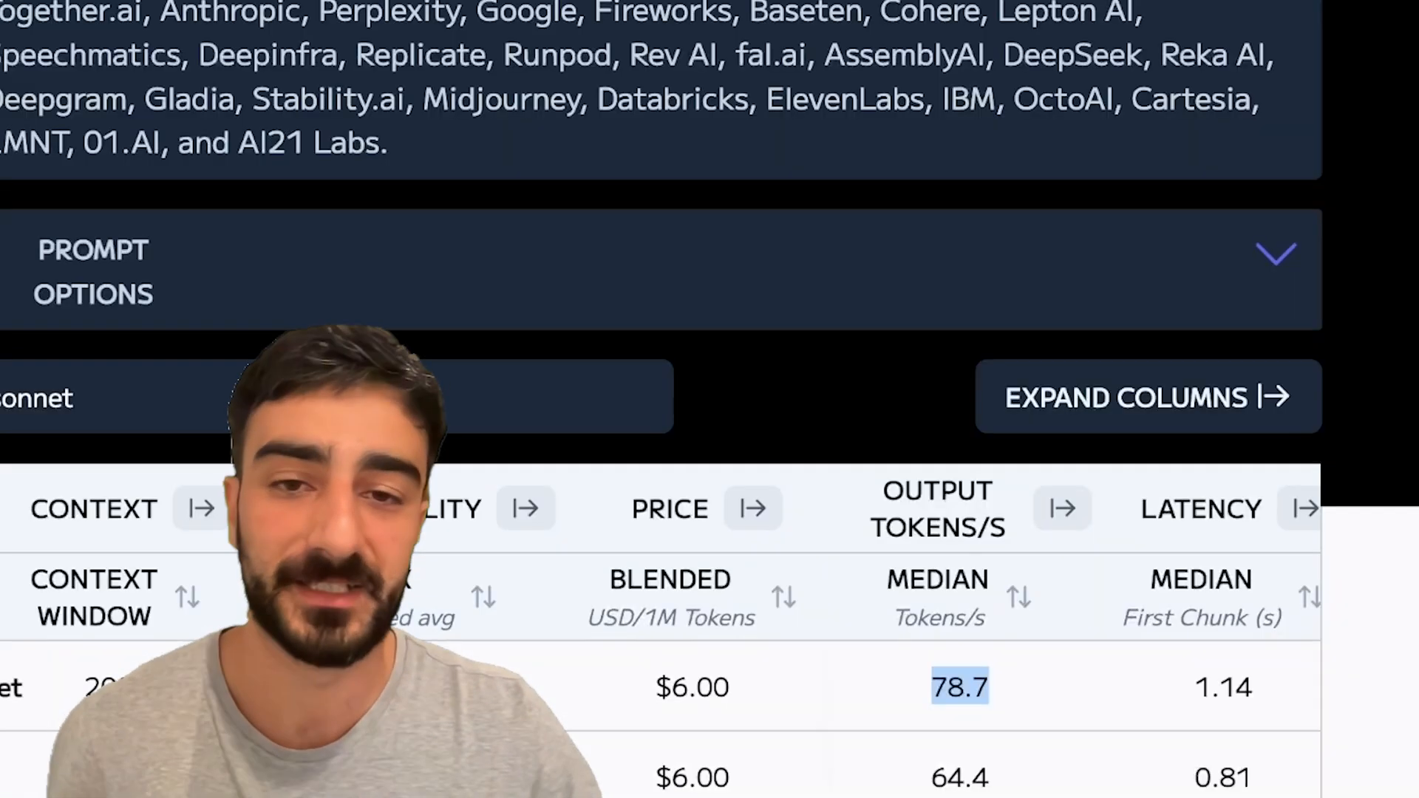
pyautogui.scroll(-3)
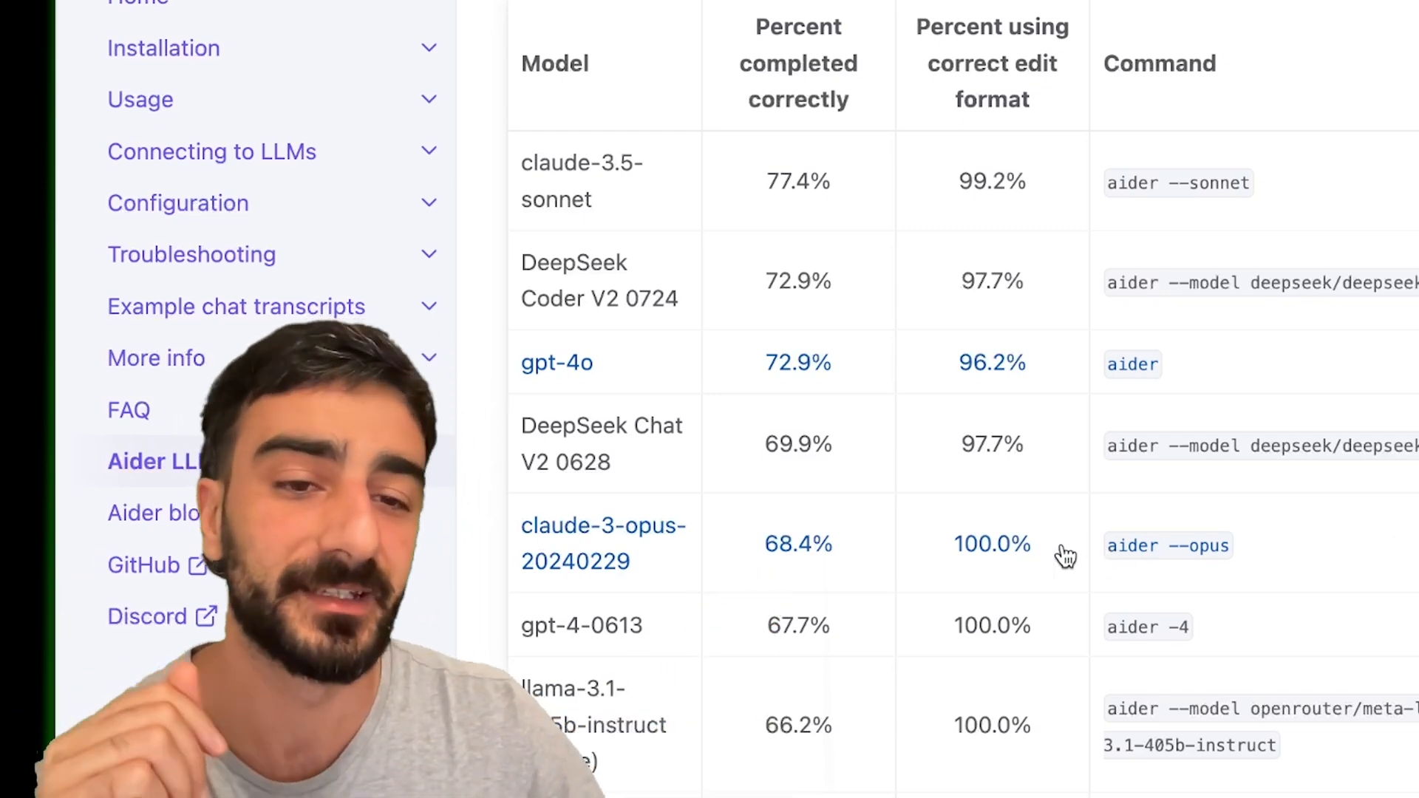
# Highlight a 100.0% edit format score, then top refactoring model claude-3-opus-20240229.
pyautogui.doubleClick(992, 543)
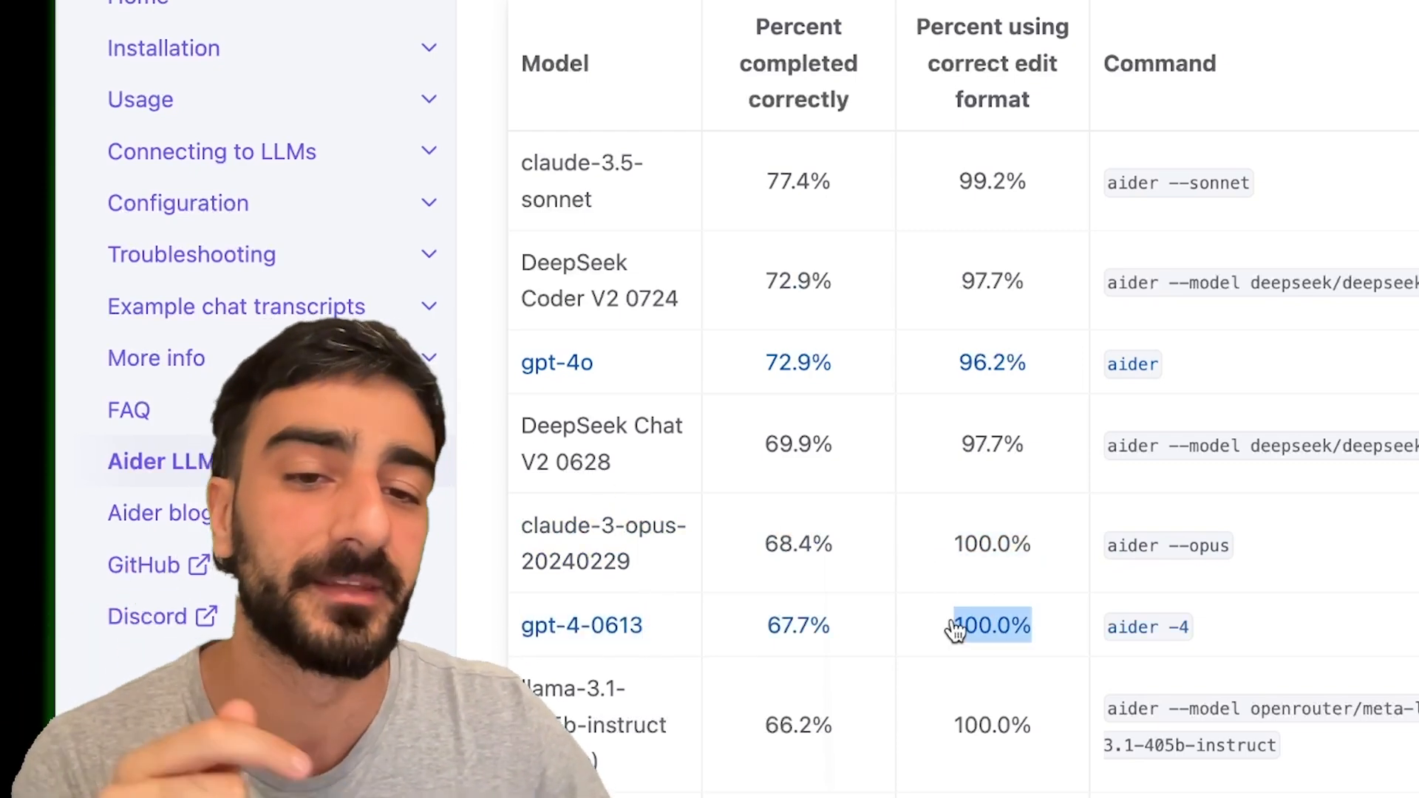
pyautogui.moveTo(1085, 595)
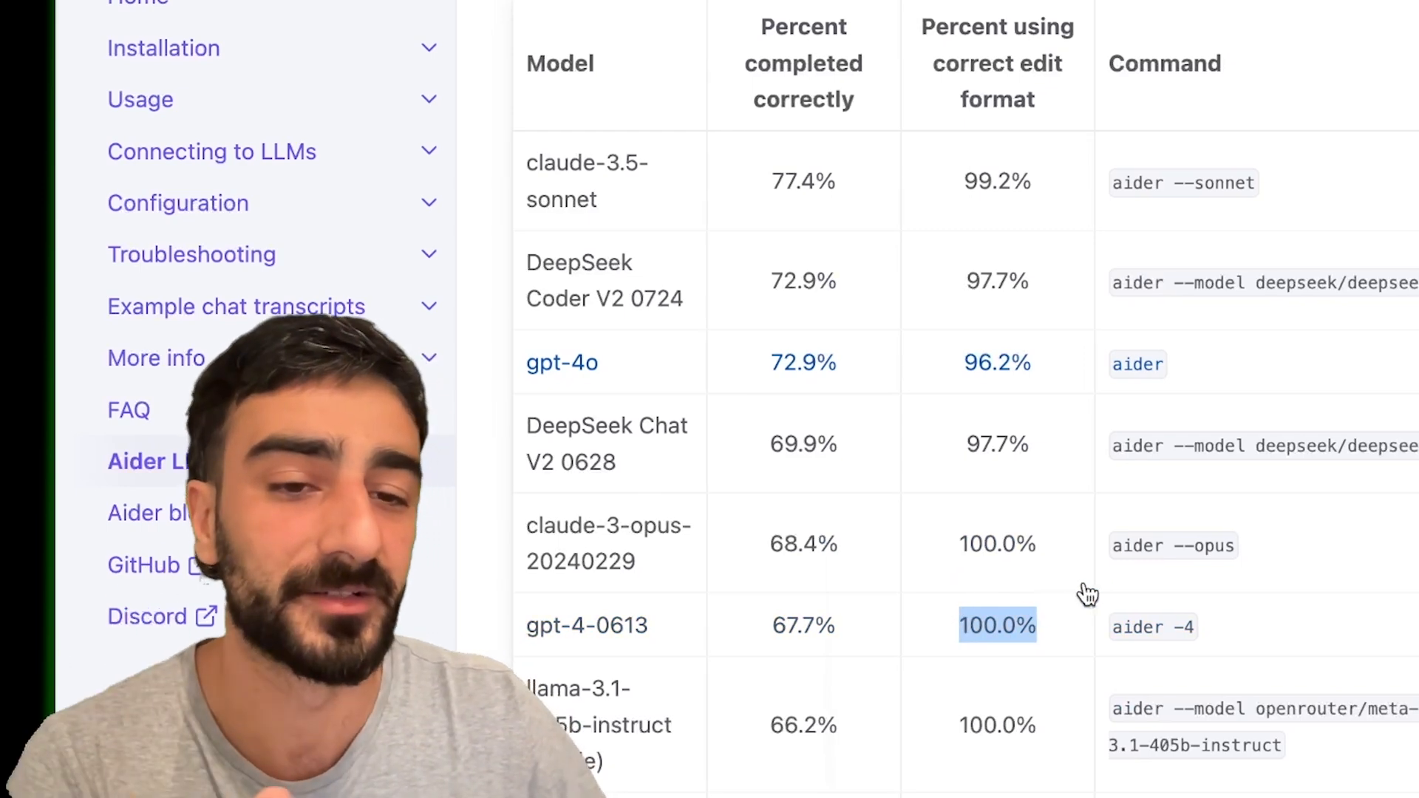
pyautogui.scroll(3)
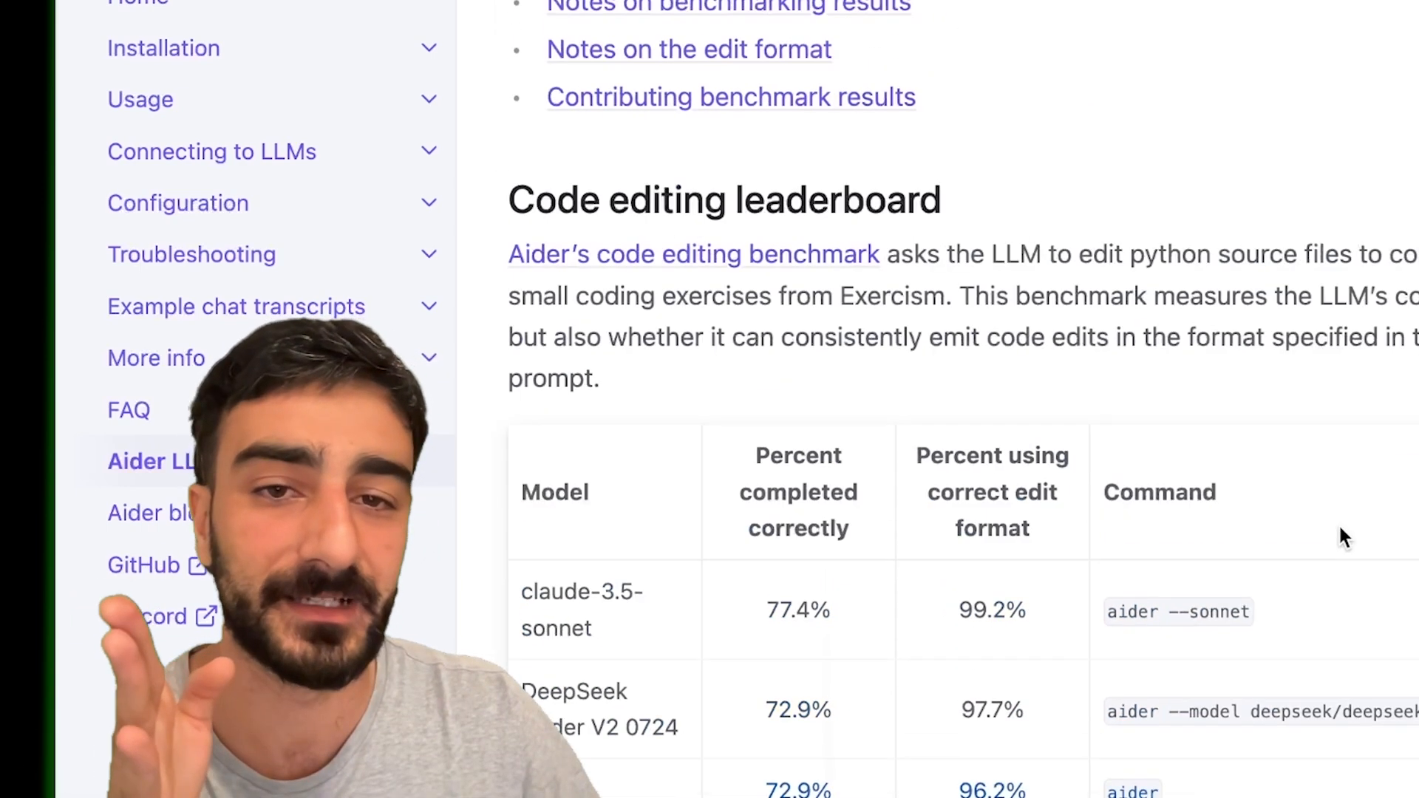
pyautogui.scroll(3)
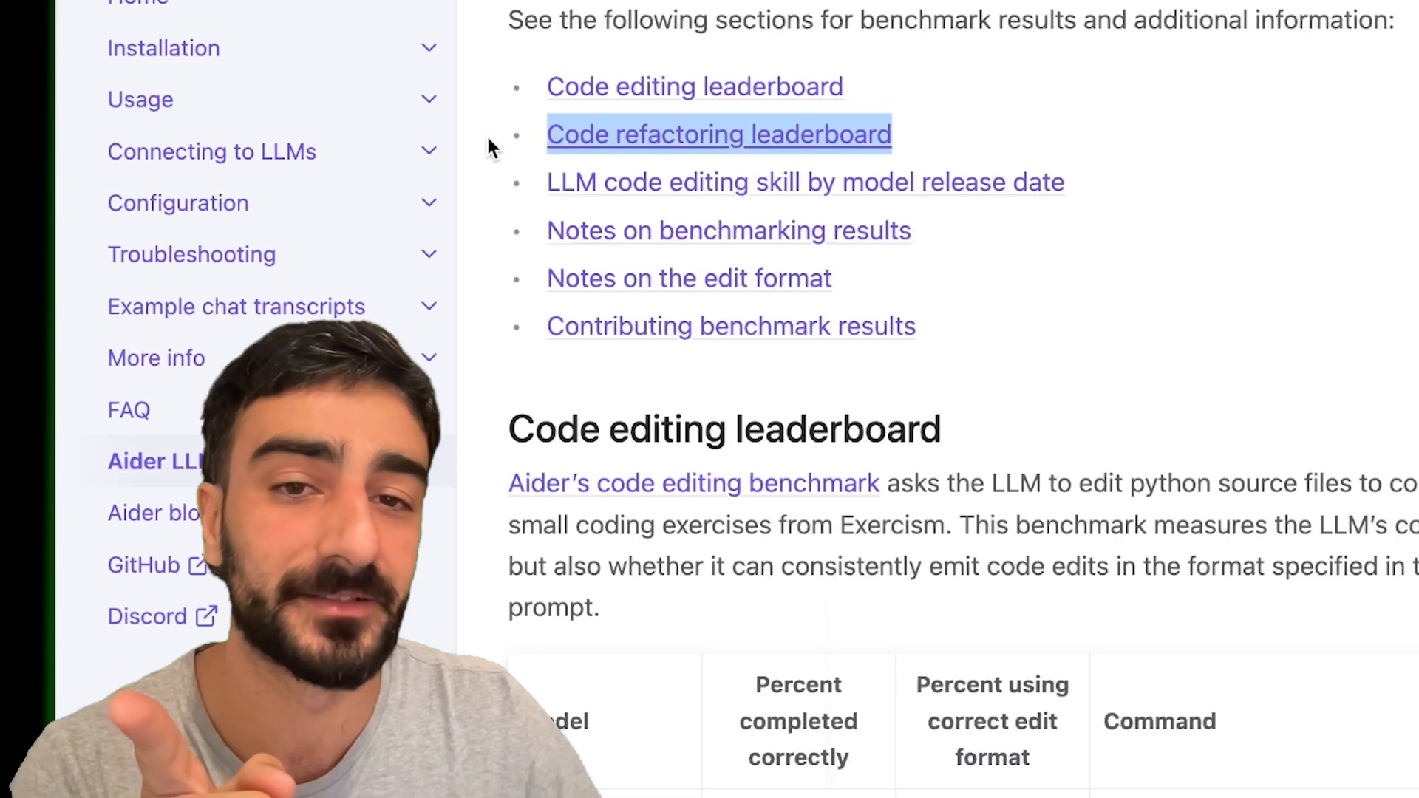
pyautogui.scroll(-3)
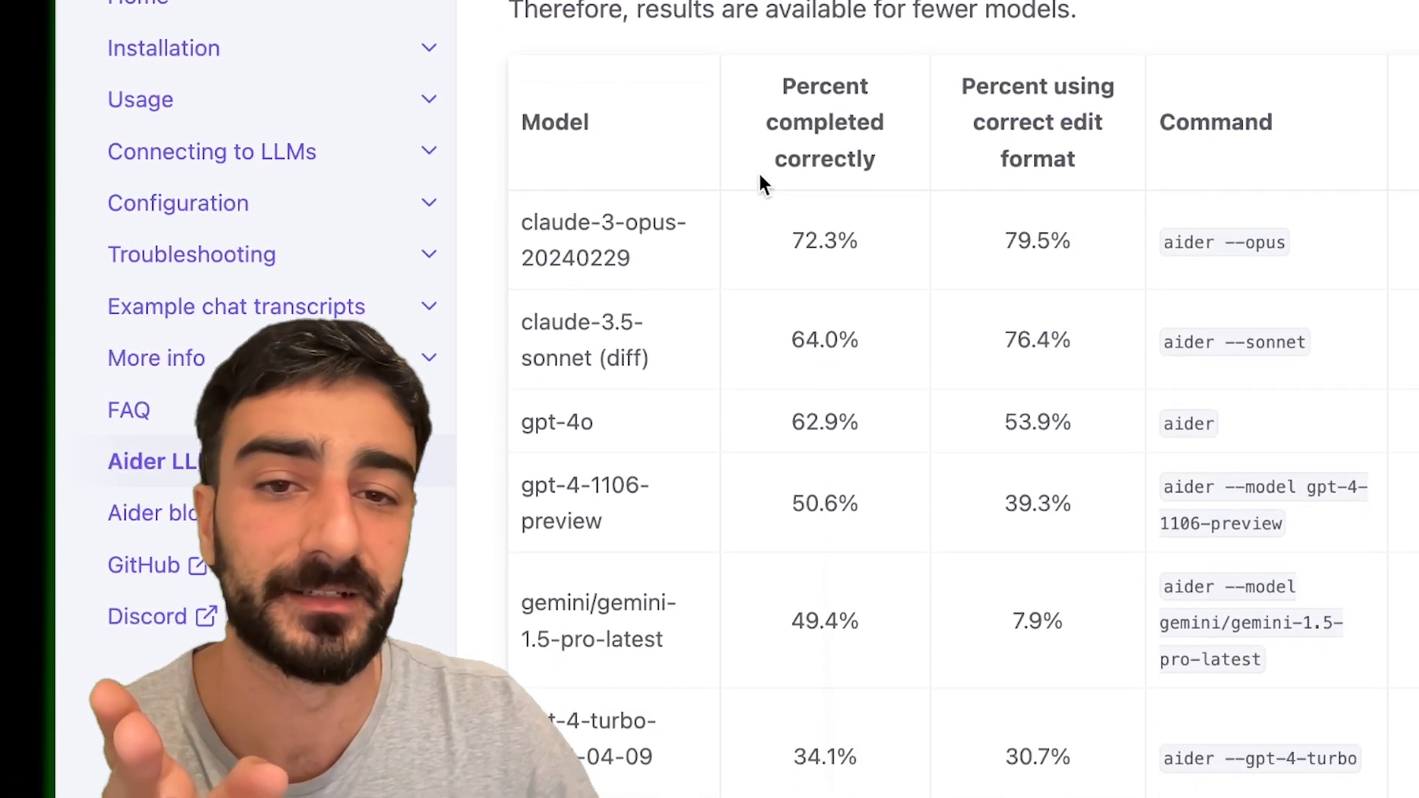
pyautogui.doubleClick(603, 238)
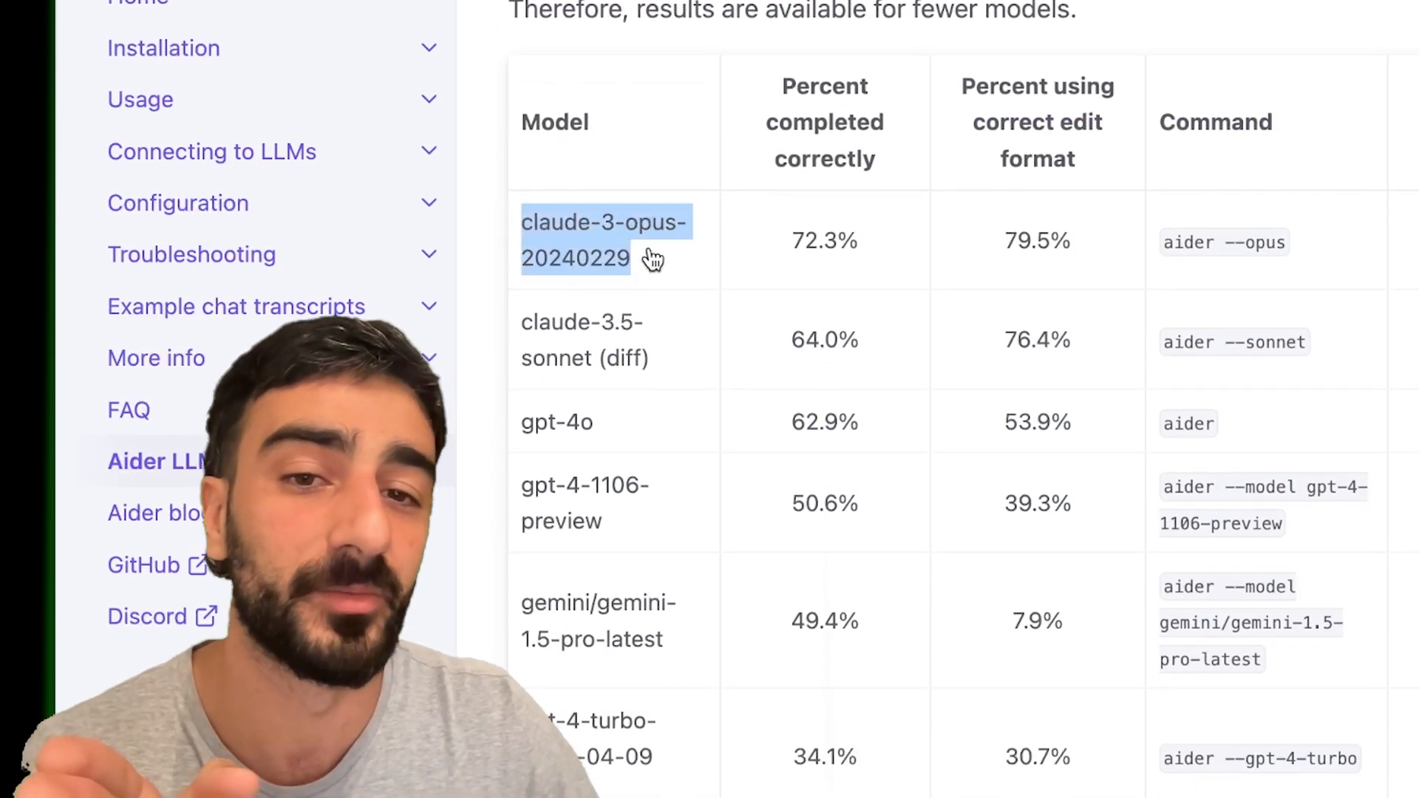
pyautogui.moveTo(627, 370)
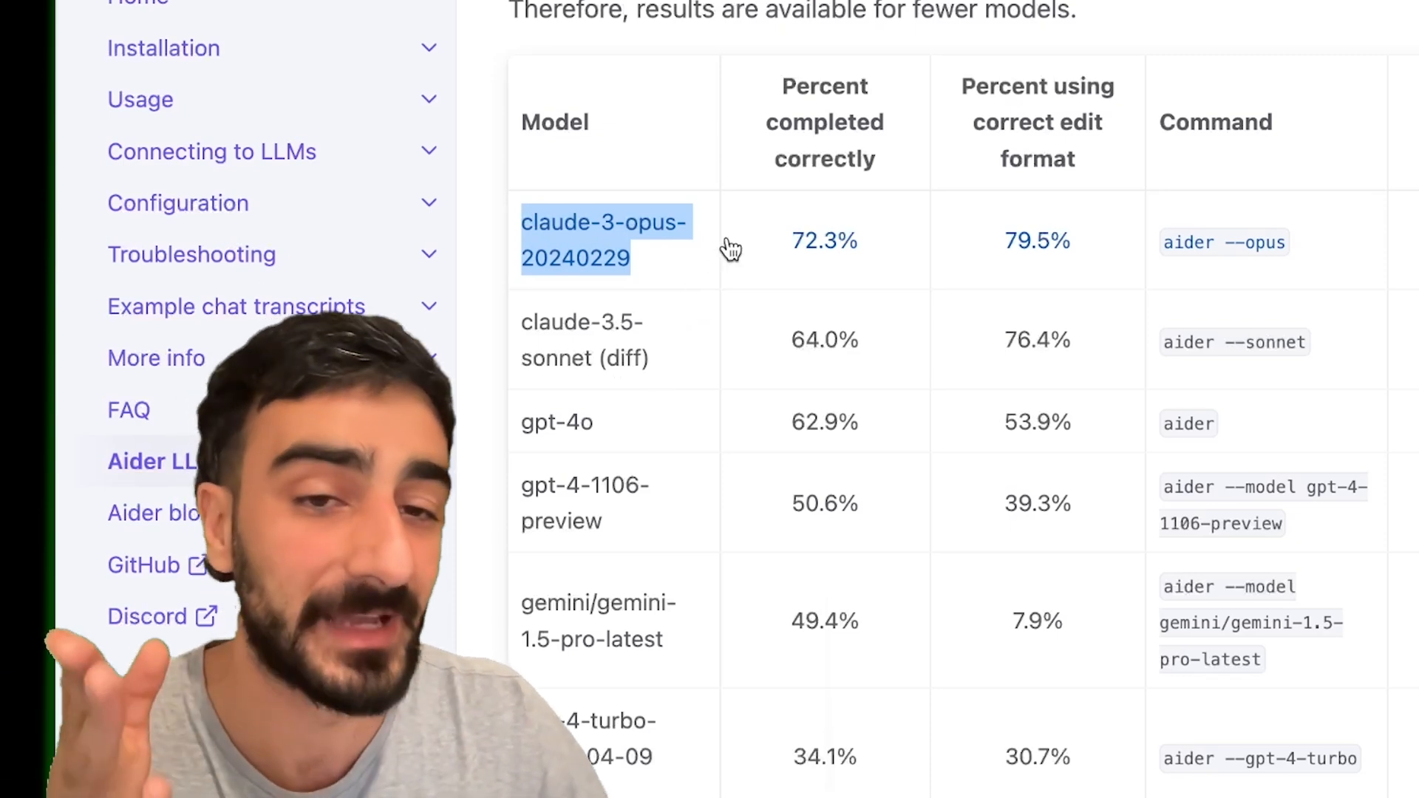
pyautogui.scroll(3)
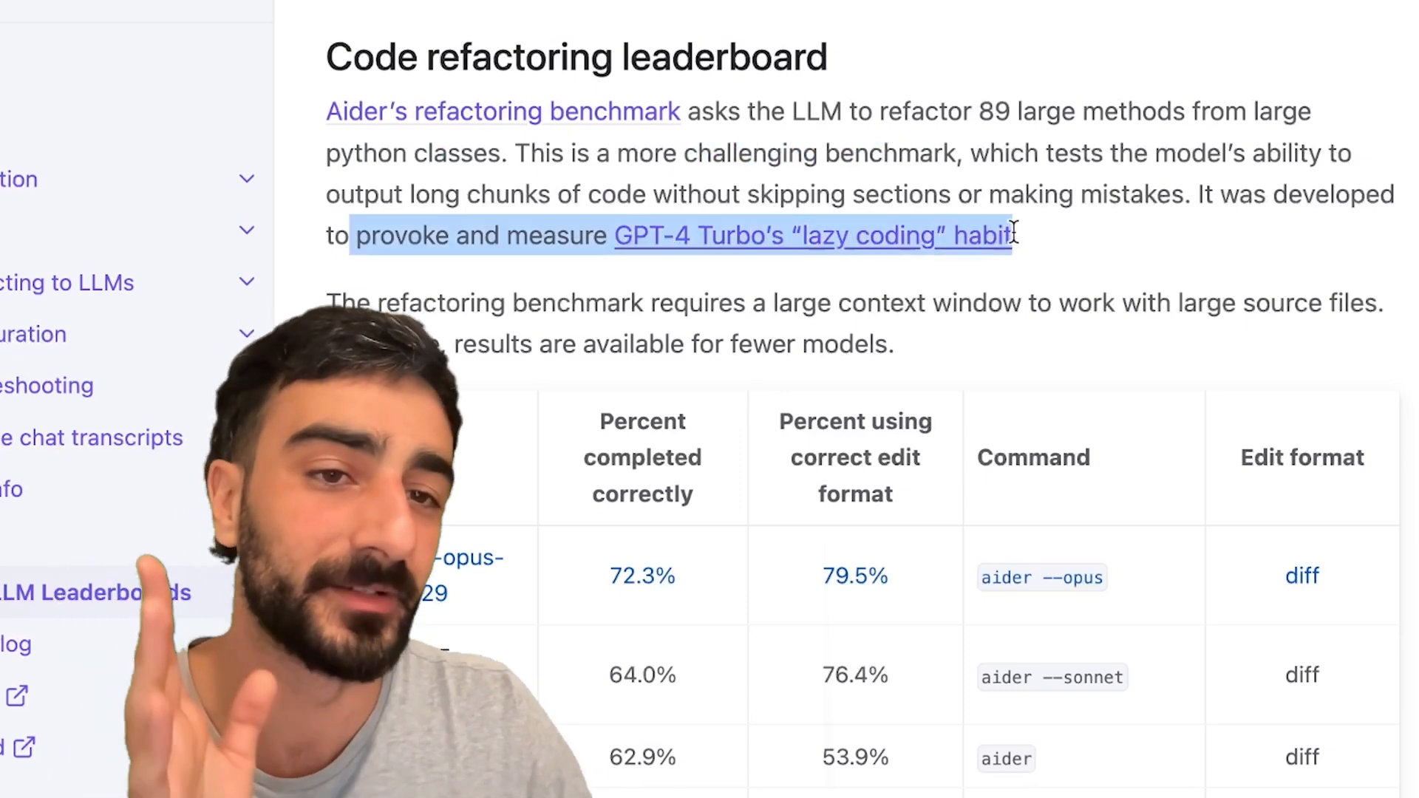
pyautogui.scroll(3)
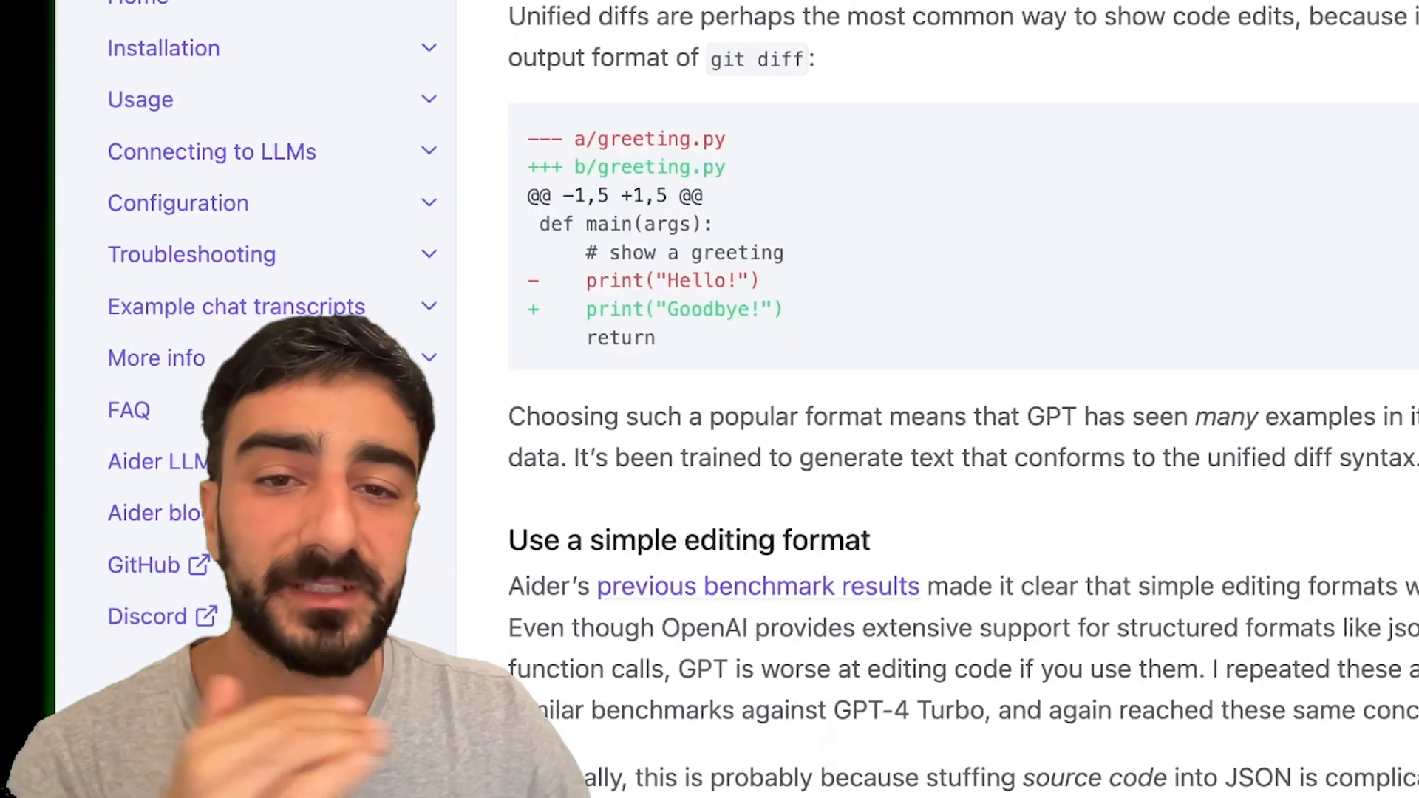
pyautogui.scroll(-3)
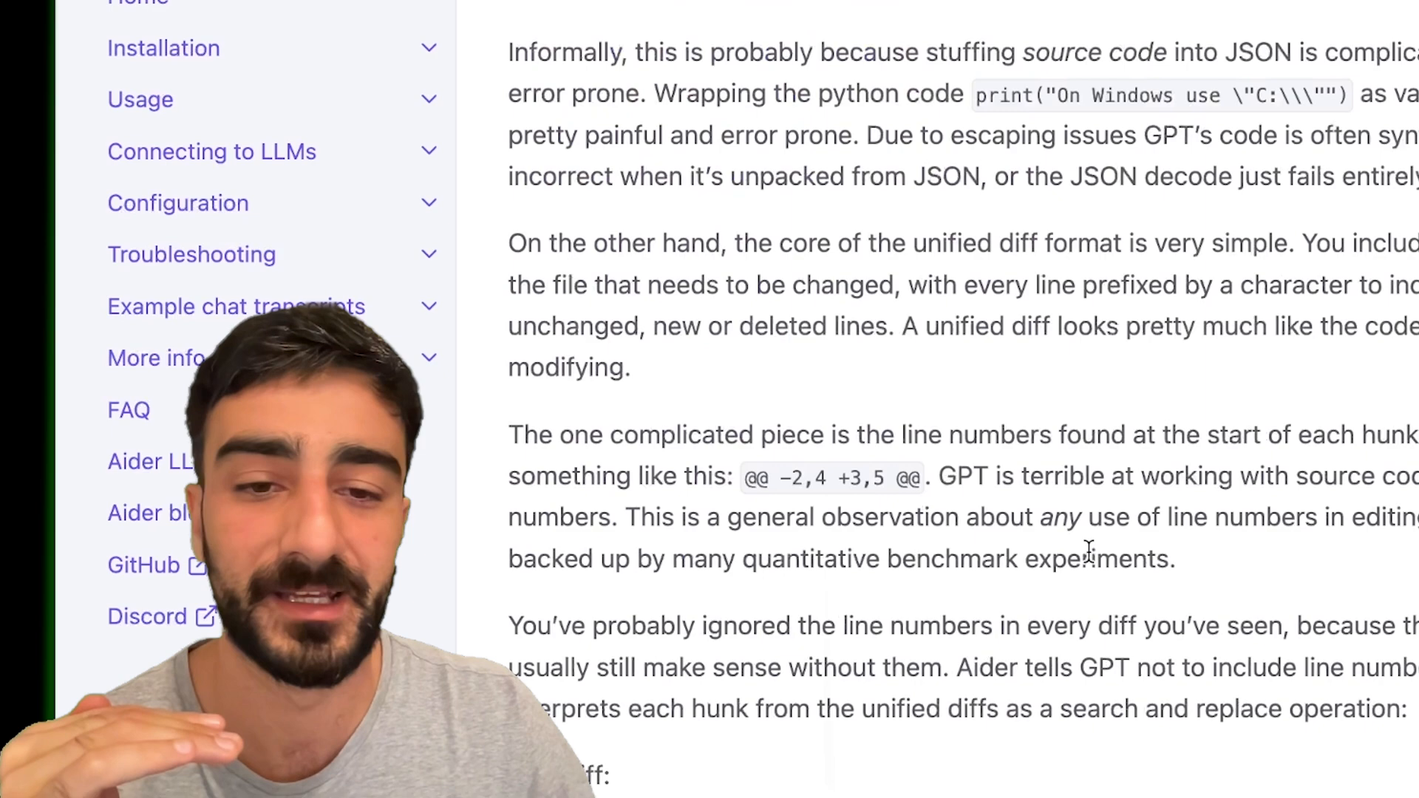
pyautogui.scroll(-3)
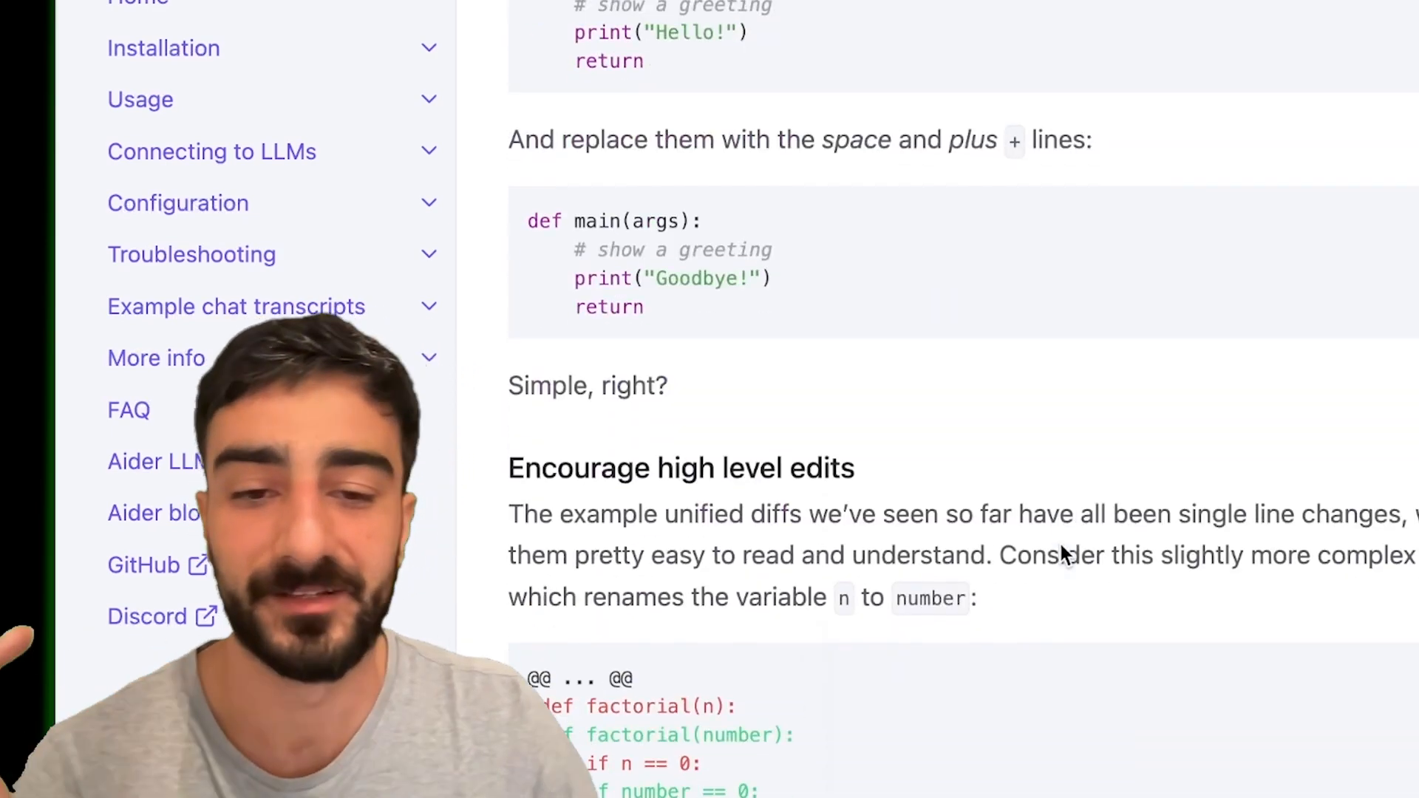
pyautogui.scroll(-3)
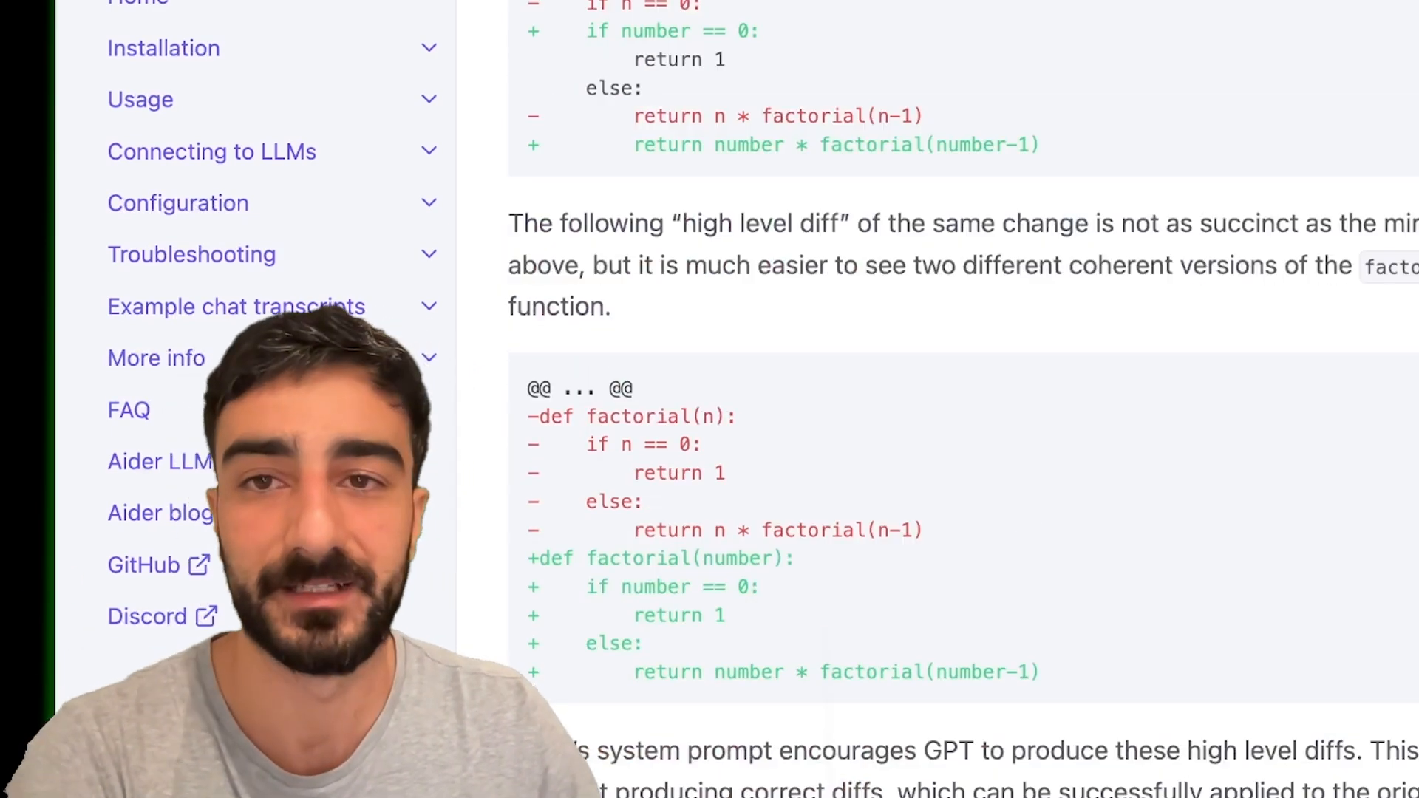
pyautogui.scroll(-3)
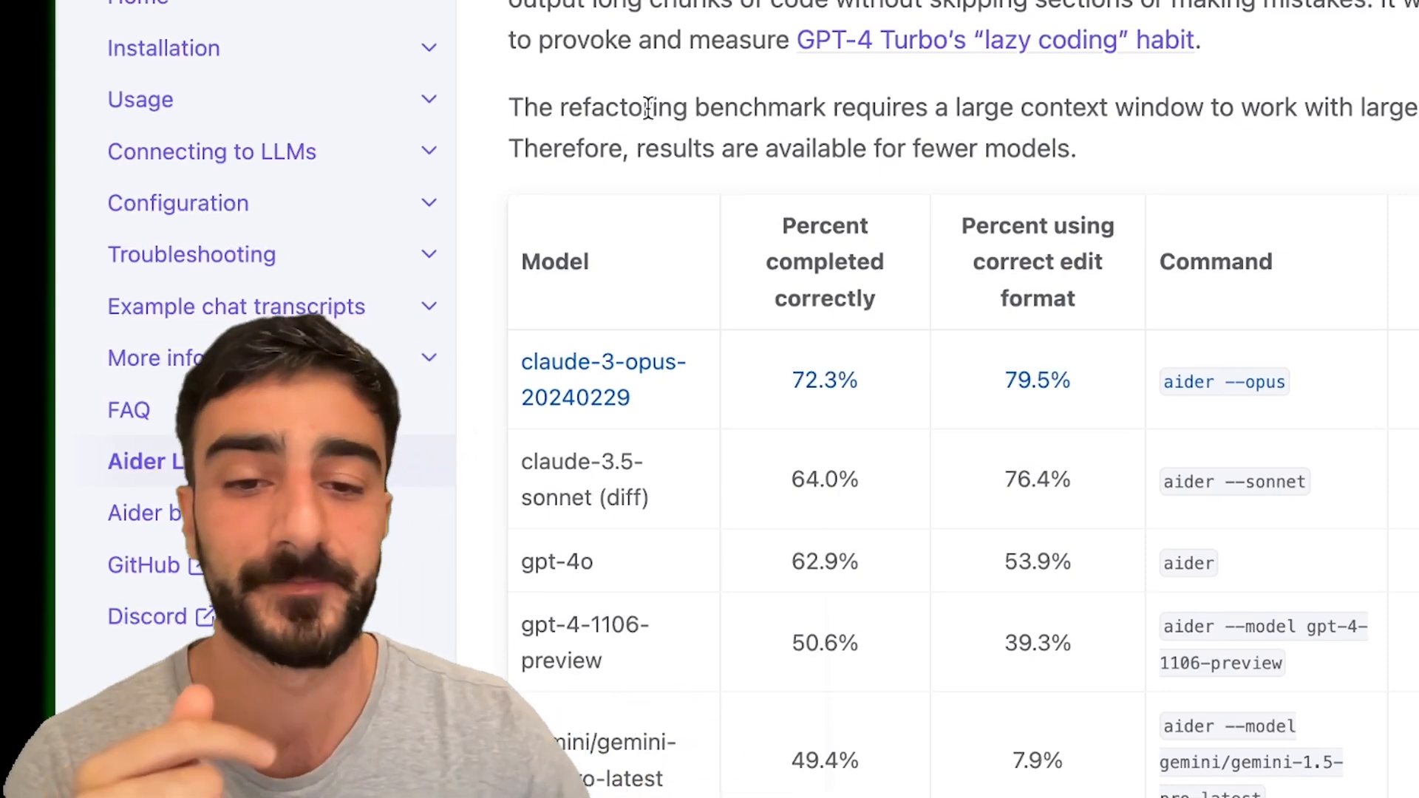
# Highlight llama-3.1-405b-instruct's 66.2% score in the code editing leaderboard.
pyautogui.scroll(-3)
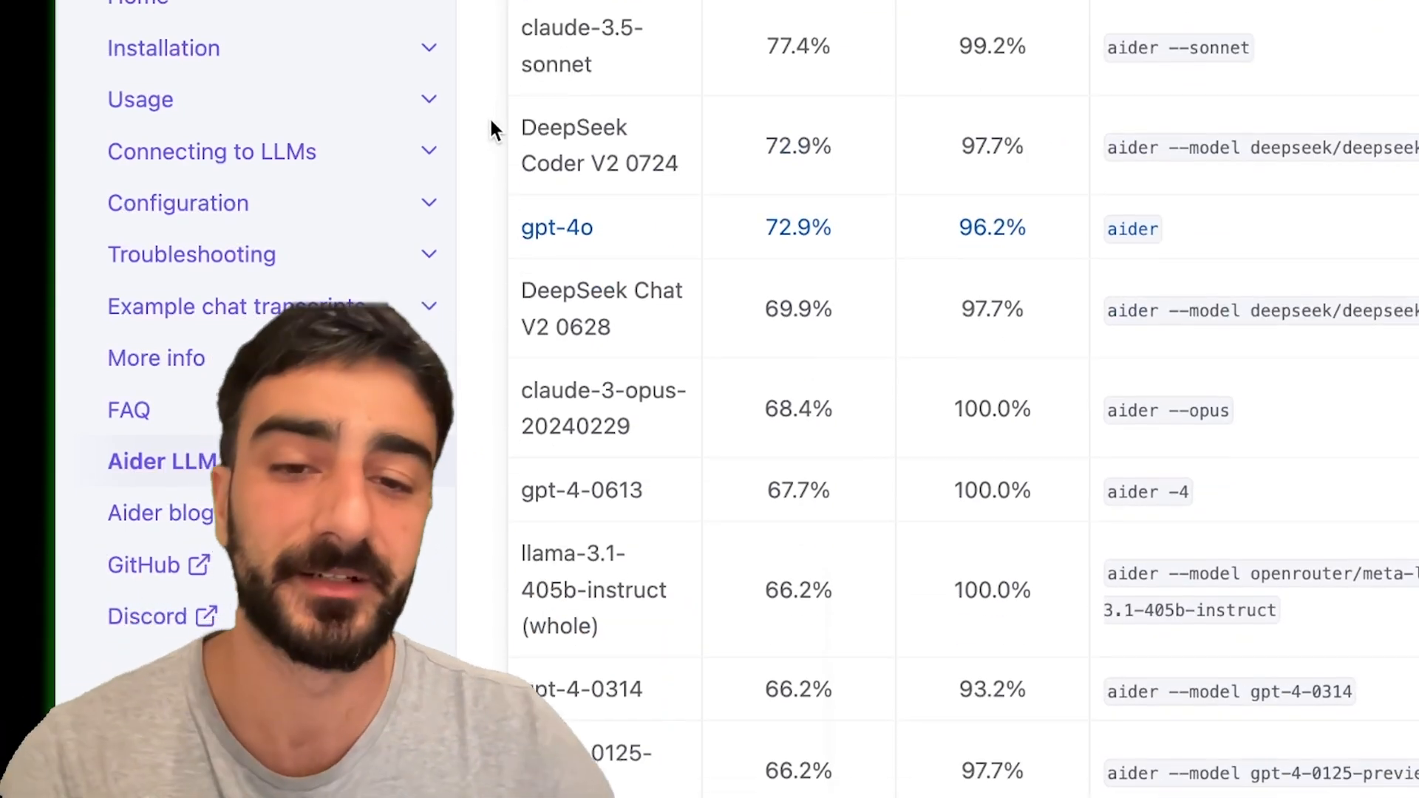
pyautogui.doubleClick(593, 589)
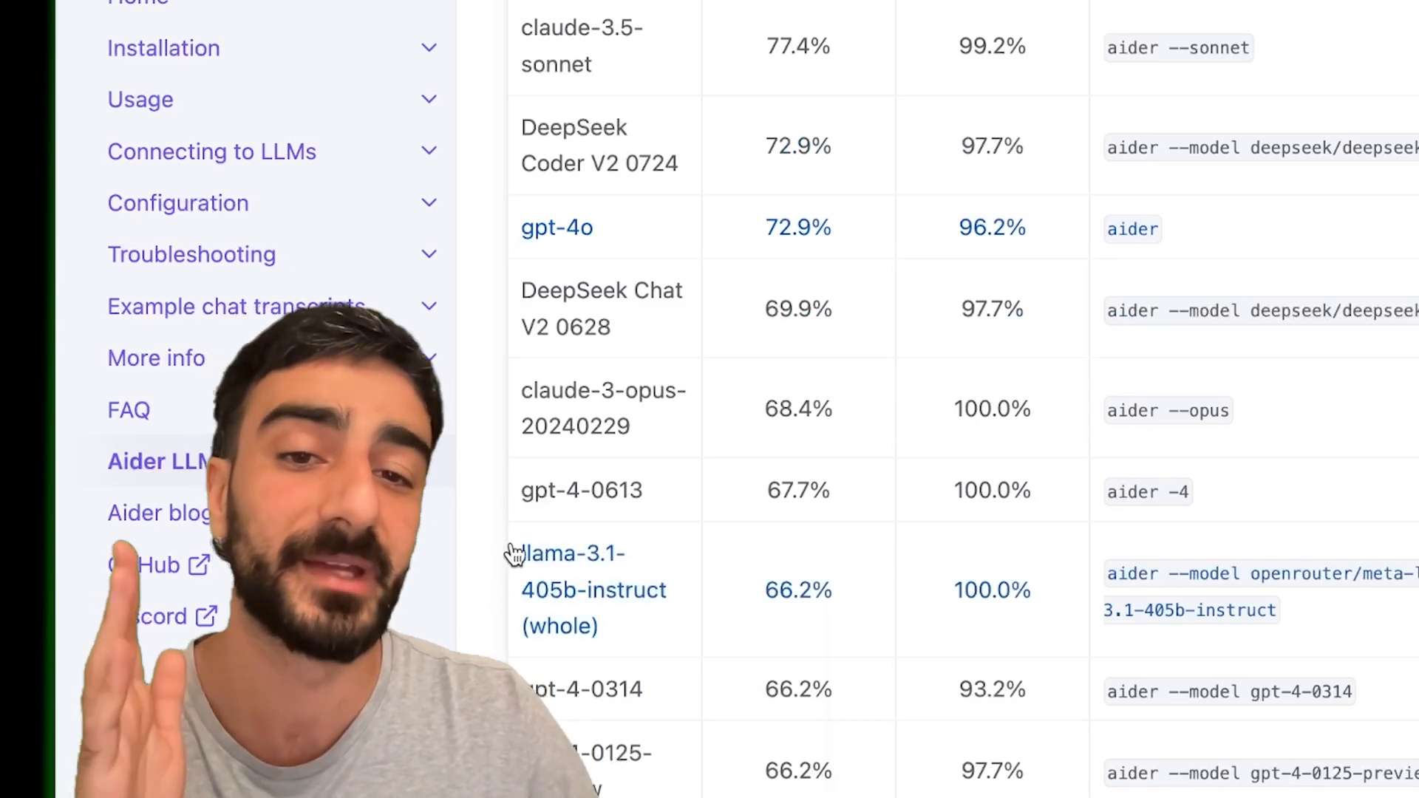
pyautogui.doubleClick(593, 589)
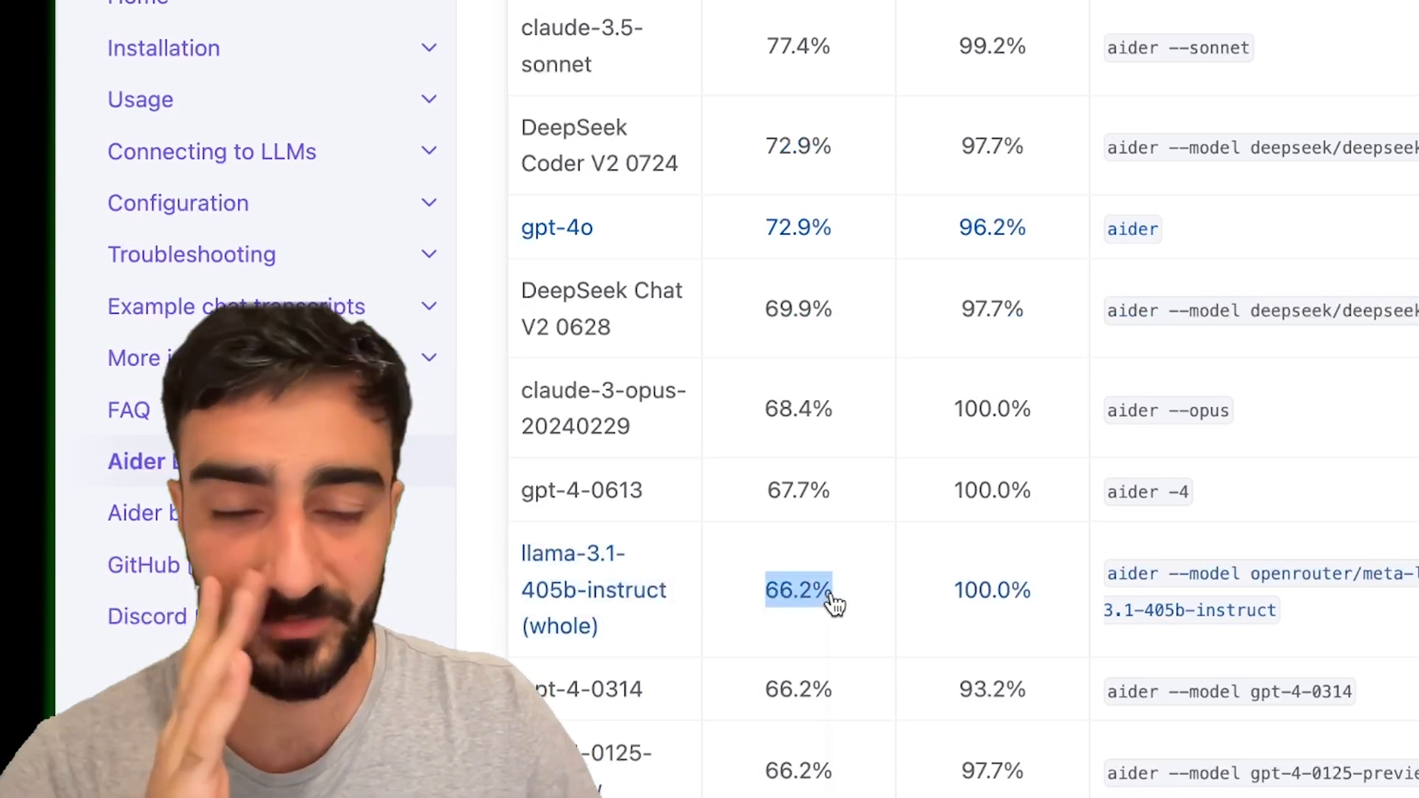
pyautogui.moveTo(891, 577)
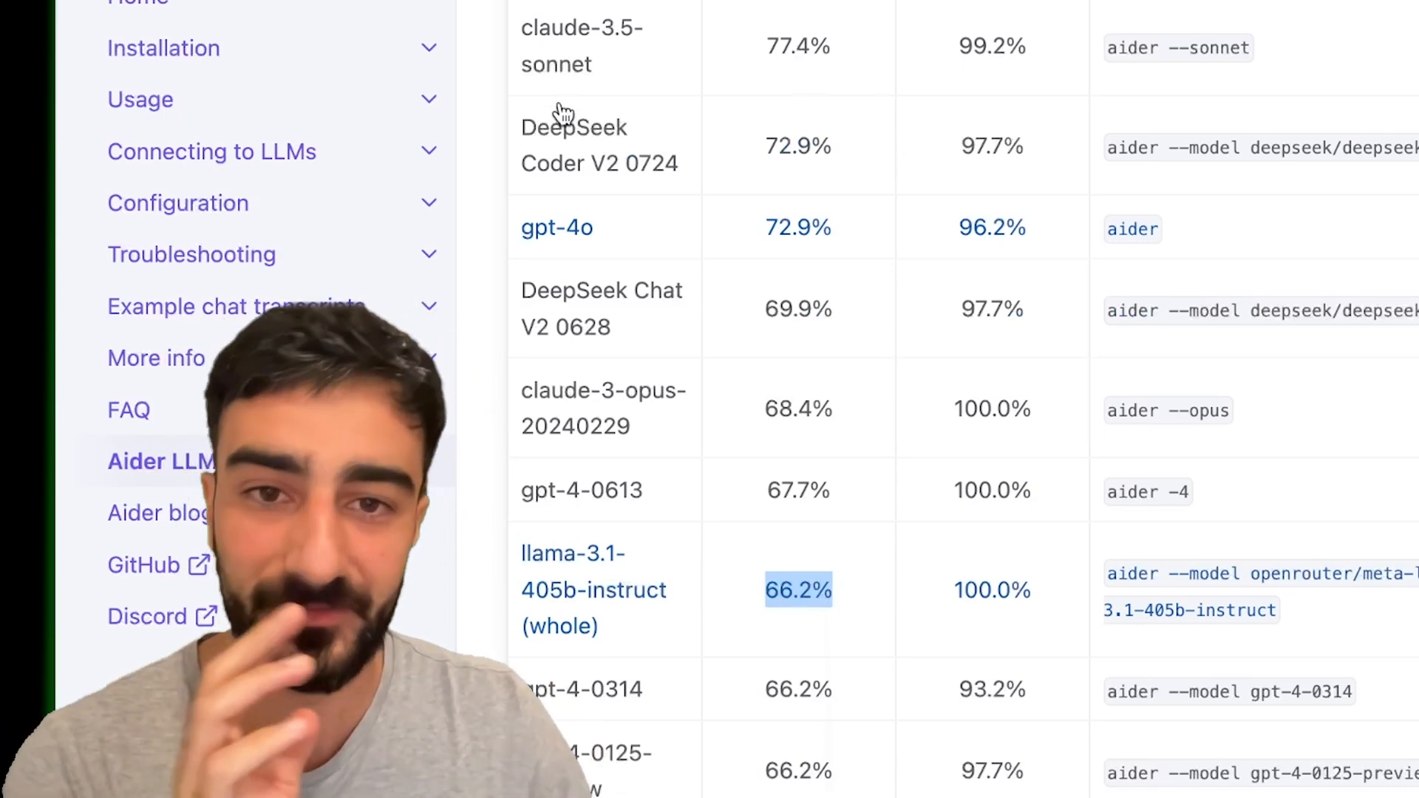
pyautogui.moveTo(529, 77)
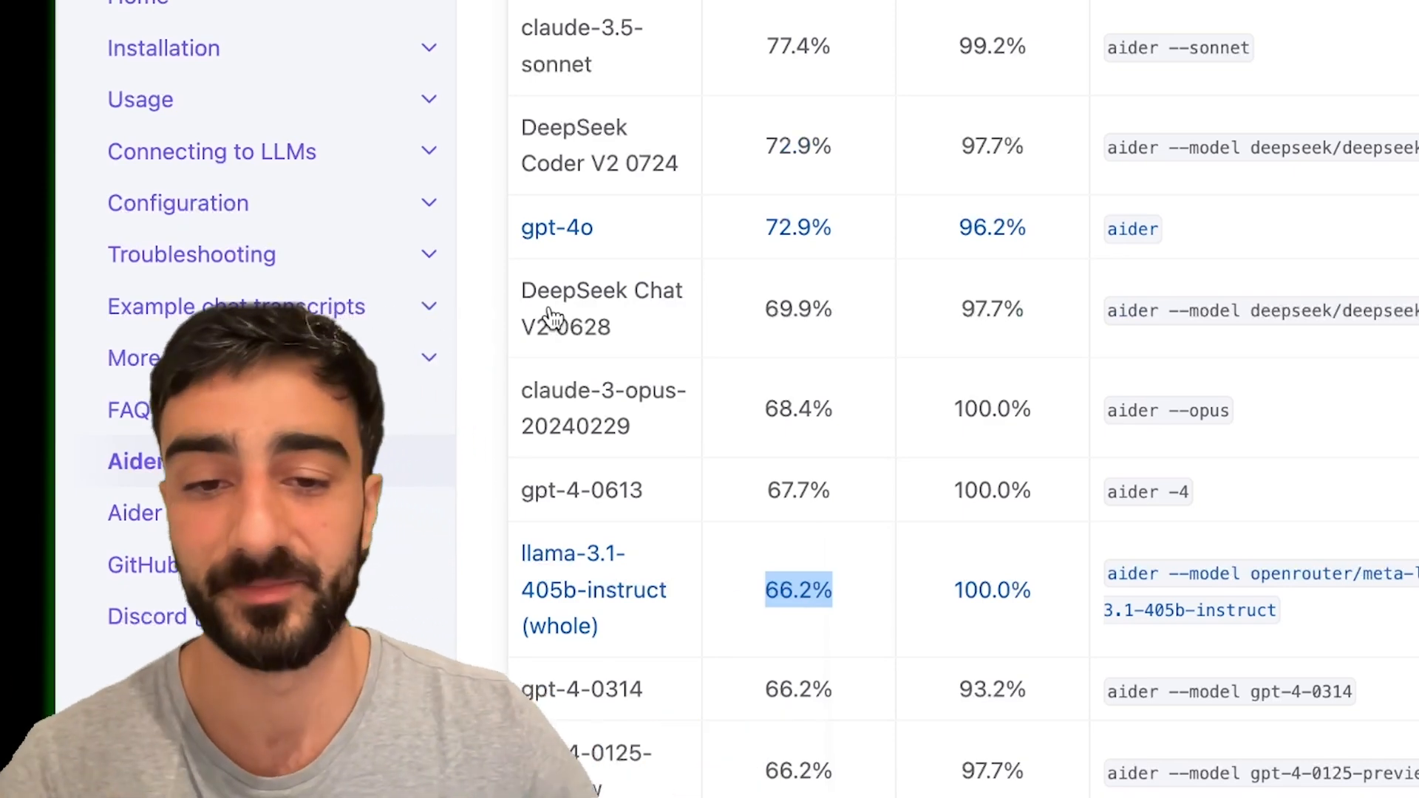
# Highlight gemini-1.5-pro-latest at 57.1% and scroll on to claude-3-haiku at 47.4%.
pyautogui.scroll(-3)
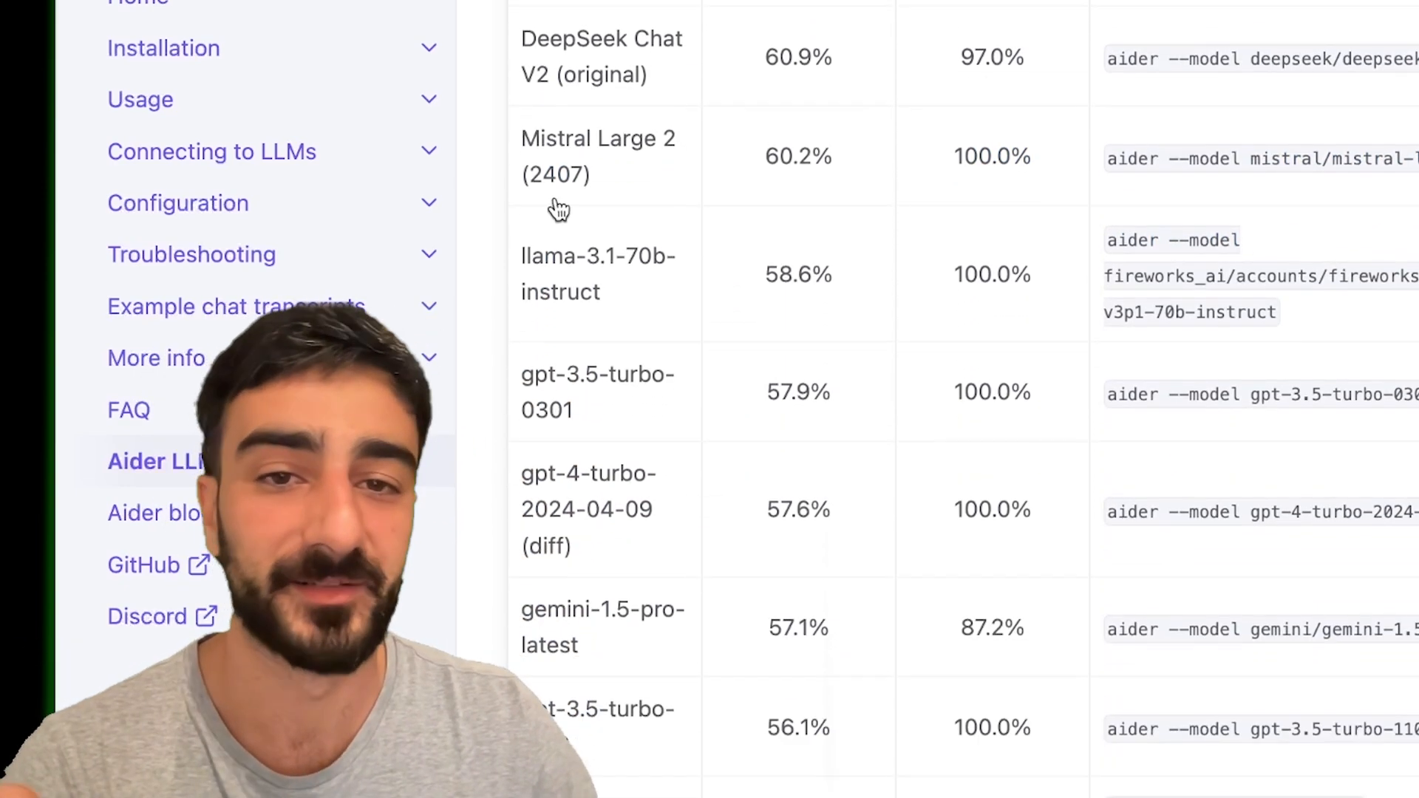
pyautogui.scroll(3)
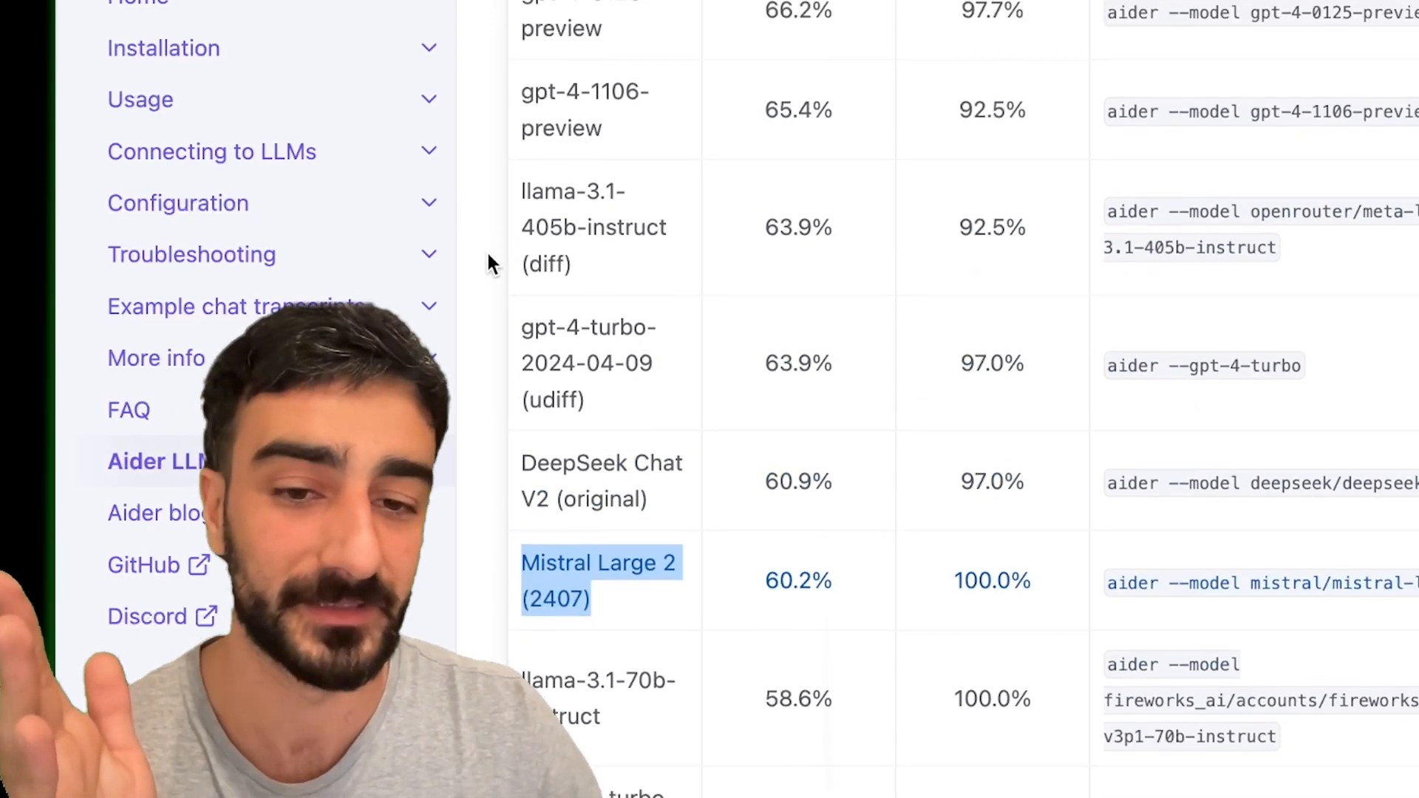
pyautogui.scroll(3)
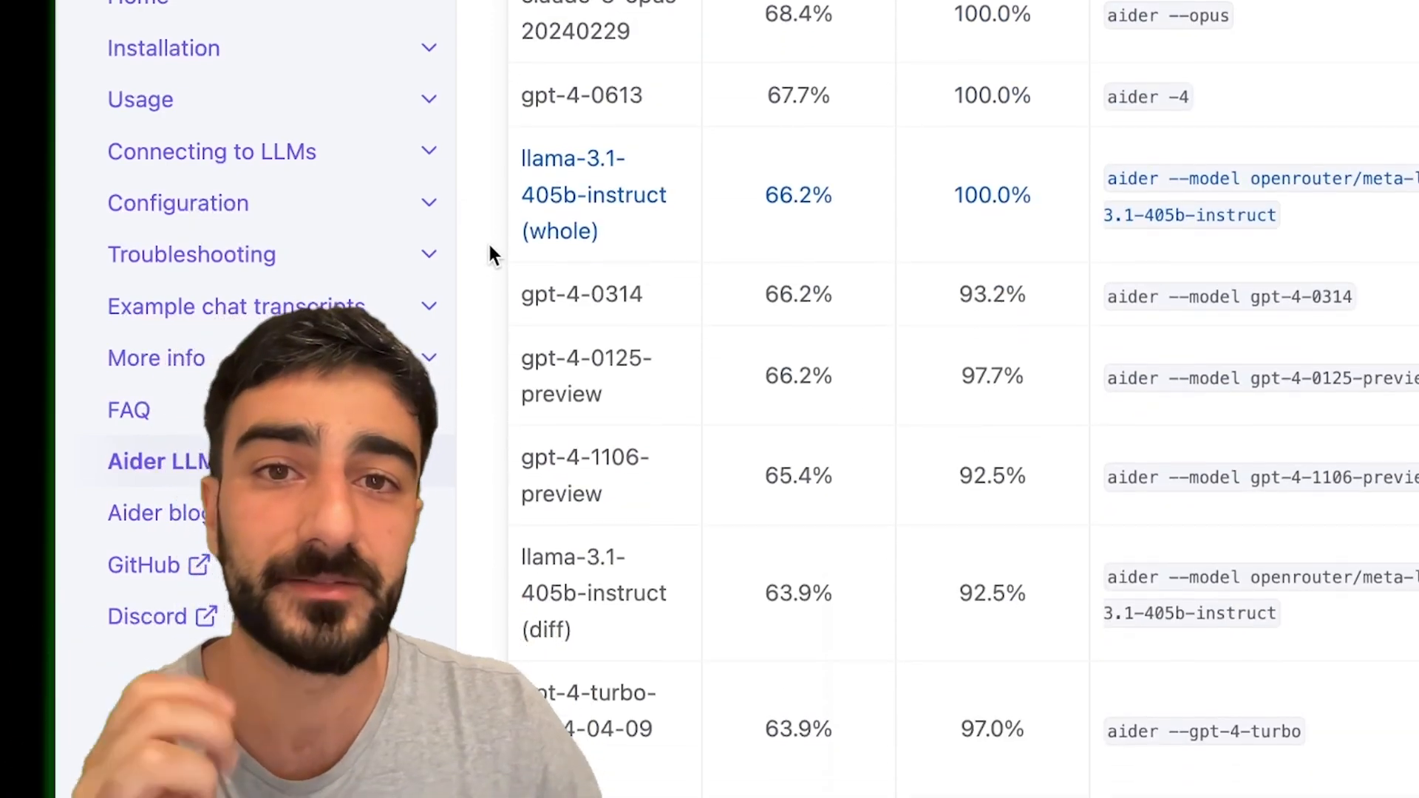
pyautogui.scroll(-3)
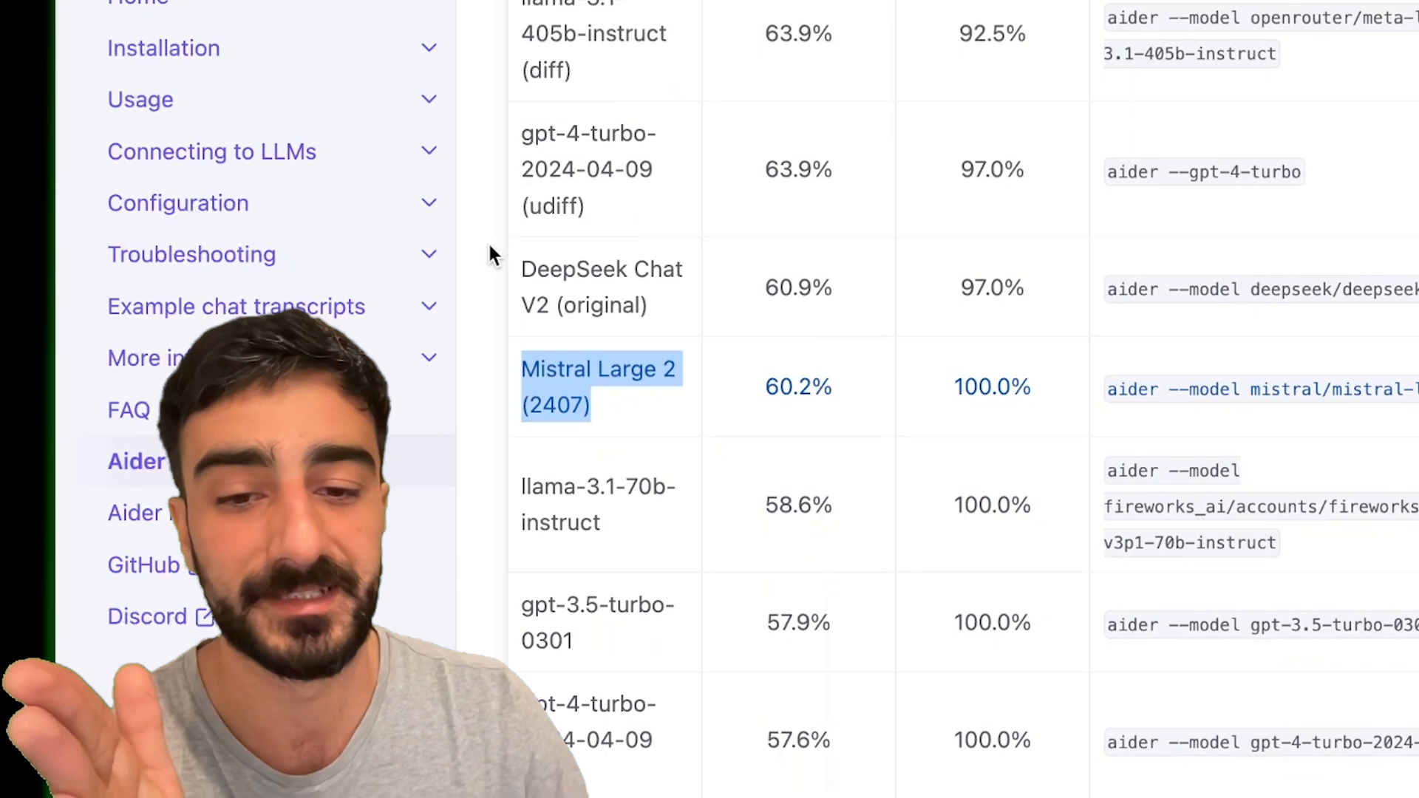
pyautogui.scroll(-3)
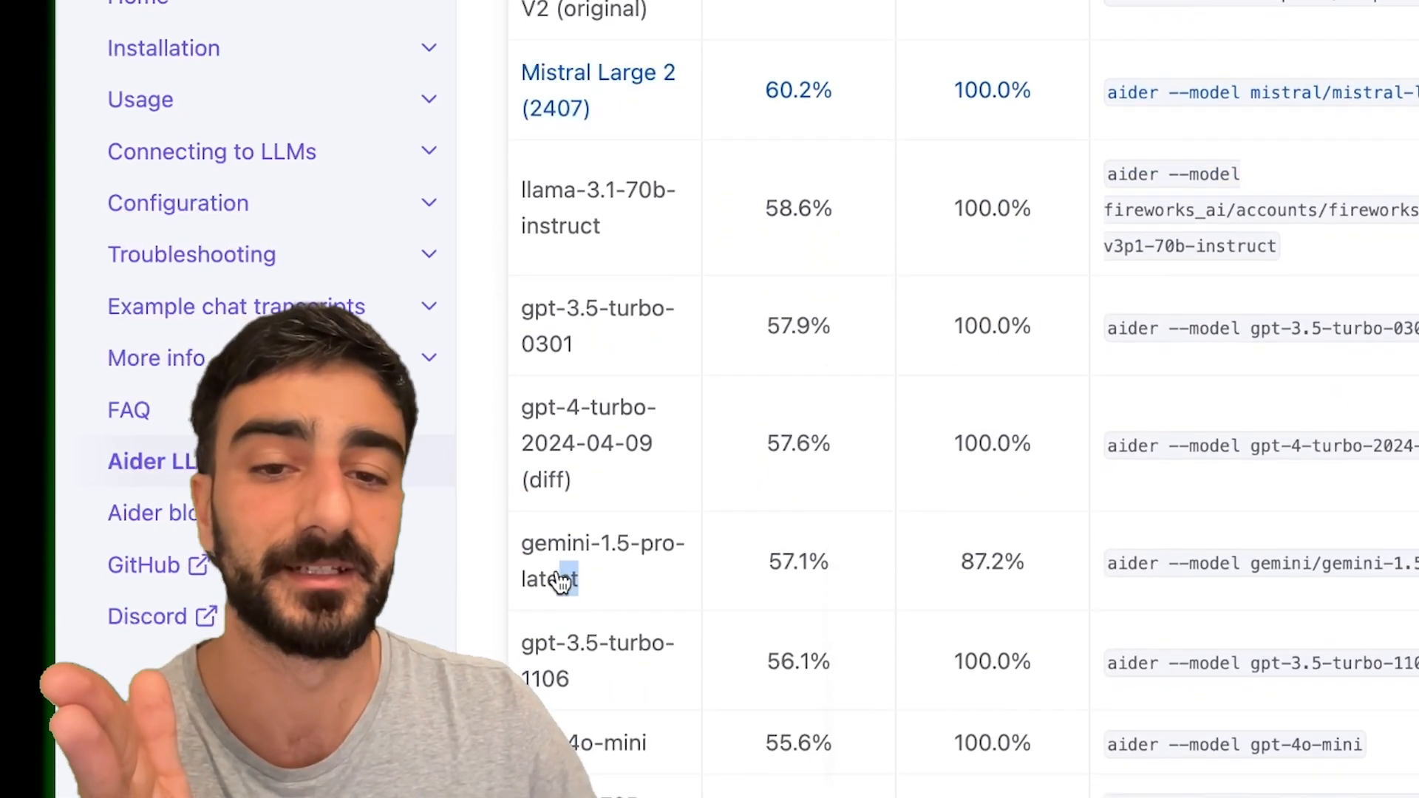
pyautogui.doubleClick(603, 583)
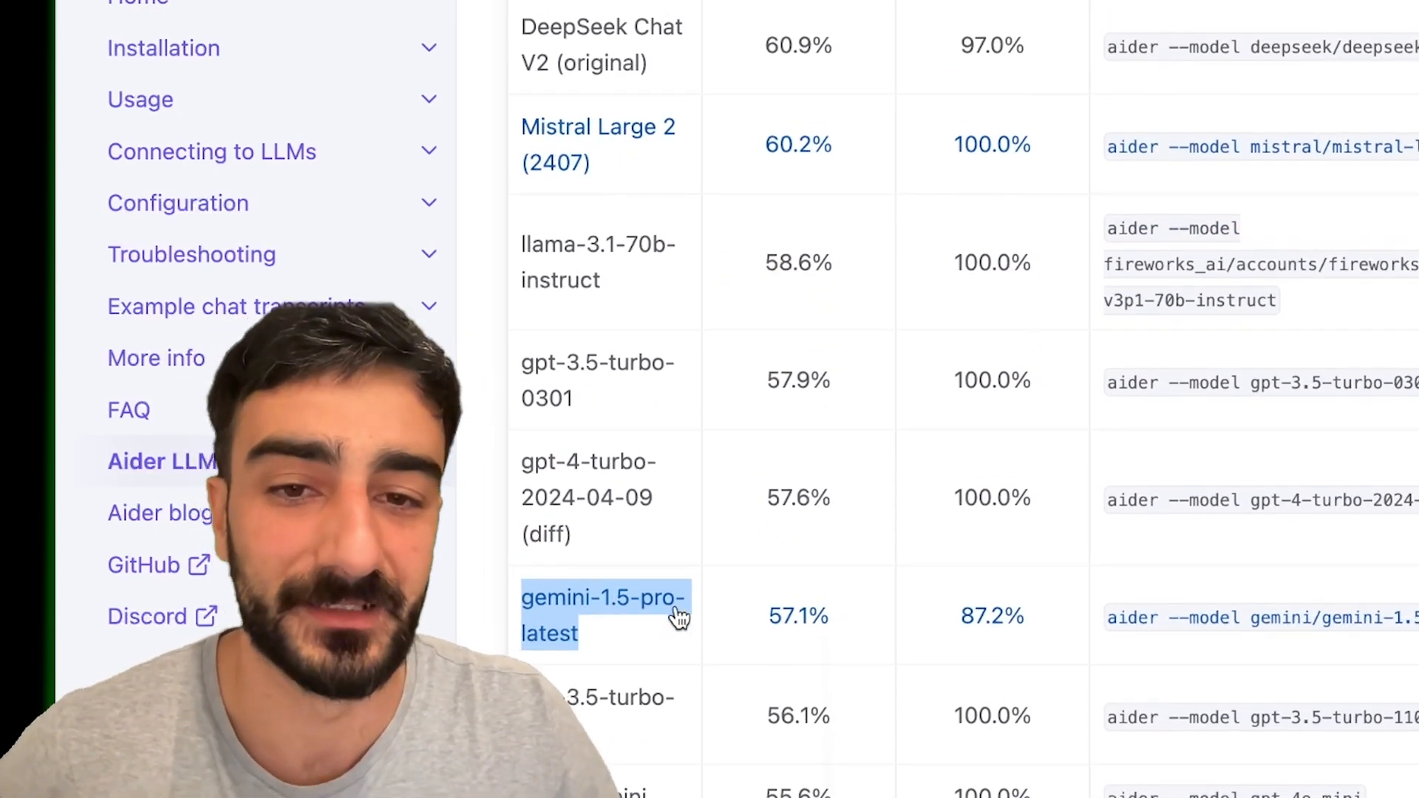
pyautogui.scroll(-3)
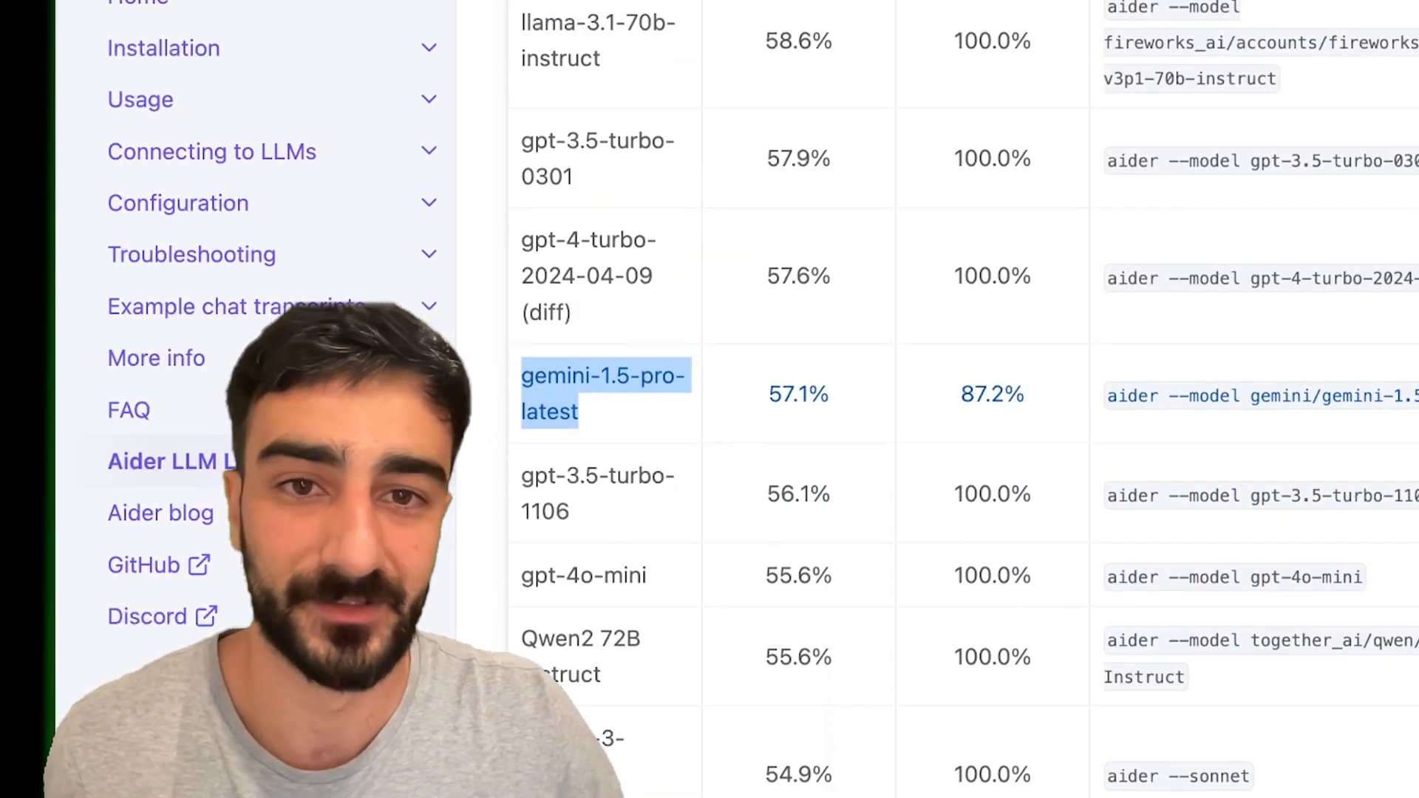
pyautogui.moveTo(650, 53)
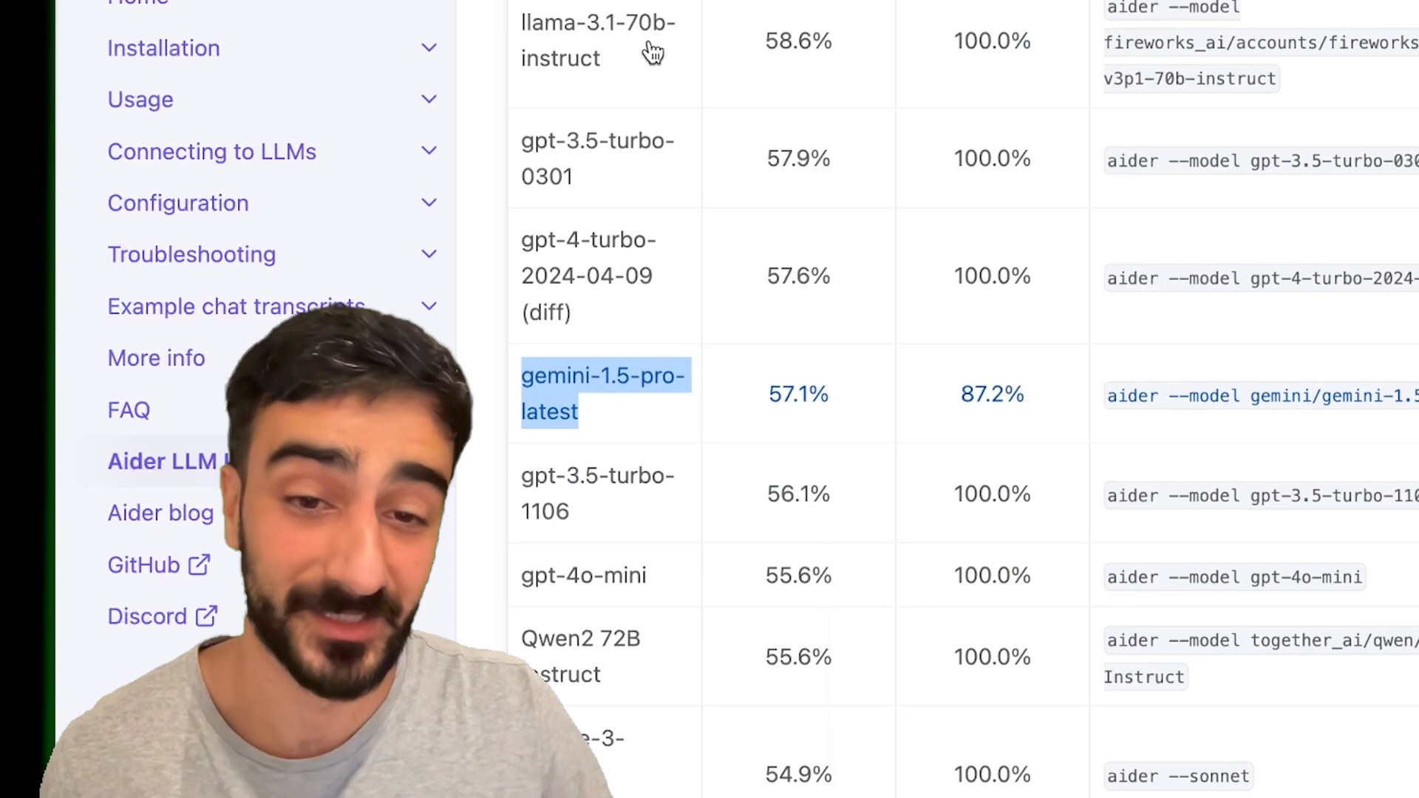
pyautogui.scroll(-3)
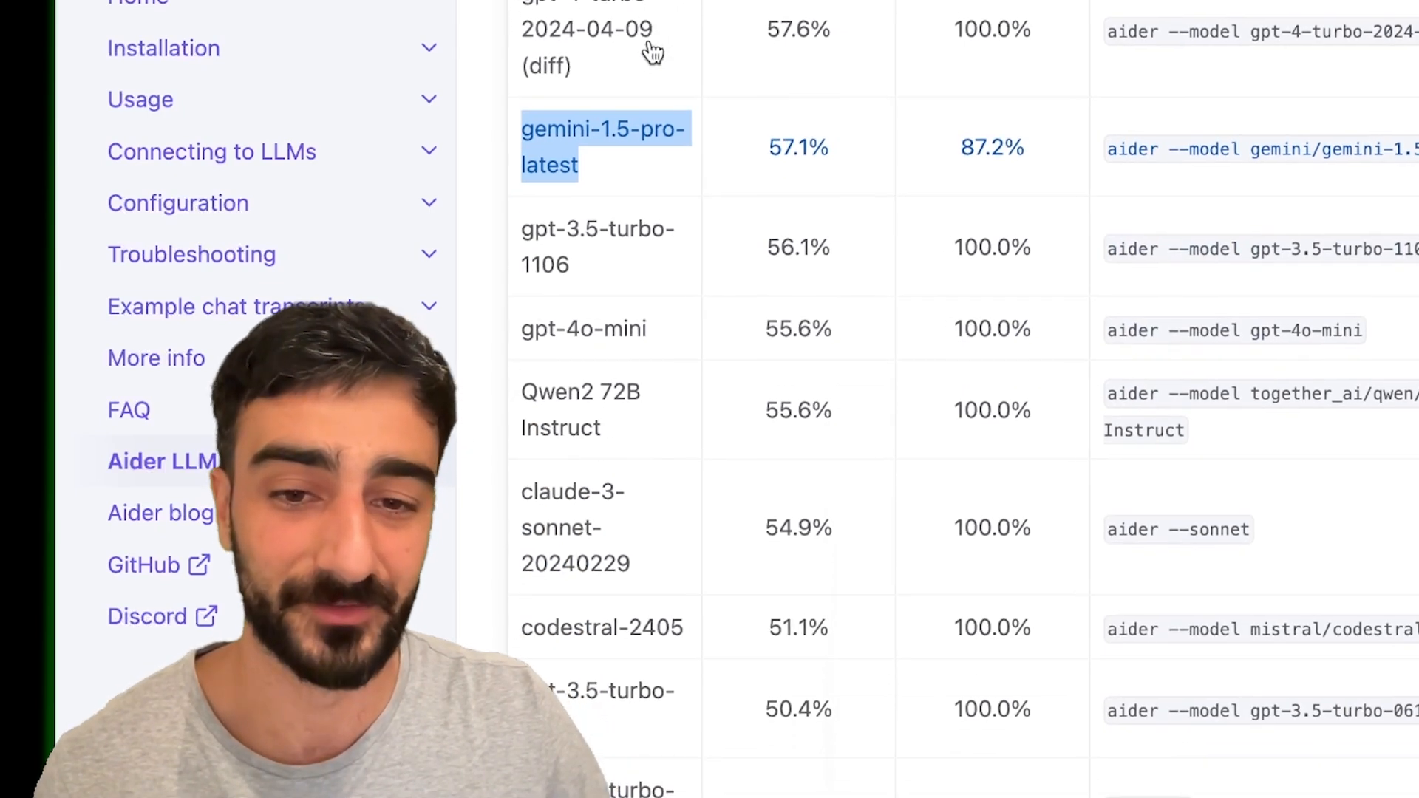
pyautogui.scroll(-3)
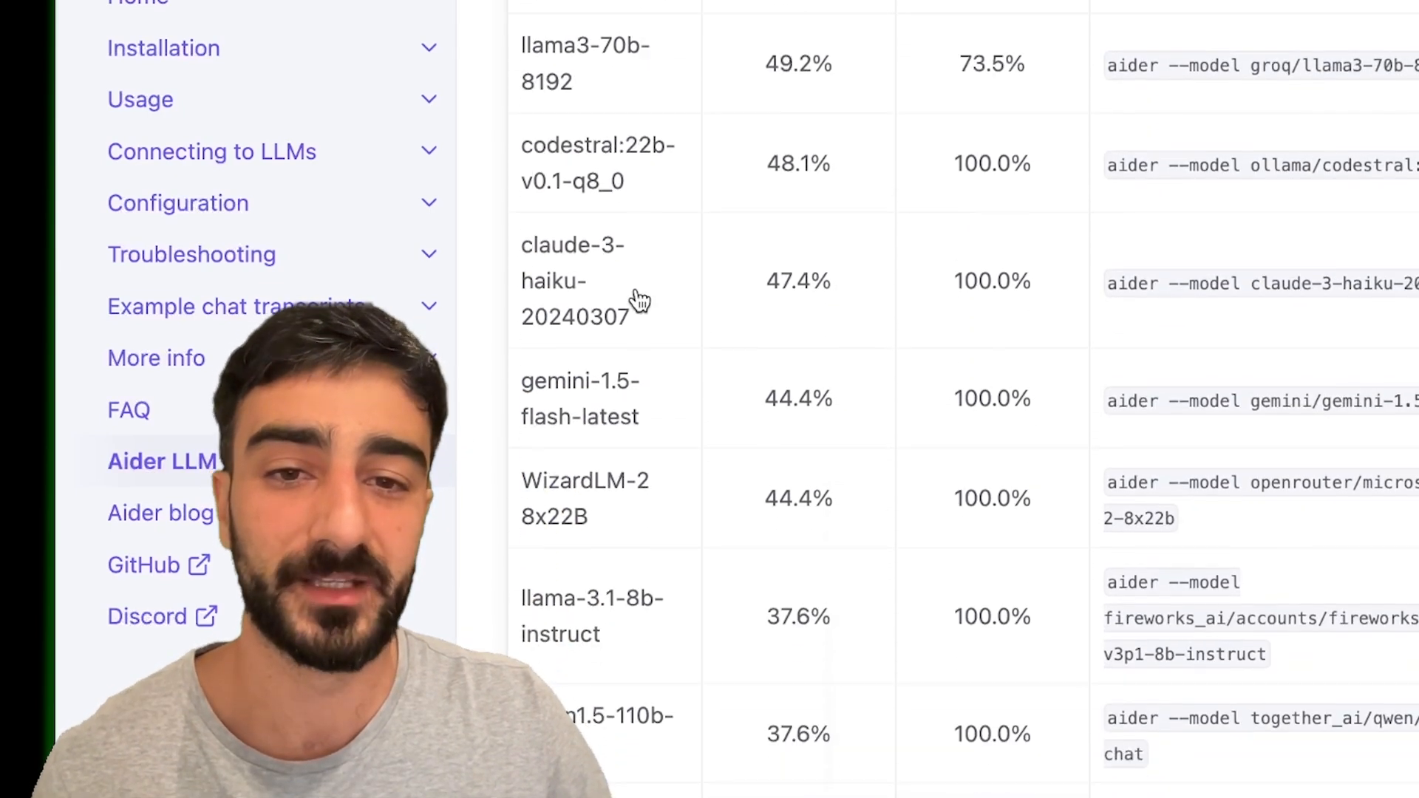
pyautogui.moveTo(480, 381)
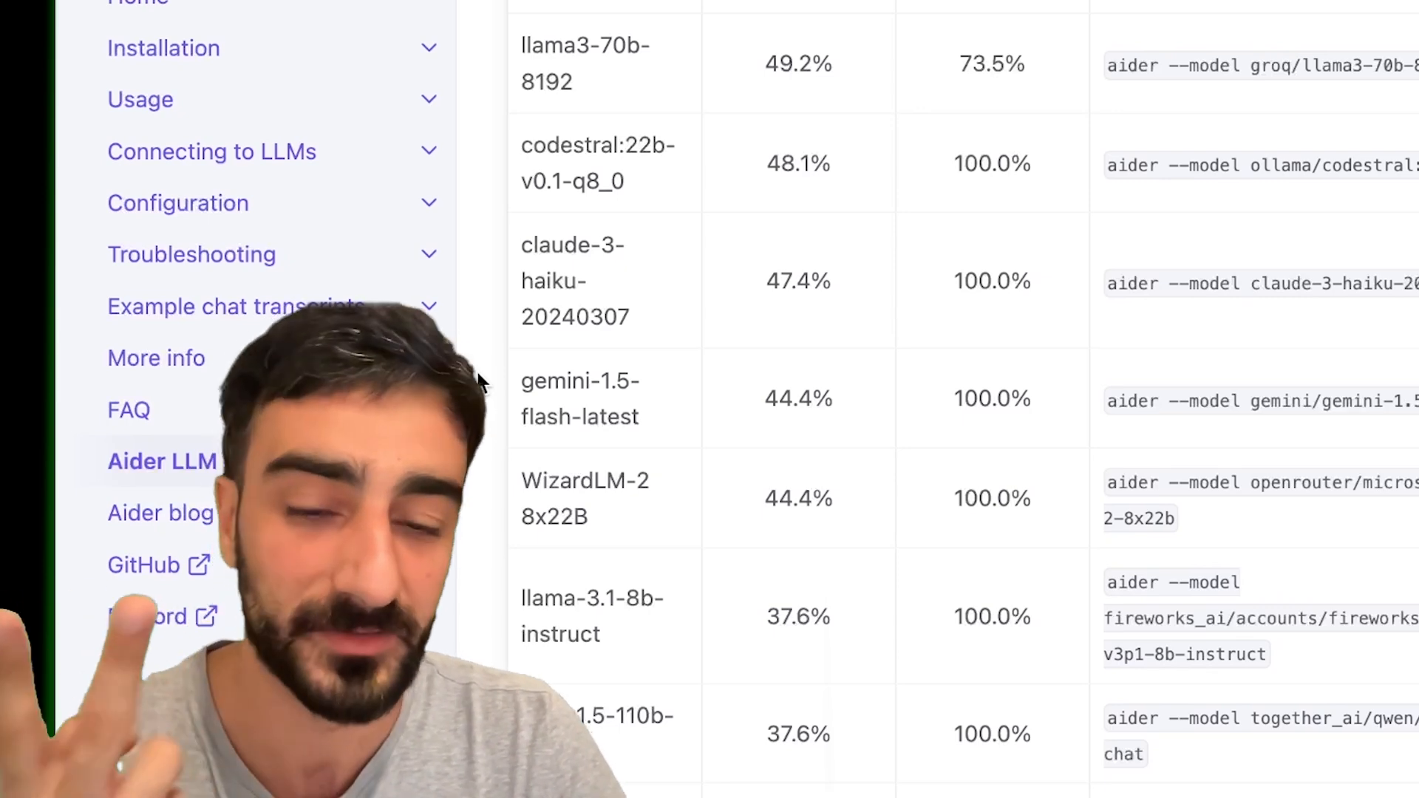
pyautogui.moveTo(697, 448)
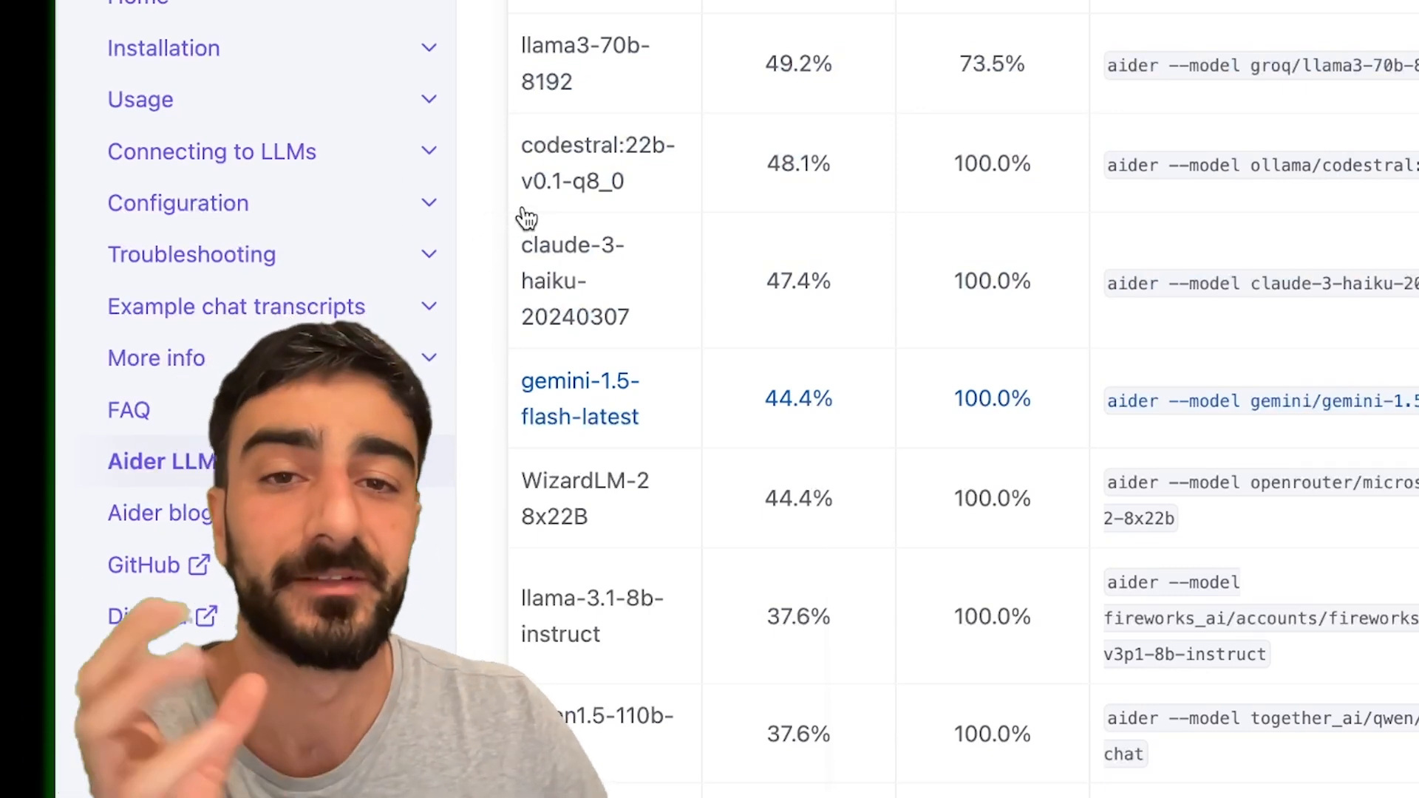
# Highlight the codestral-2405 entry in the leaderboard table.
pyautogui.scroll(3)
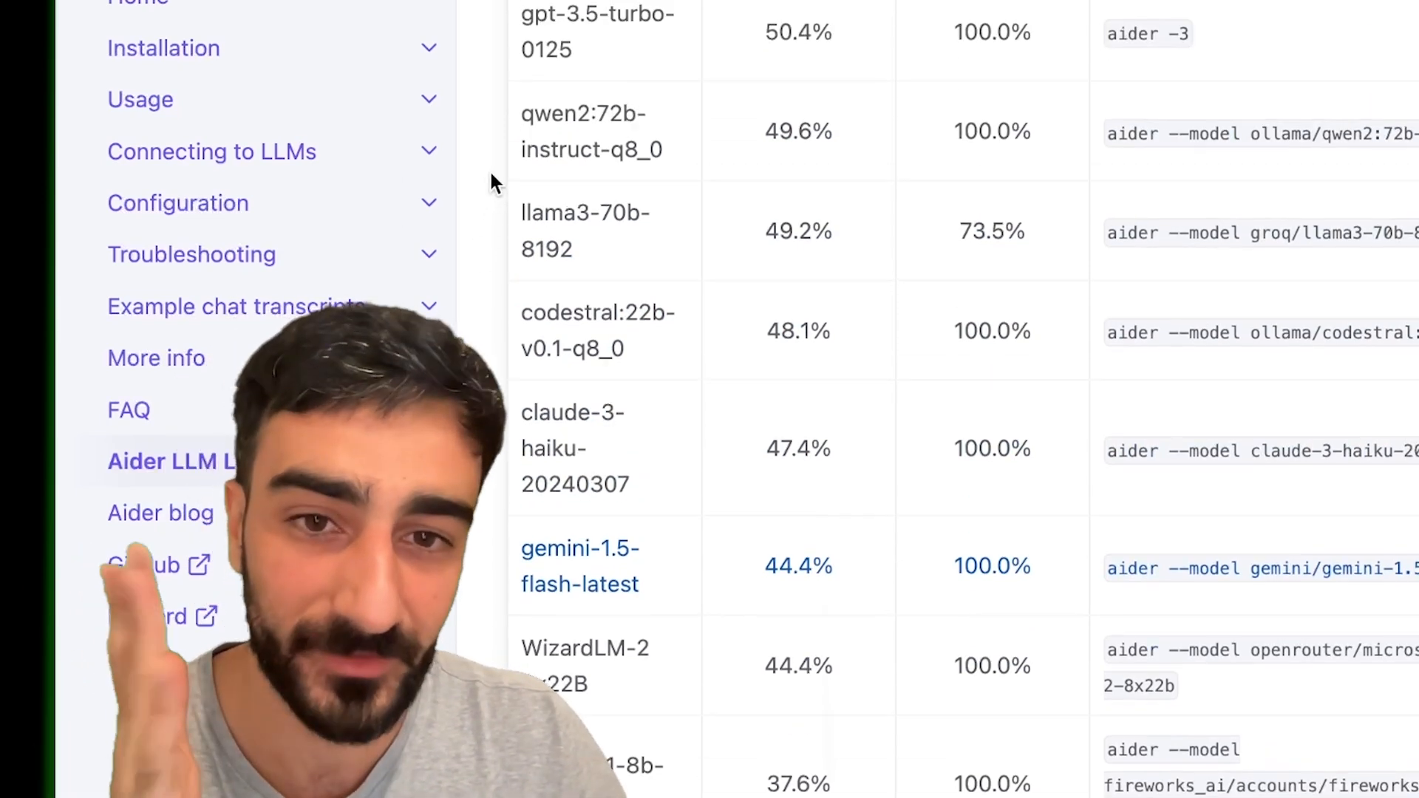
pyautogui.scroll(3)
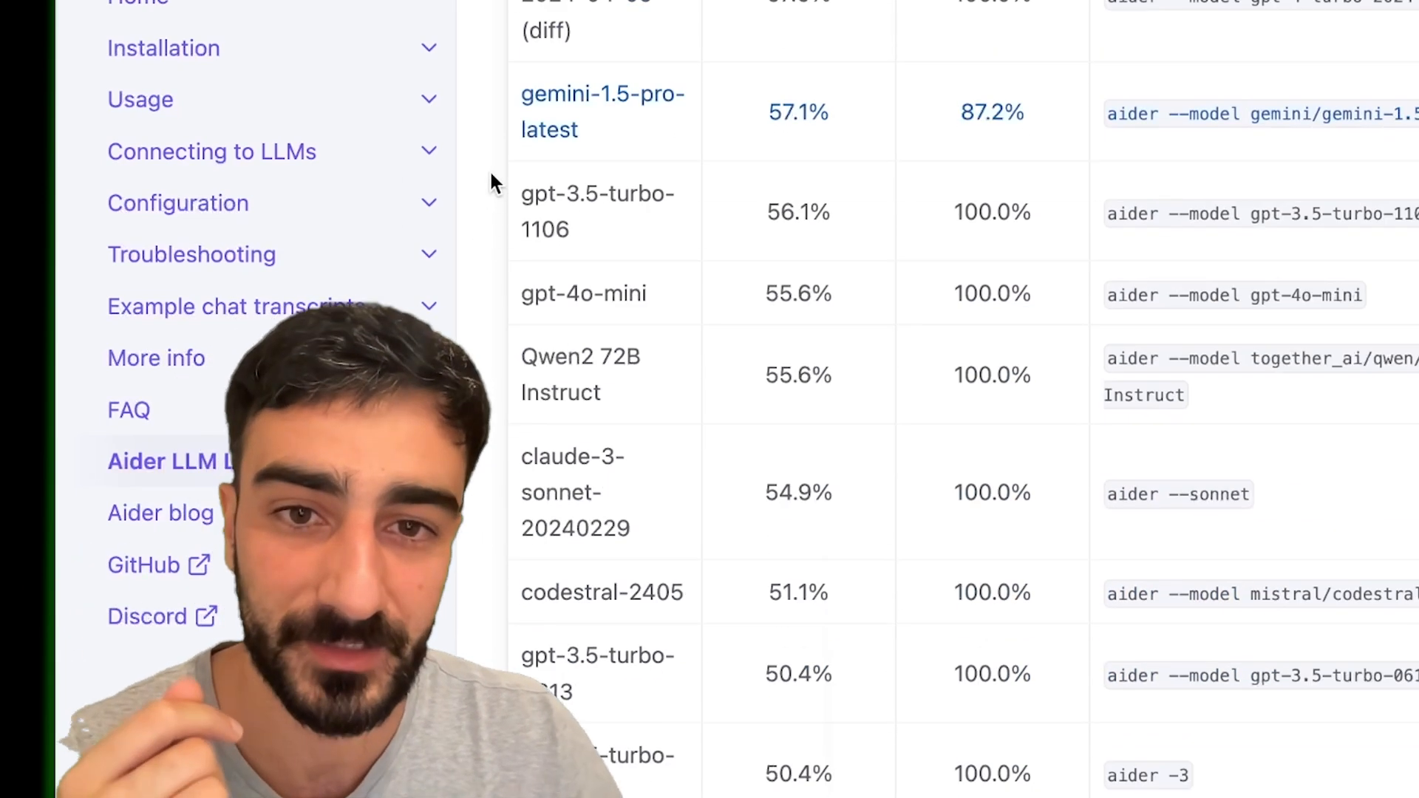
pyautogui.scroll(3)
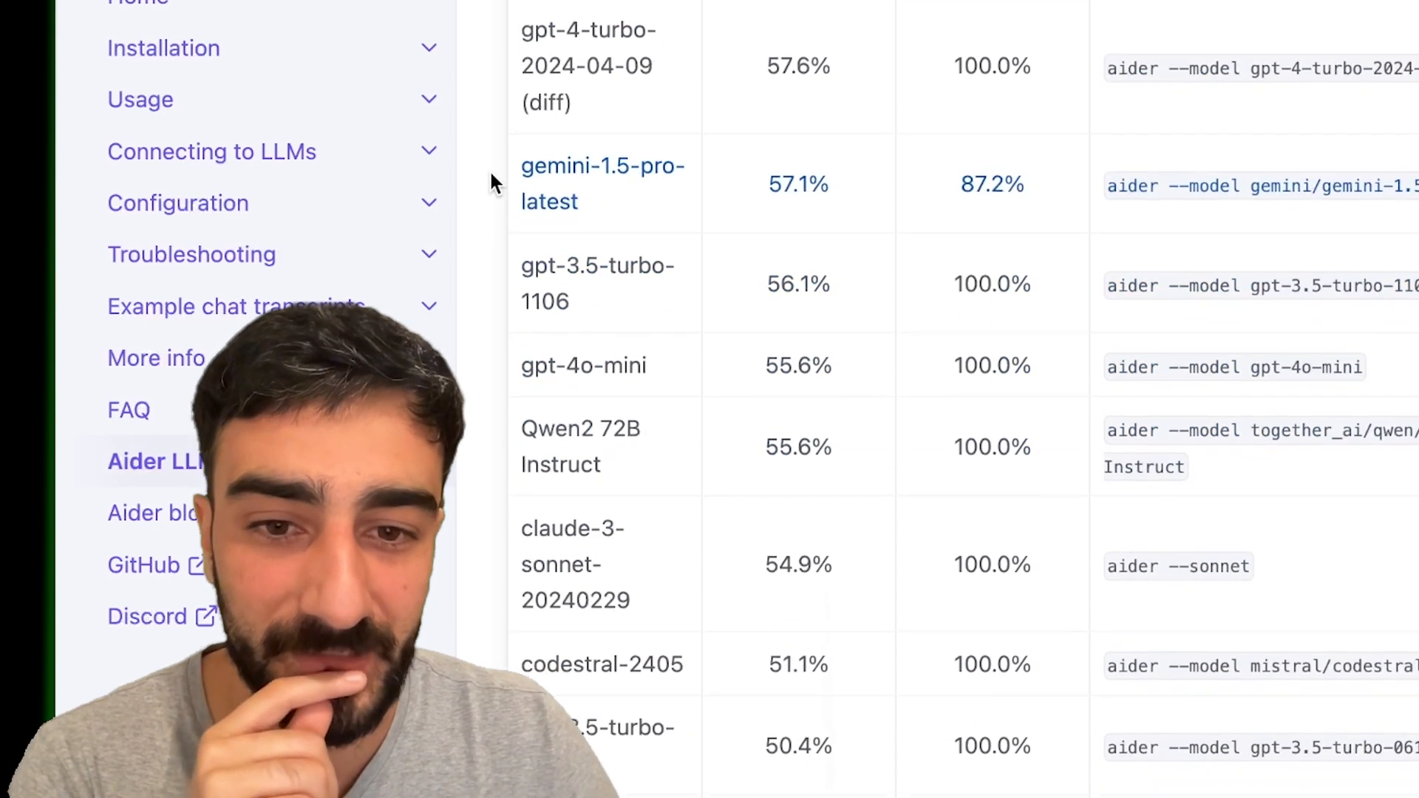
pyautogui.scroll(-3)
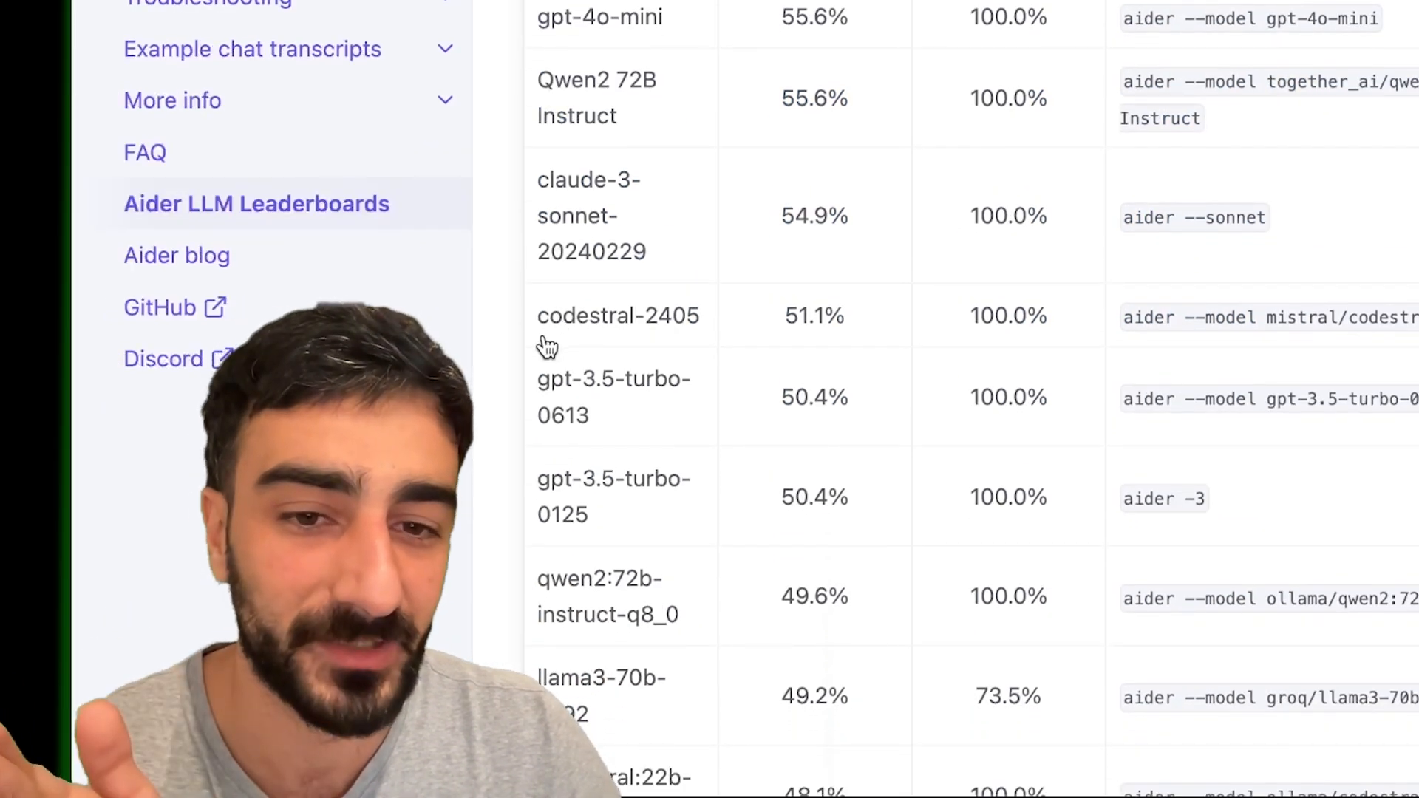
pyautogui.doubleClick(617, 315)
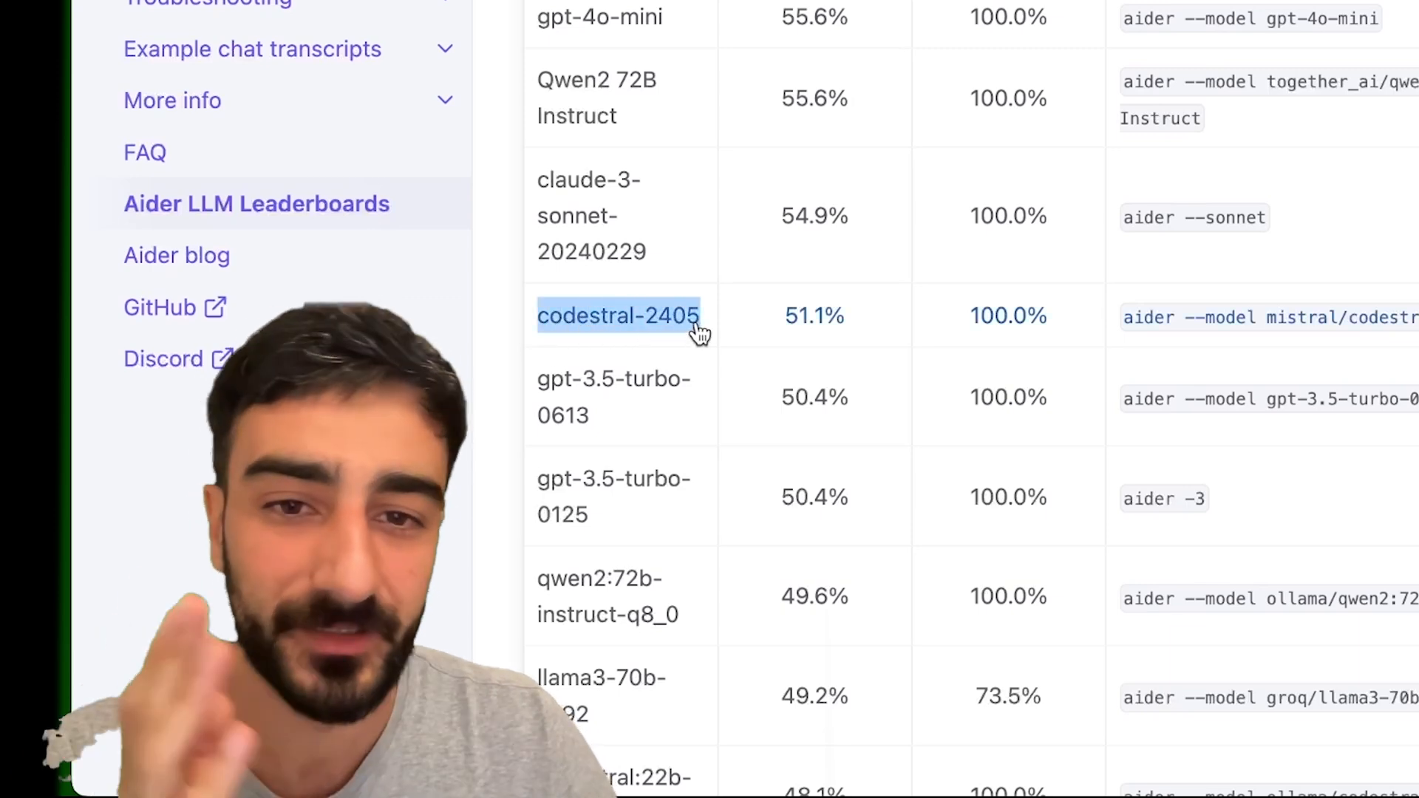
pyautogui.moveTo(731, 328)
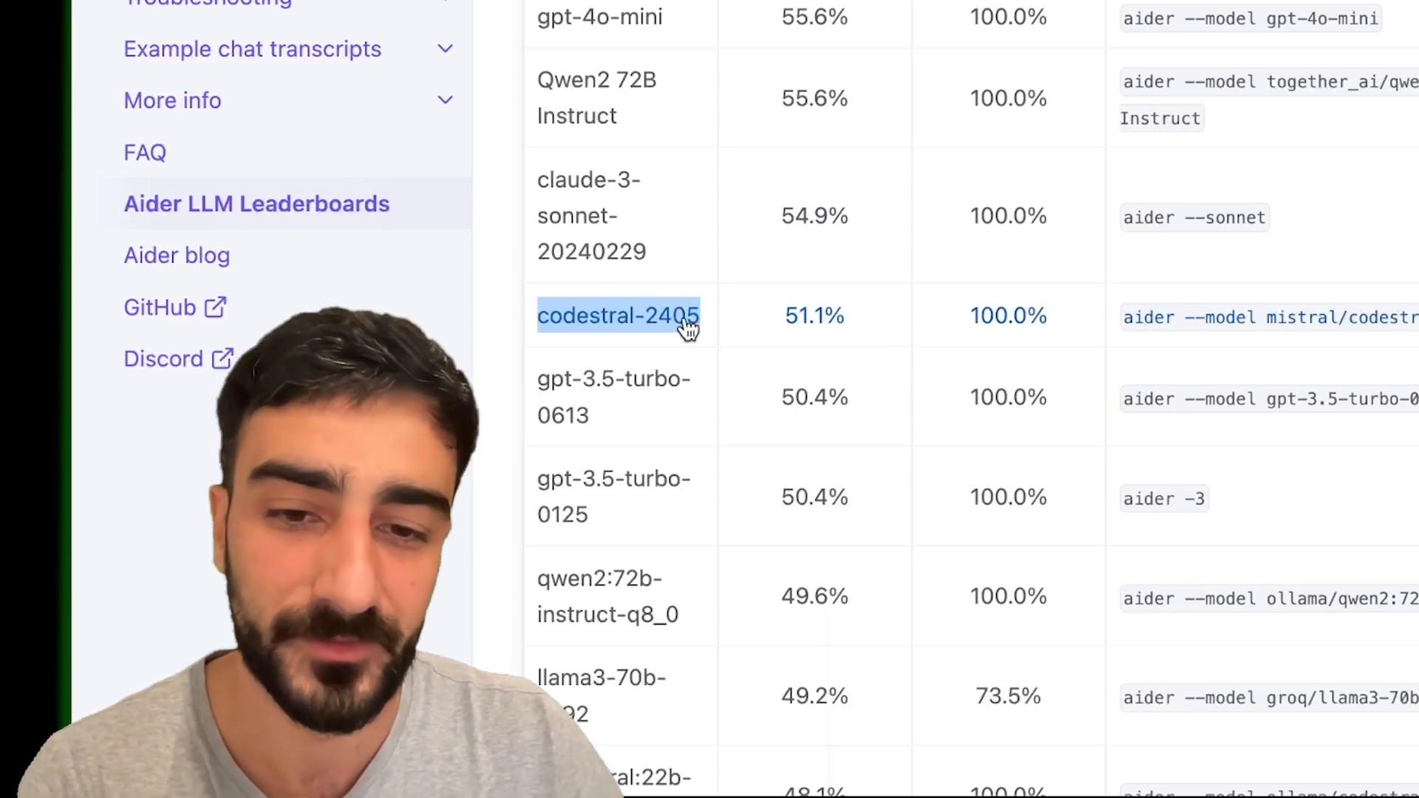
# Scroll to the table's last rows and mark codeqwen:7b-chat-v1.5-q8_0.
pyautogui.scroll(-3)
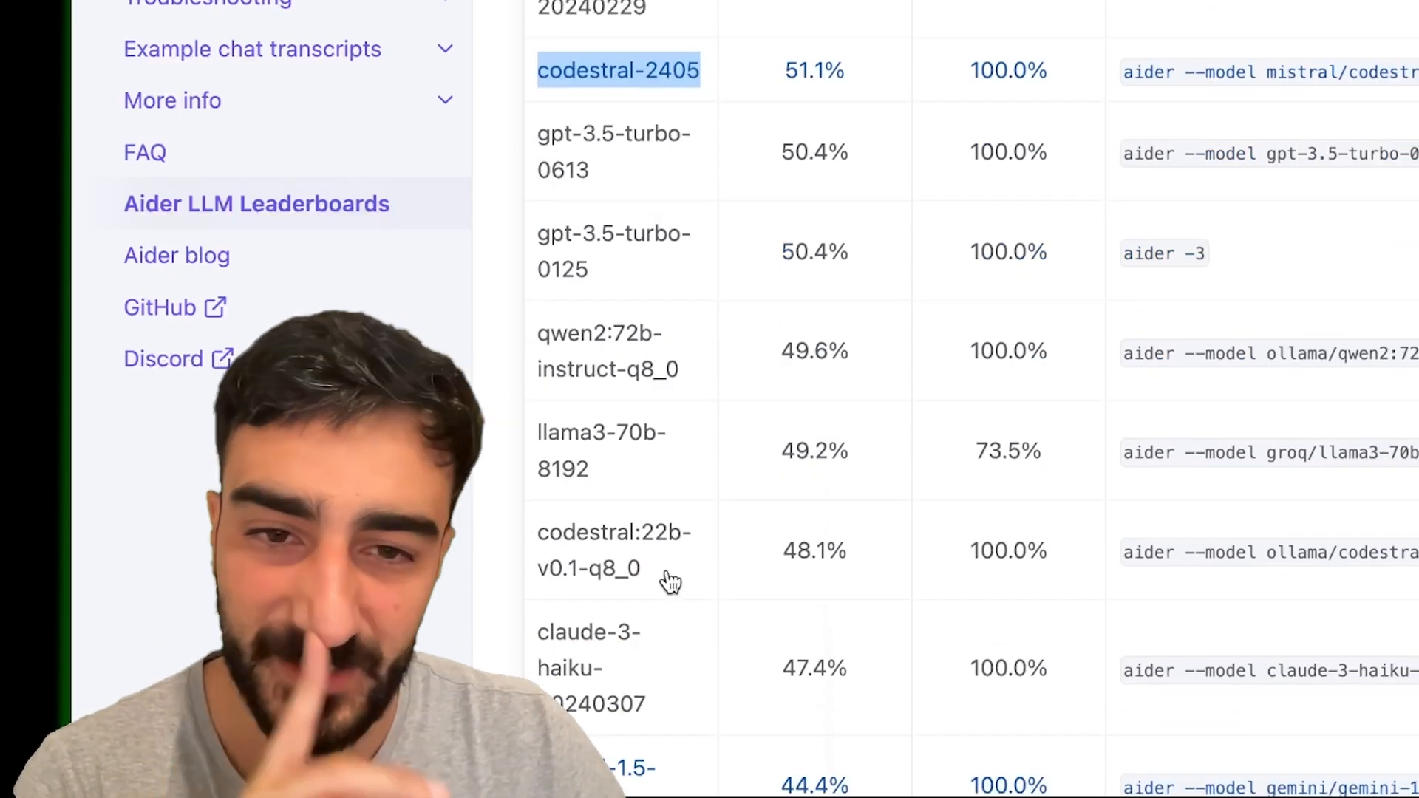
pyautogui.scroll(-3)
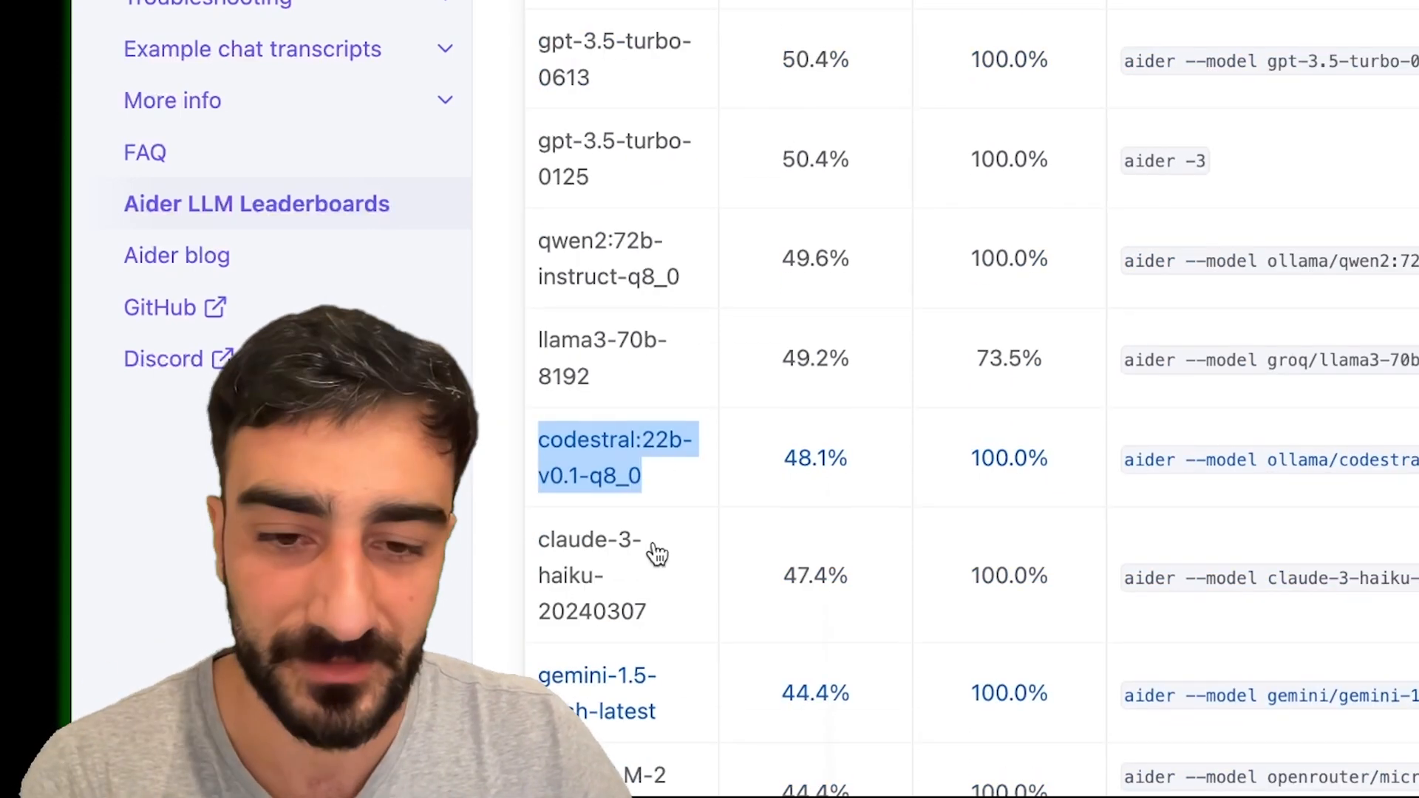
pyautogui.scroll(-3)
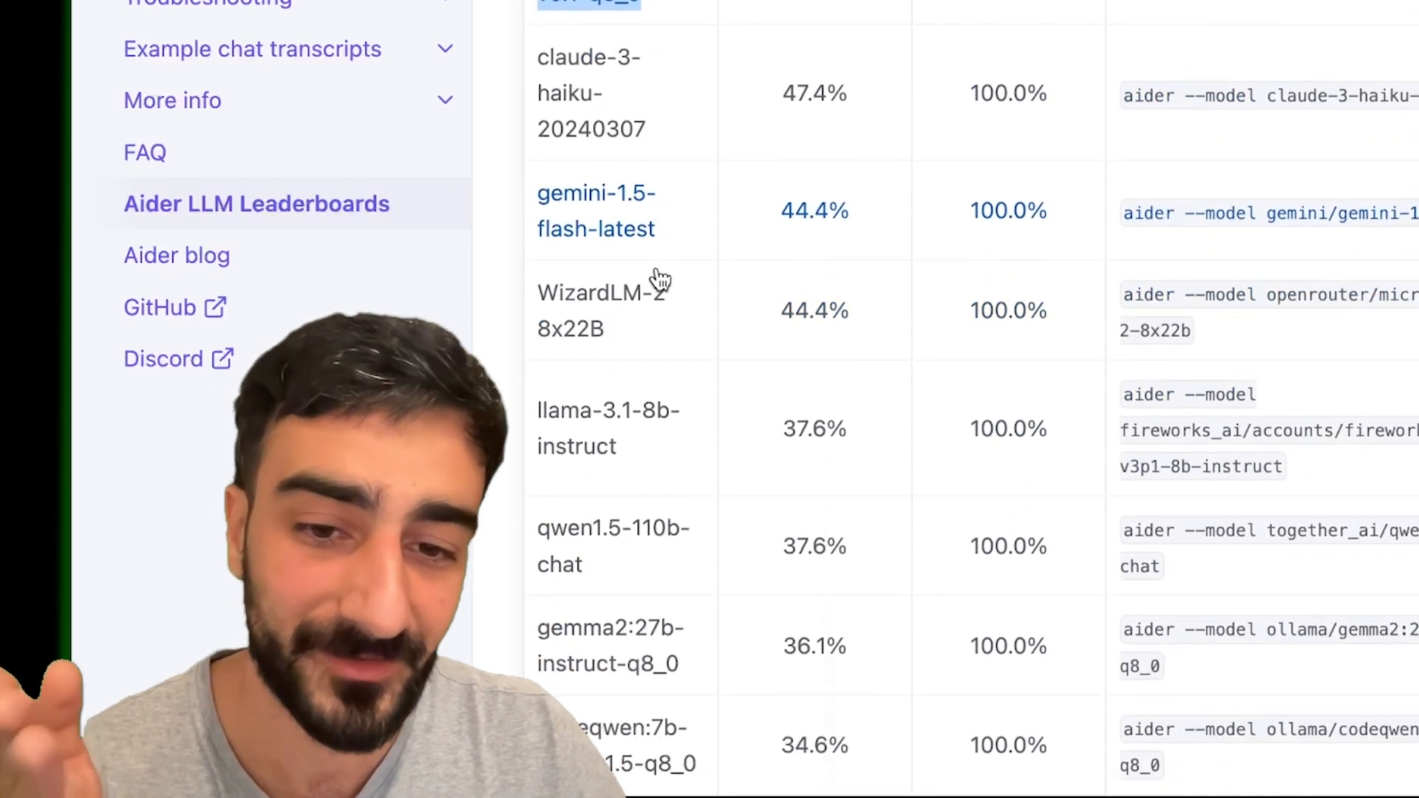
pyautogui.scroll(-3)
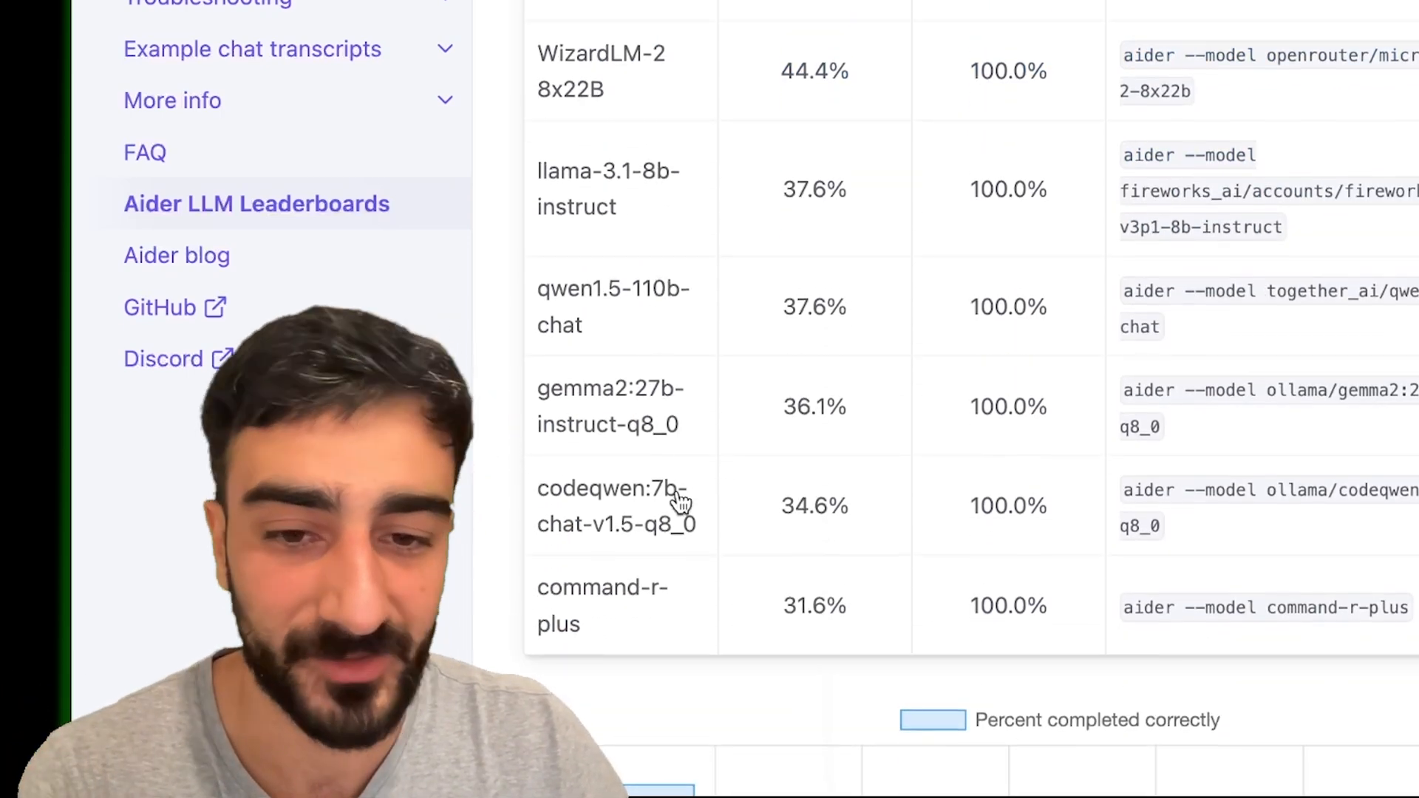
pyautogui.doubleClick(616, 488)
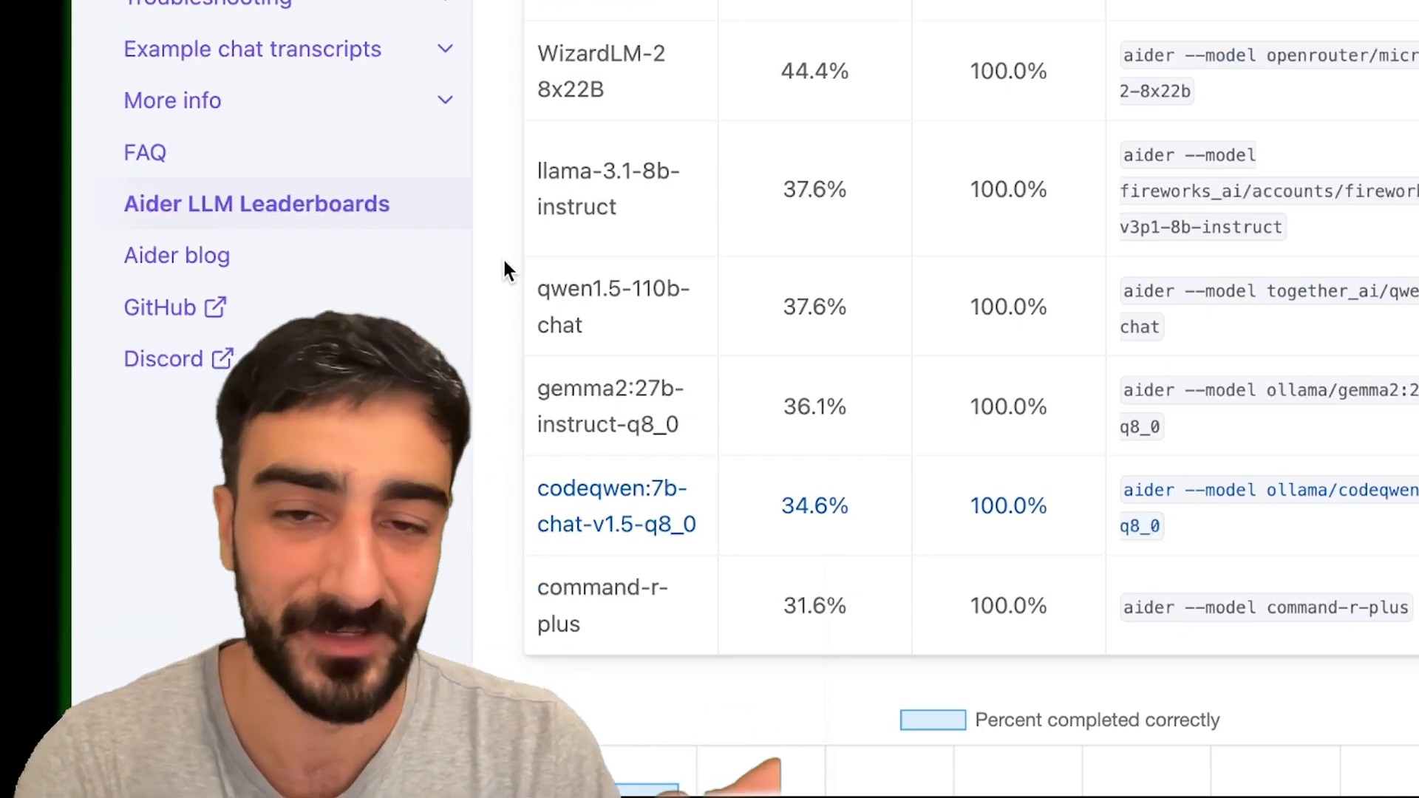
# Return to the table header and top rows, with claude-3.5-sonnet at 77.4%.
pyautogui.scroll(3)
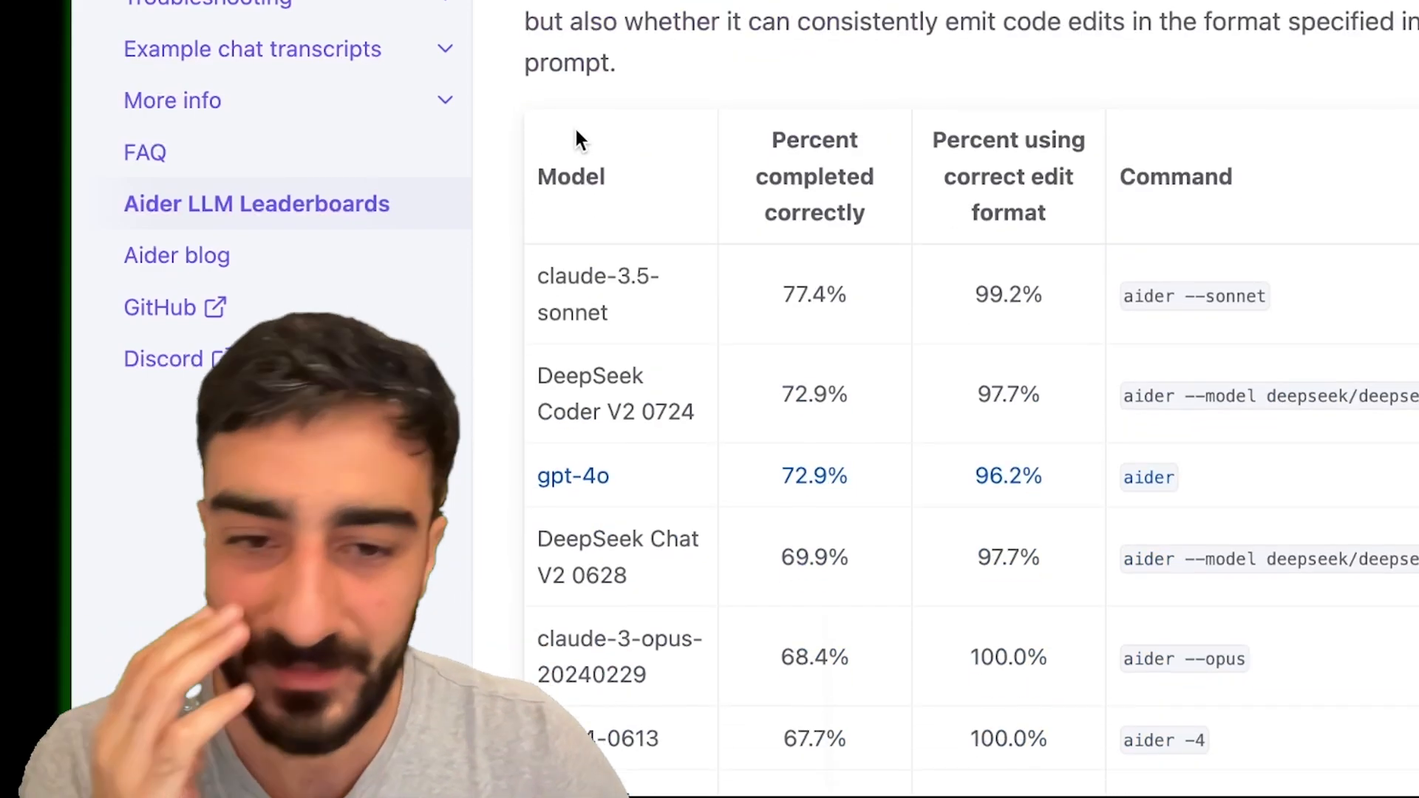
pyautogui.scroll(-3)
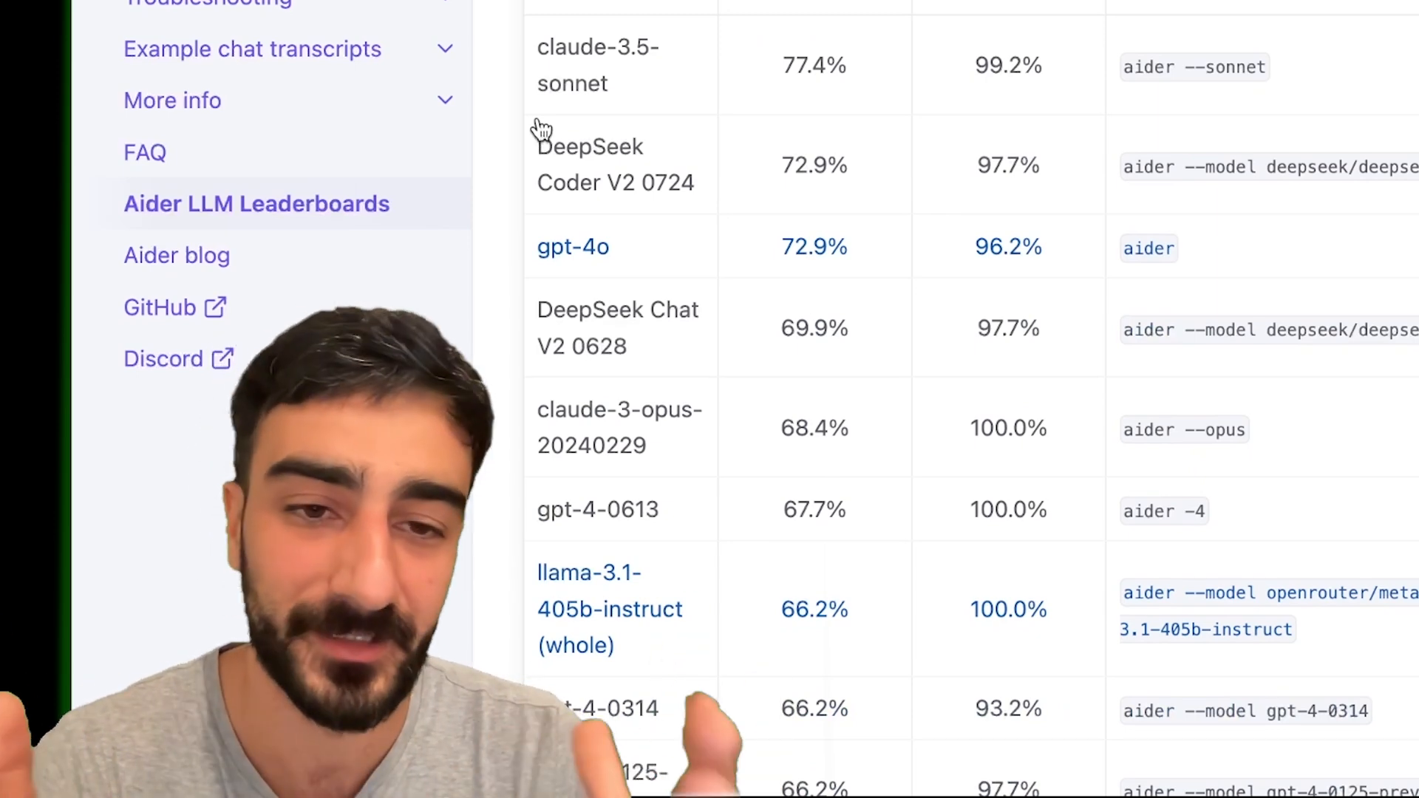
pyautogui.scroll(3)
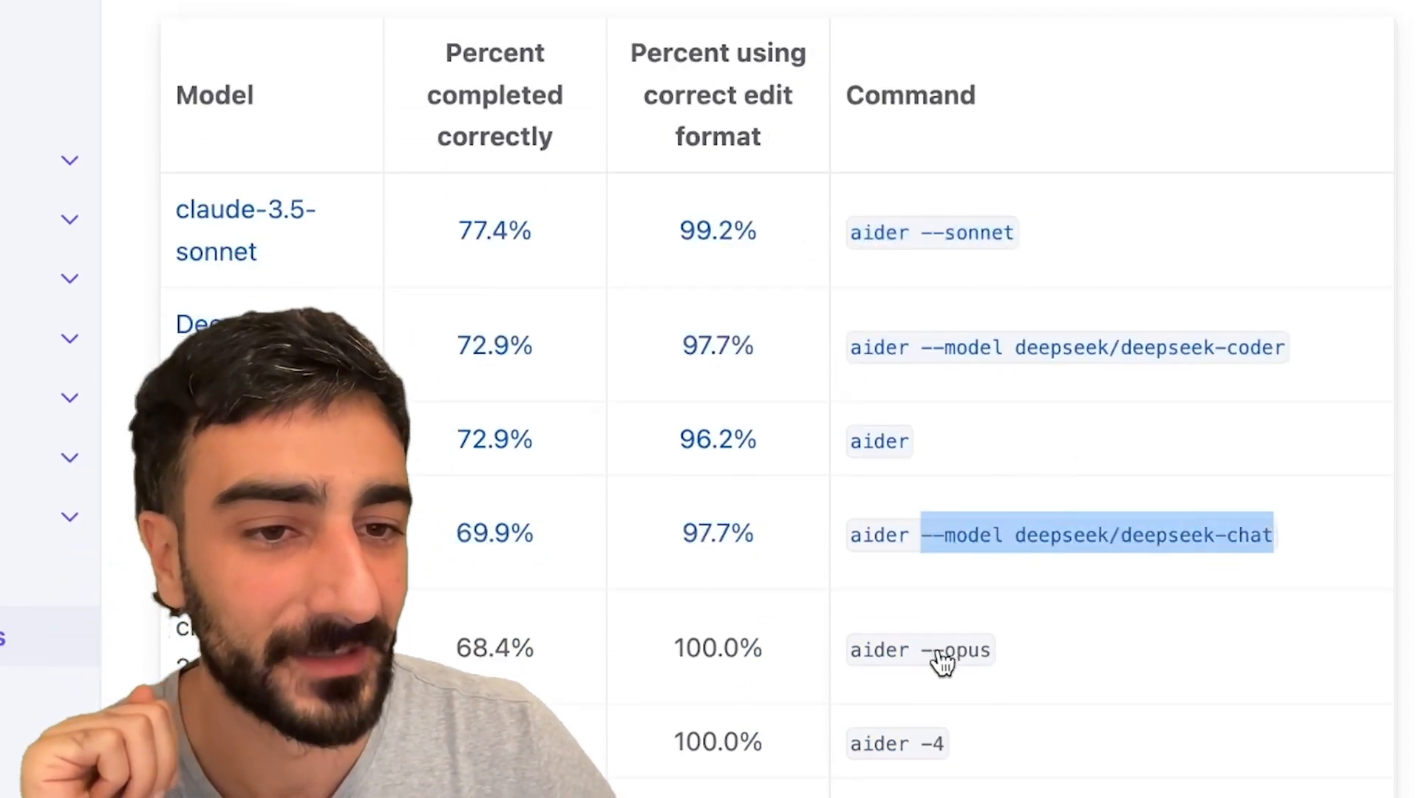
pyautogui.scroll(-3)
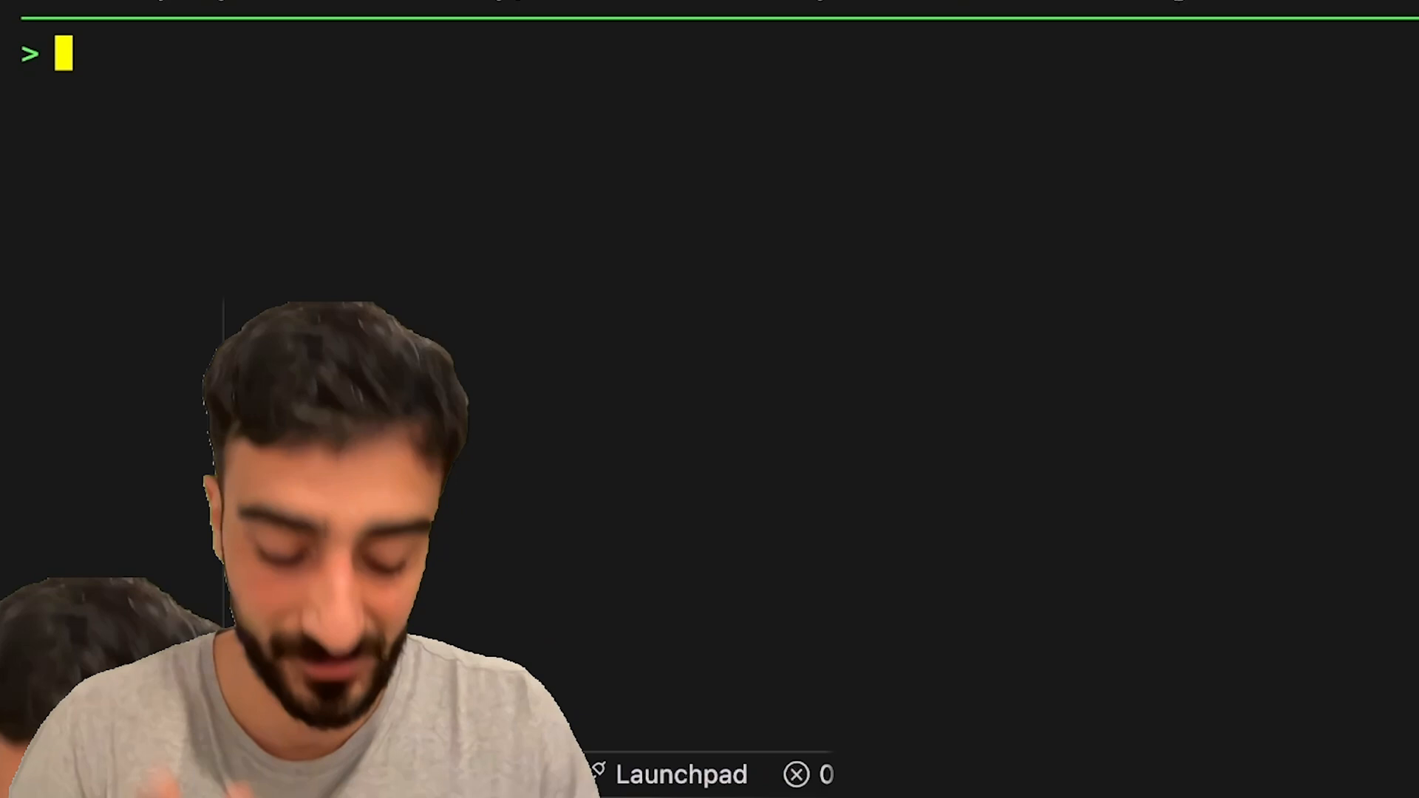
# List available models with /models gemini, then enter gemini/gemini-pro at the prompt.
pyautogui.write('/models')
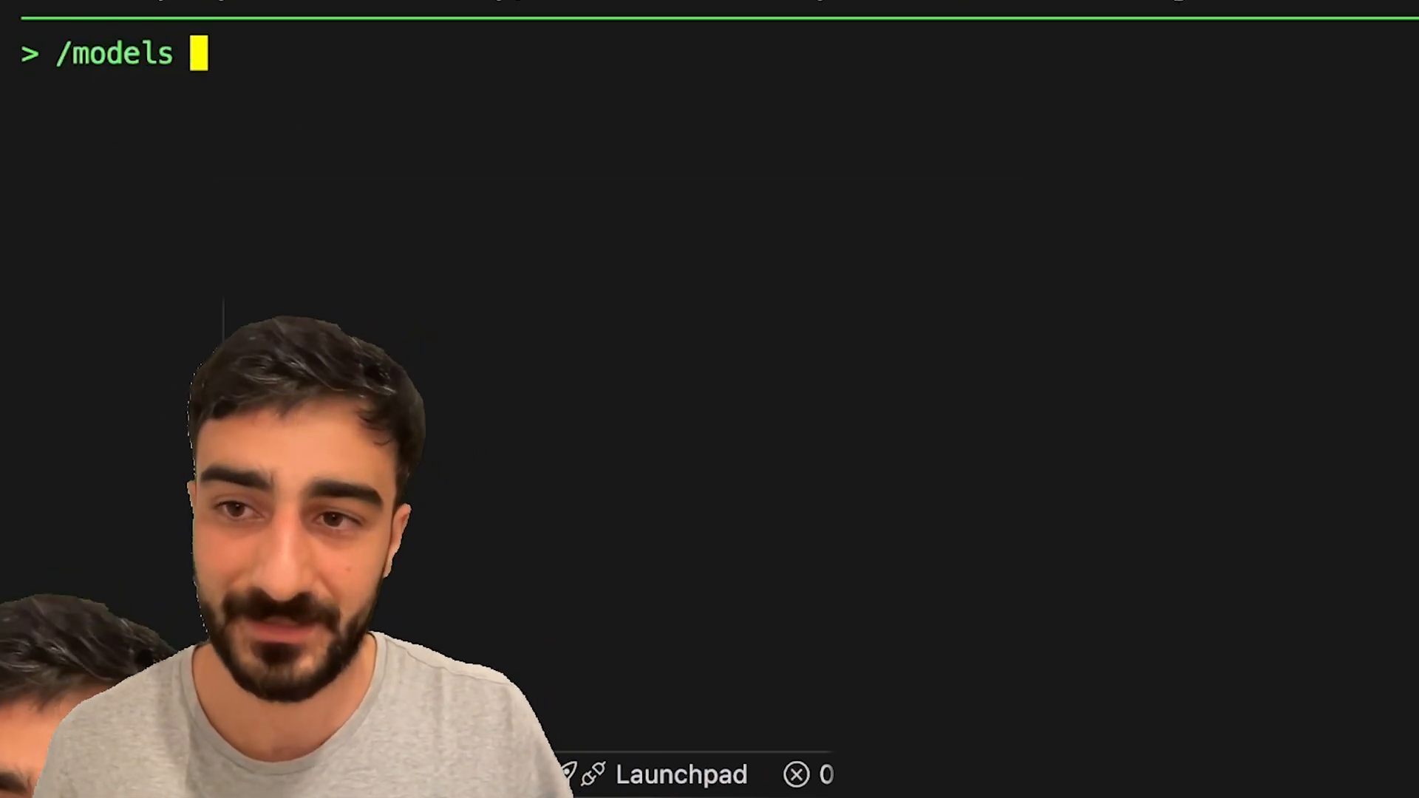
pyautogui.write('gemini')
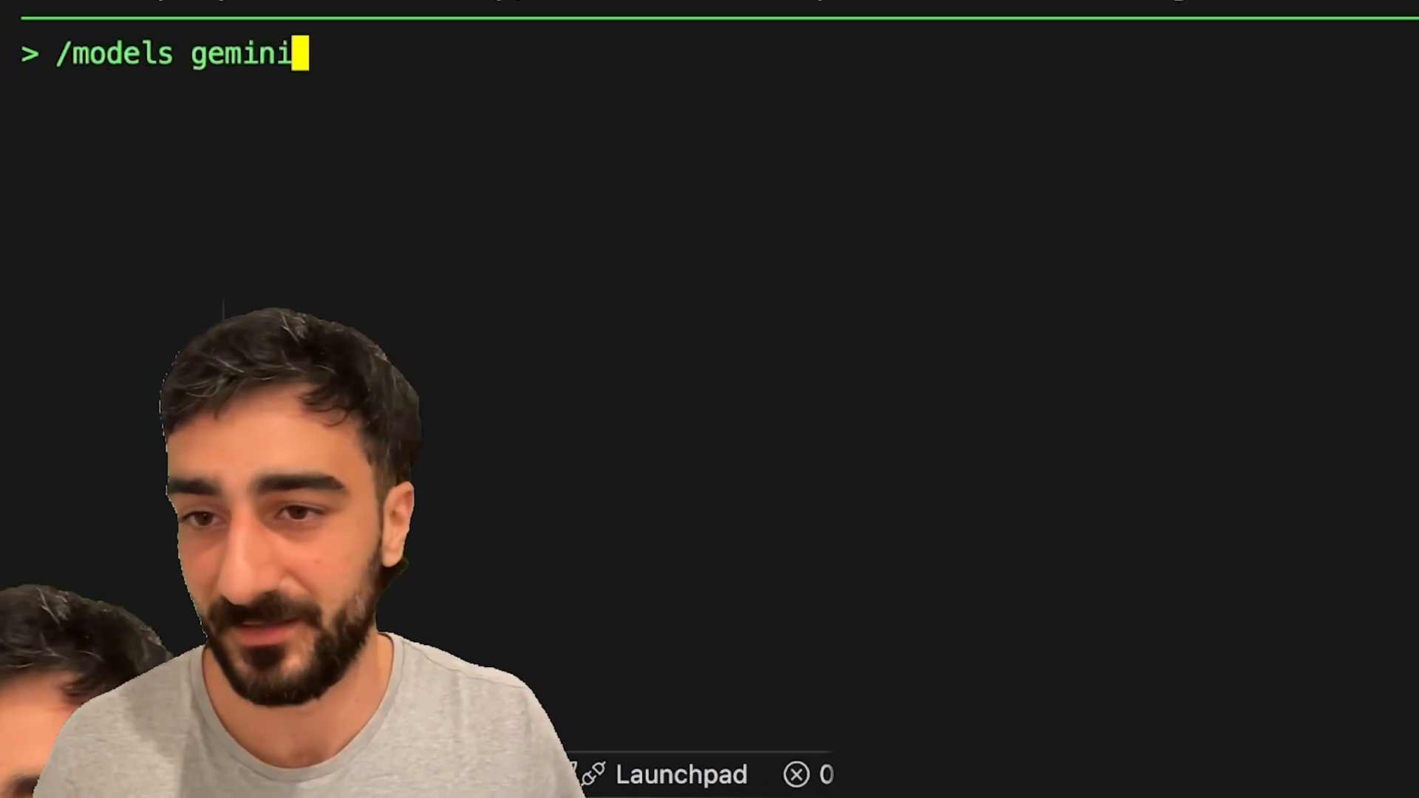
pyautogui.press('Return')
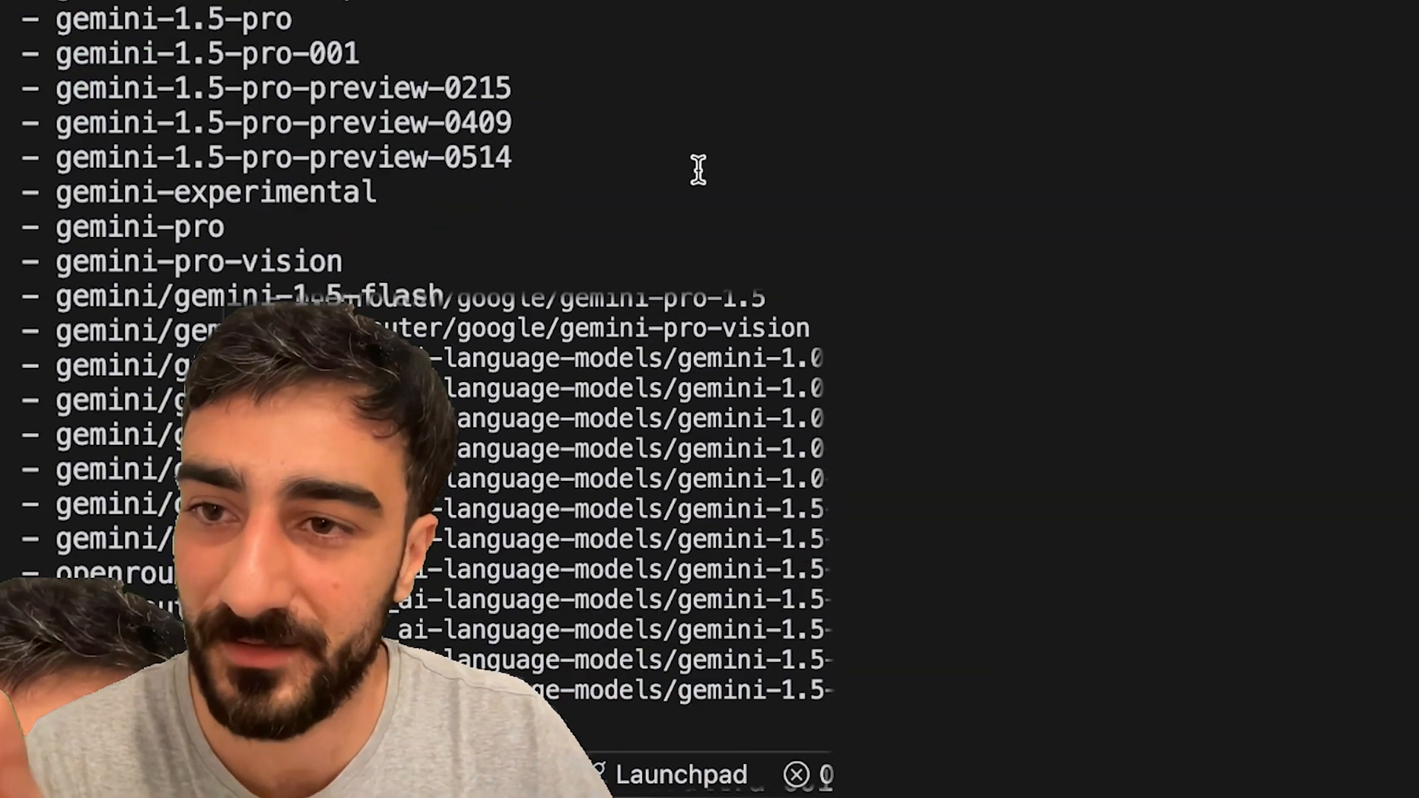
pyautogui.scroll(-3)
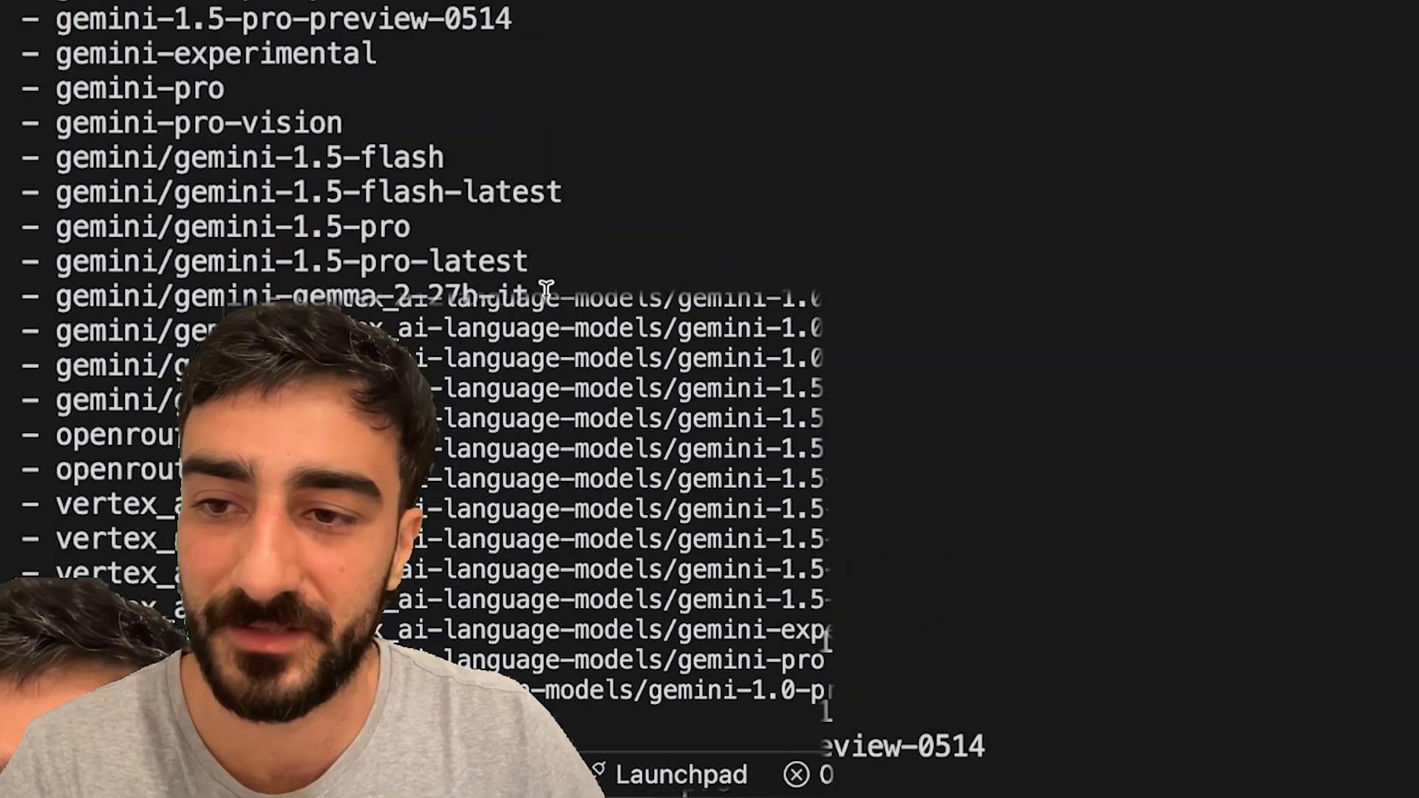
pyautogui.scroll(-3)
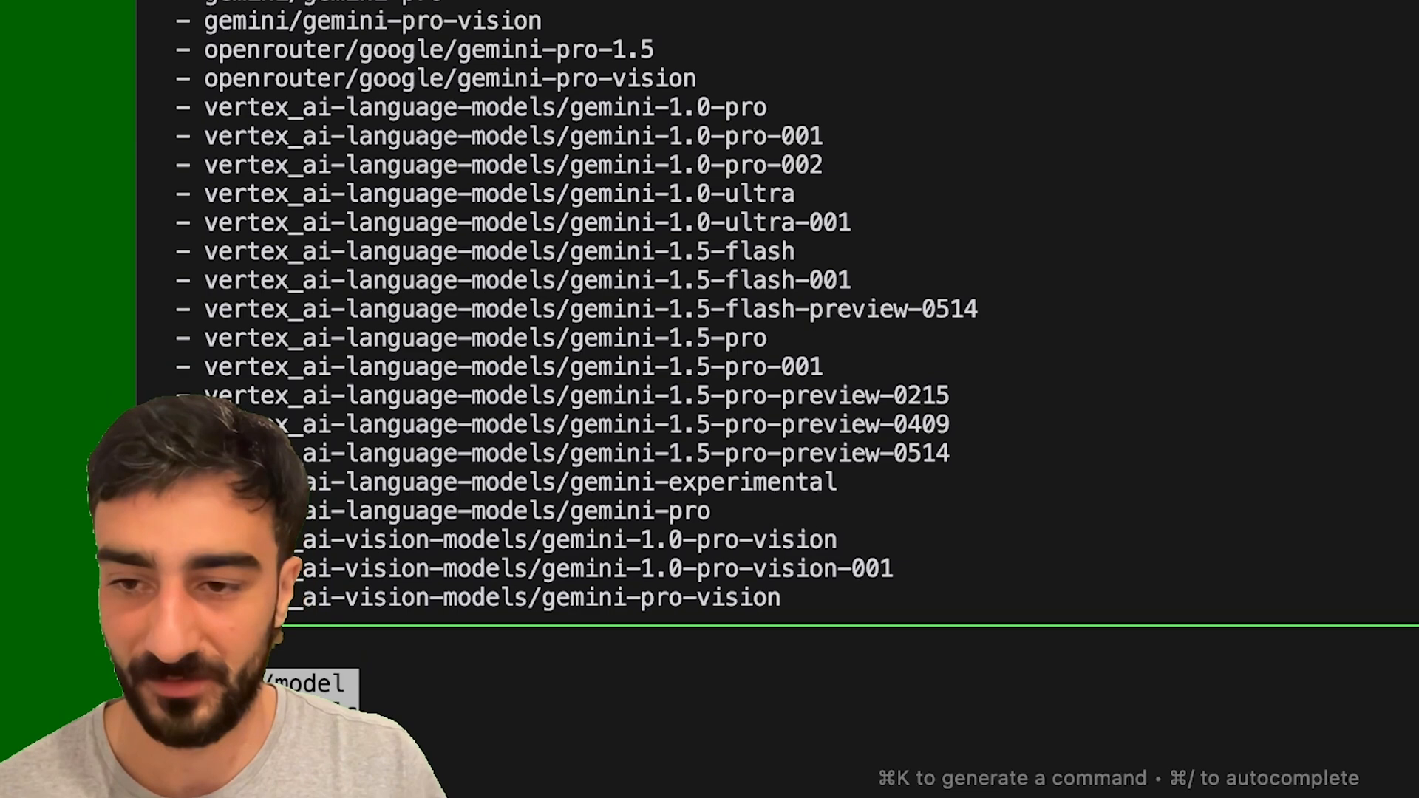
pyautogui.write('gemini/')
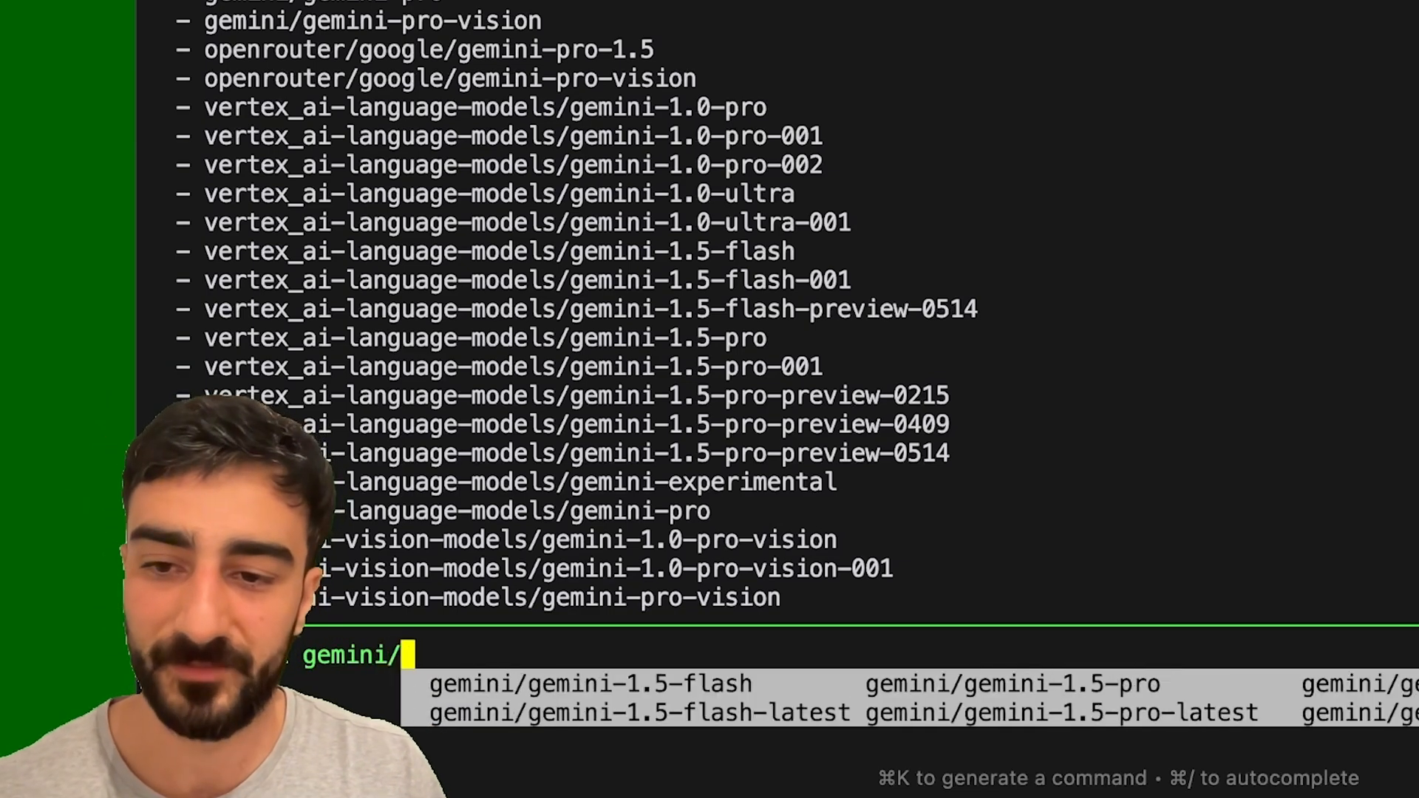
pyautogui.write('gemini-pro')
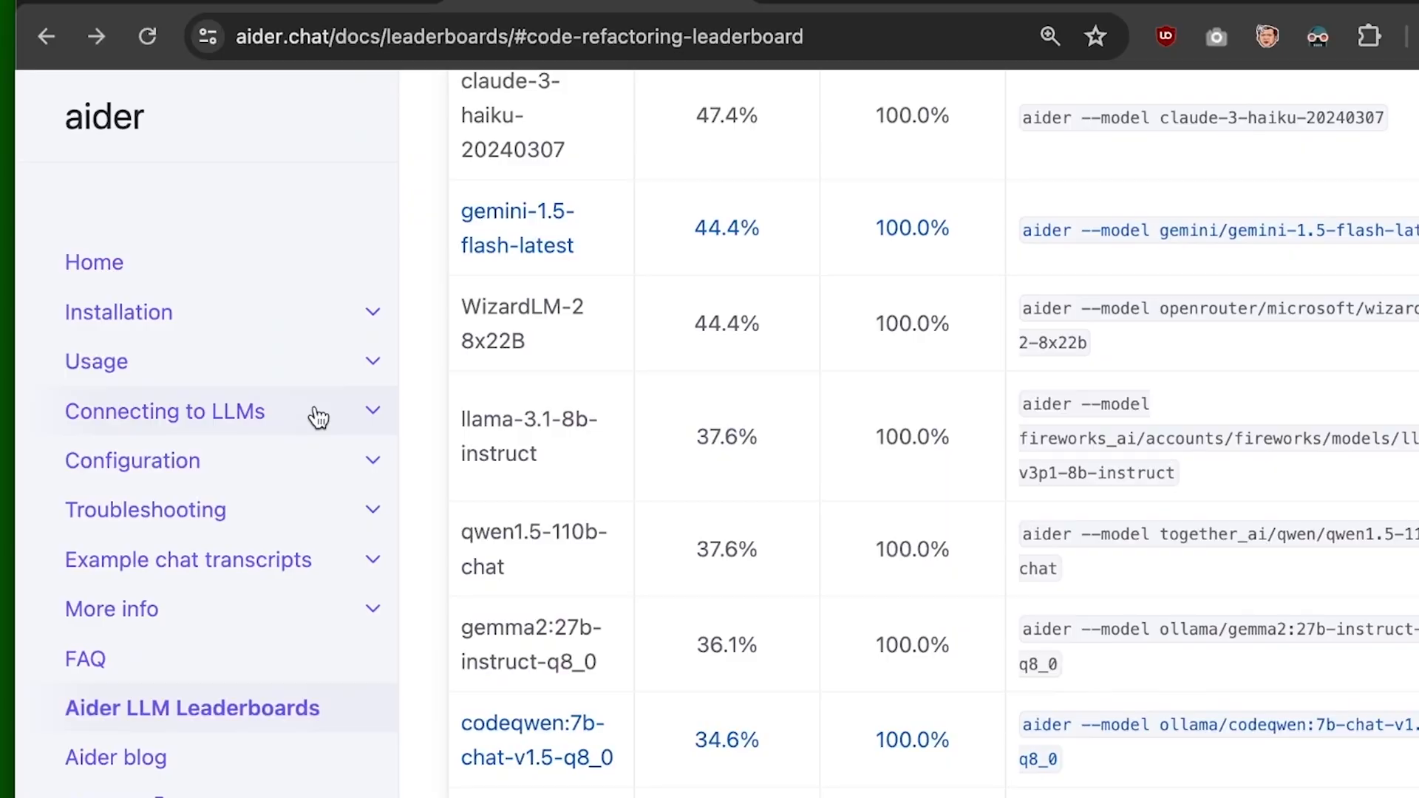
# Open the Connecting to LLMs page and scroll to free models like Gemini 1.5 Pro.
pyautogui.click(165, 411)
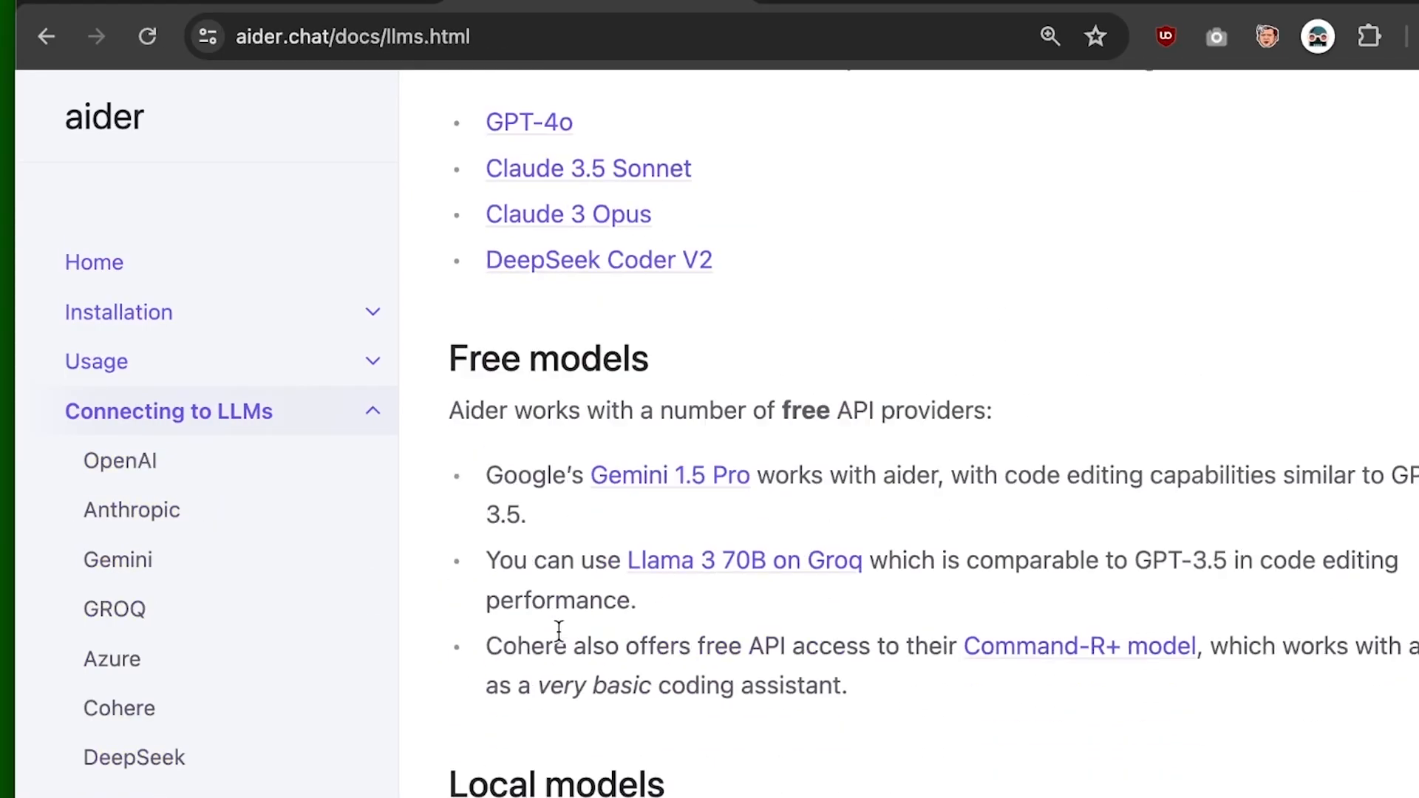
pyautogui.scroll(-3)
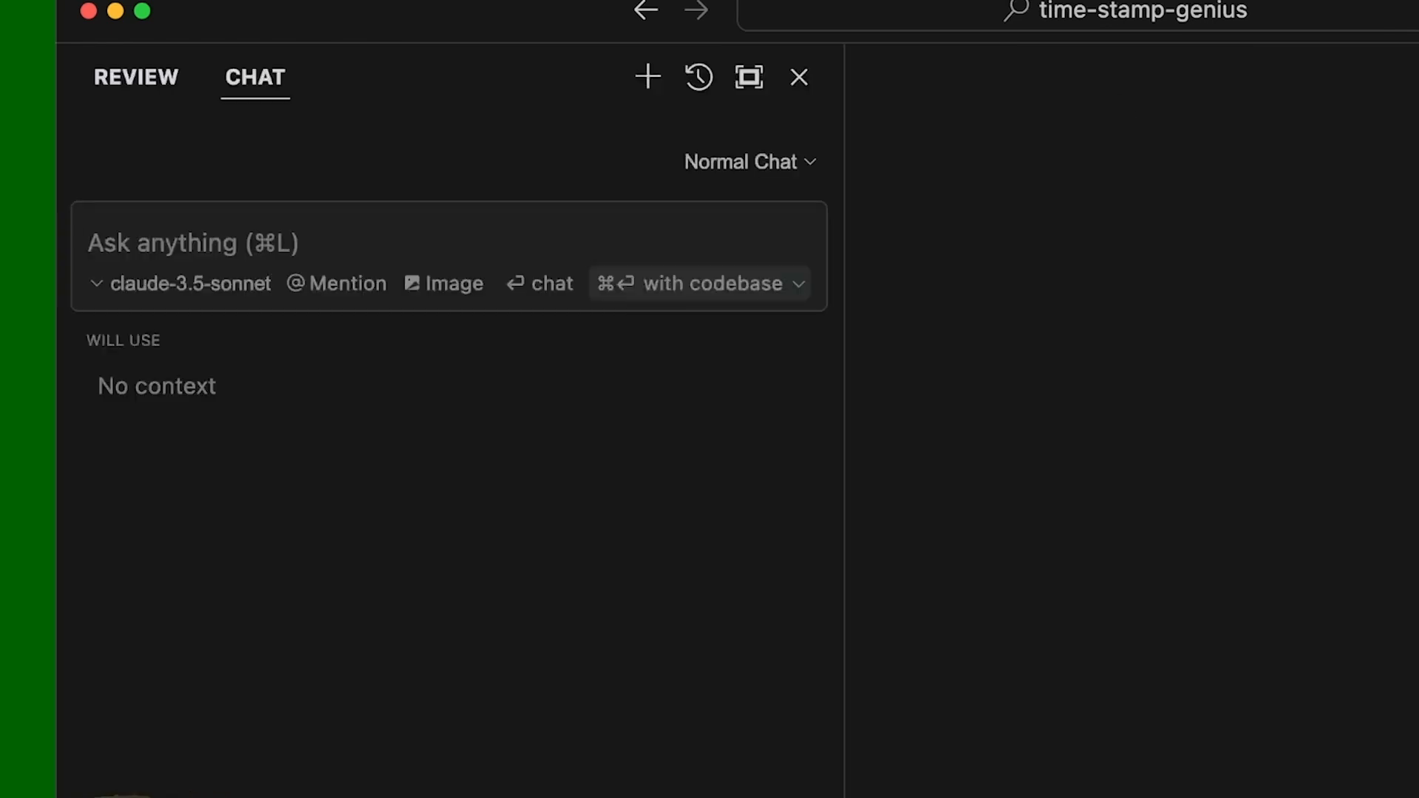
# View Cursor's chat model list (gpt-4o, claude-3-opus, others) and close it unchanged.
pyautogui.click(190, 283)
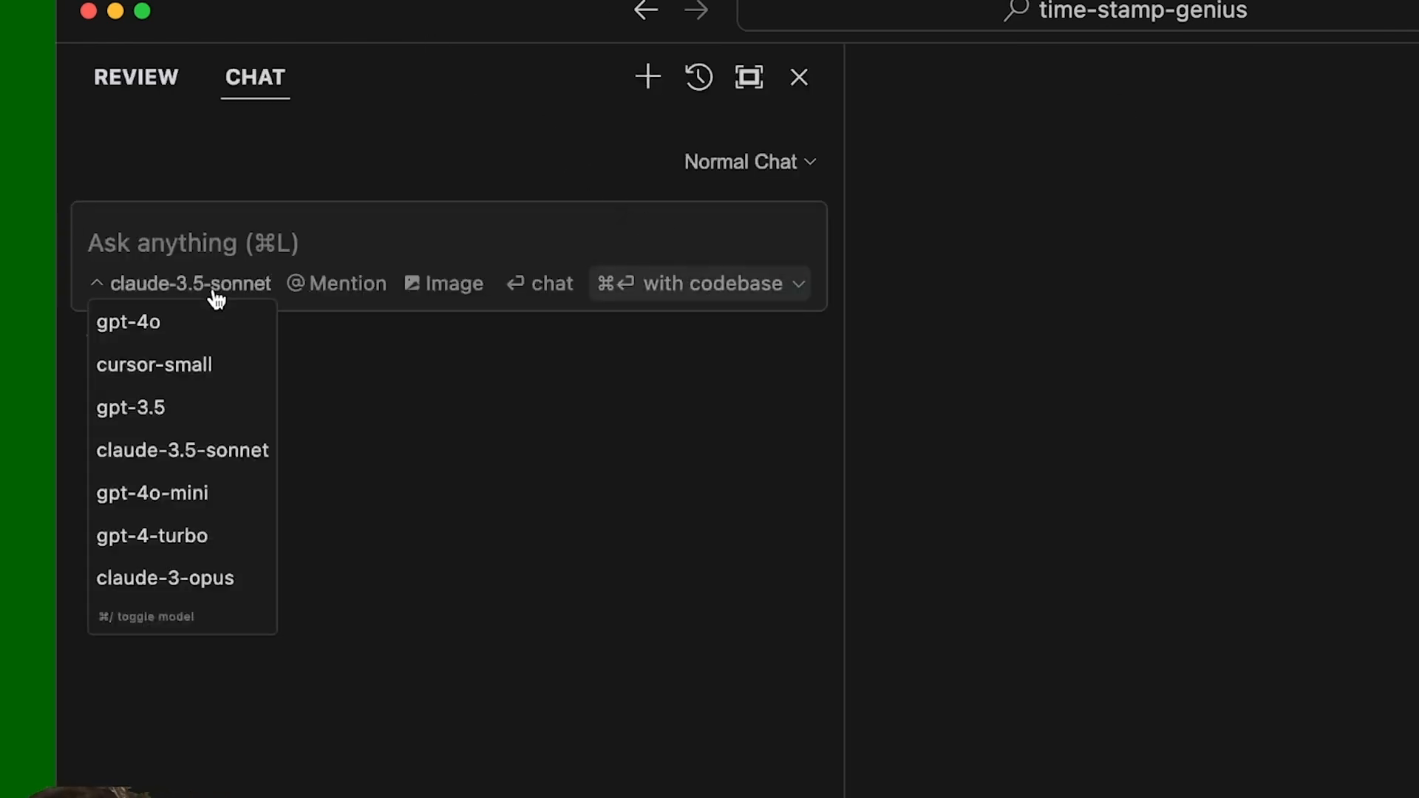
pyautogui.moveTo(317, 464)
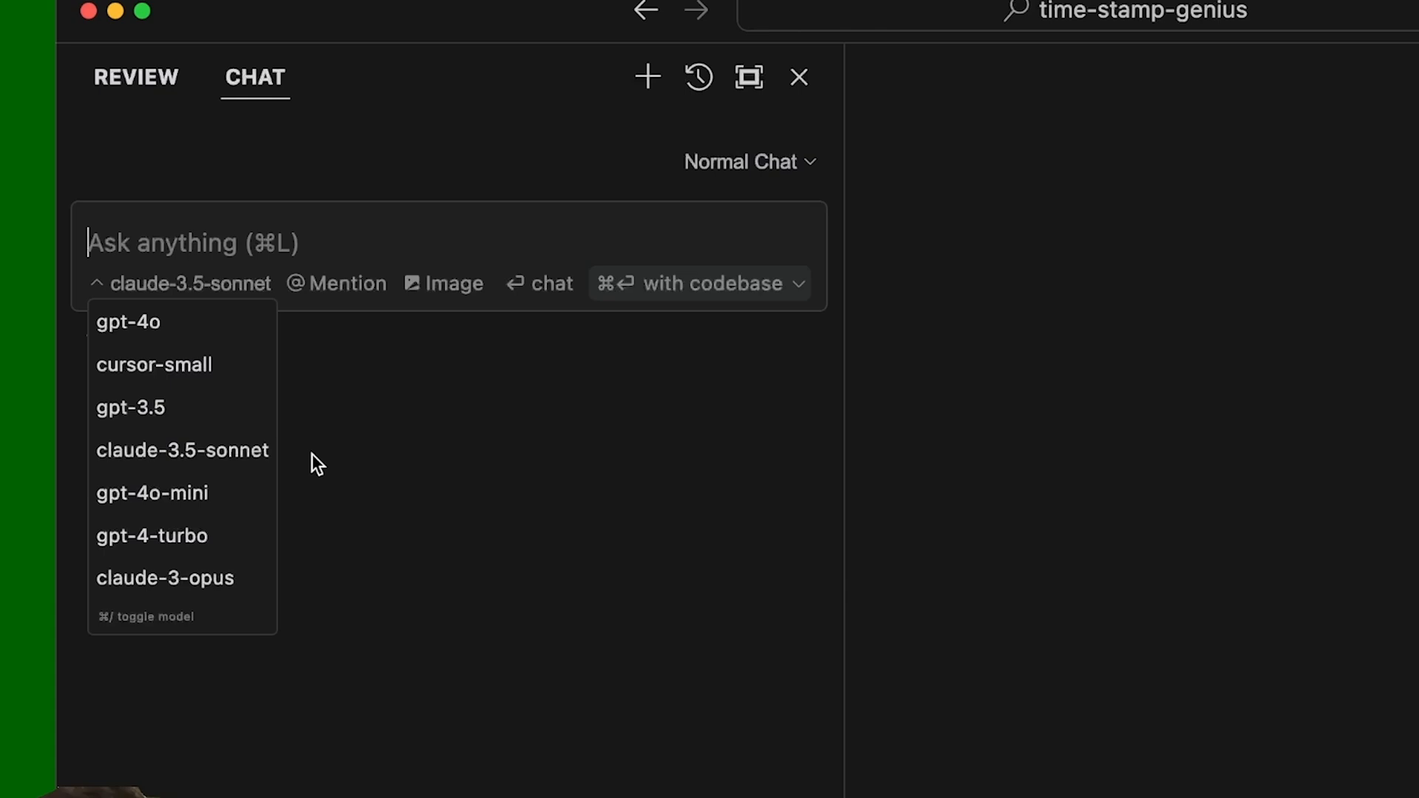
pyautogui.moveTo(432, 461)
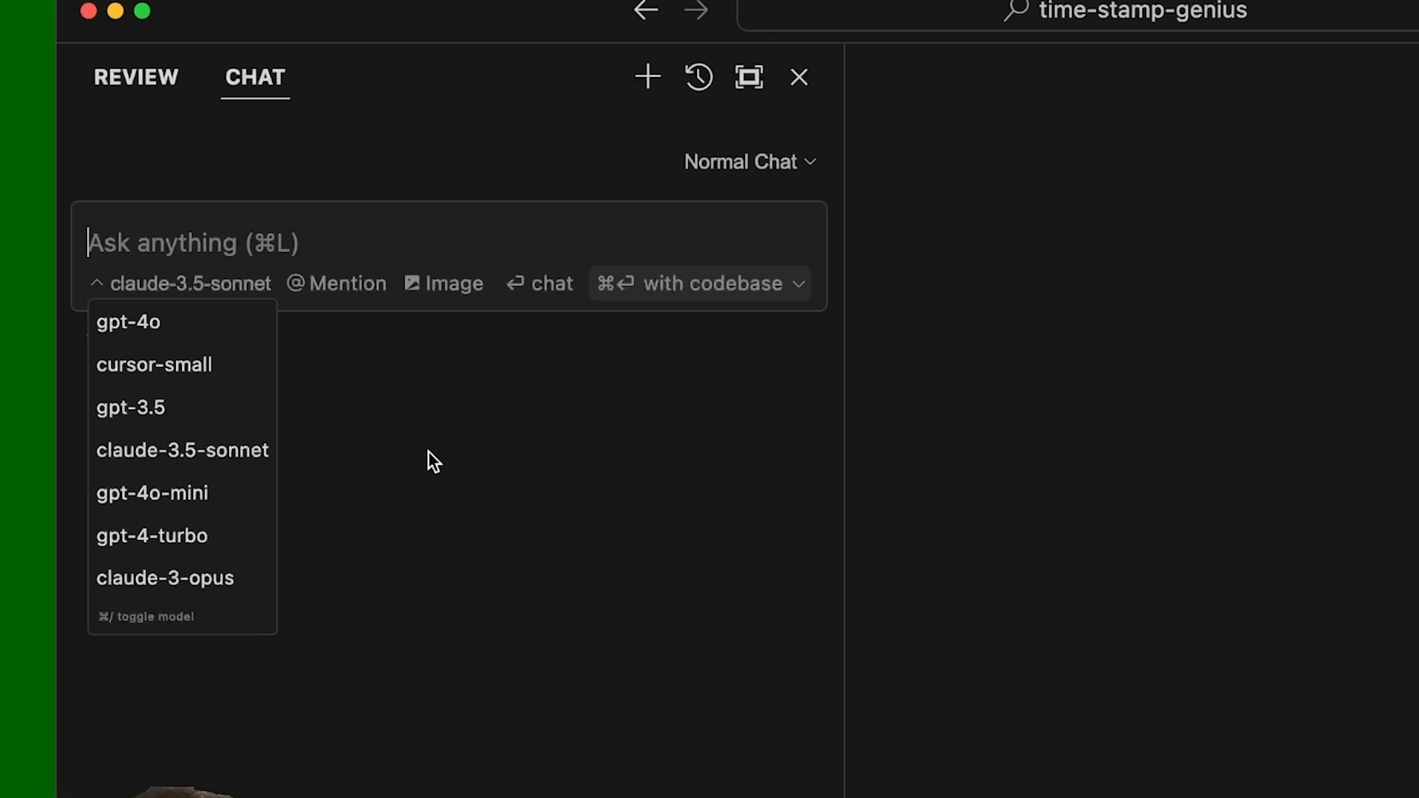
pyautogui.click(798, 77)
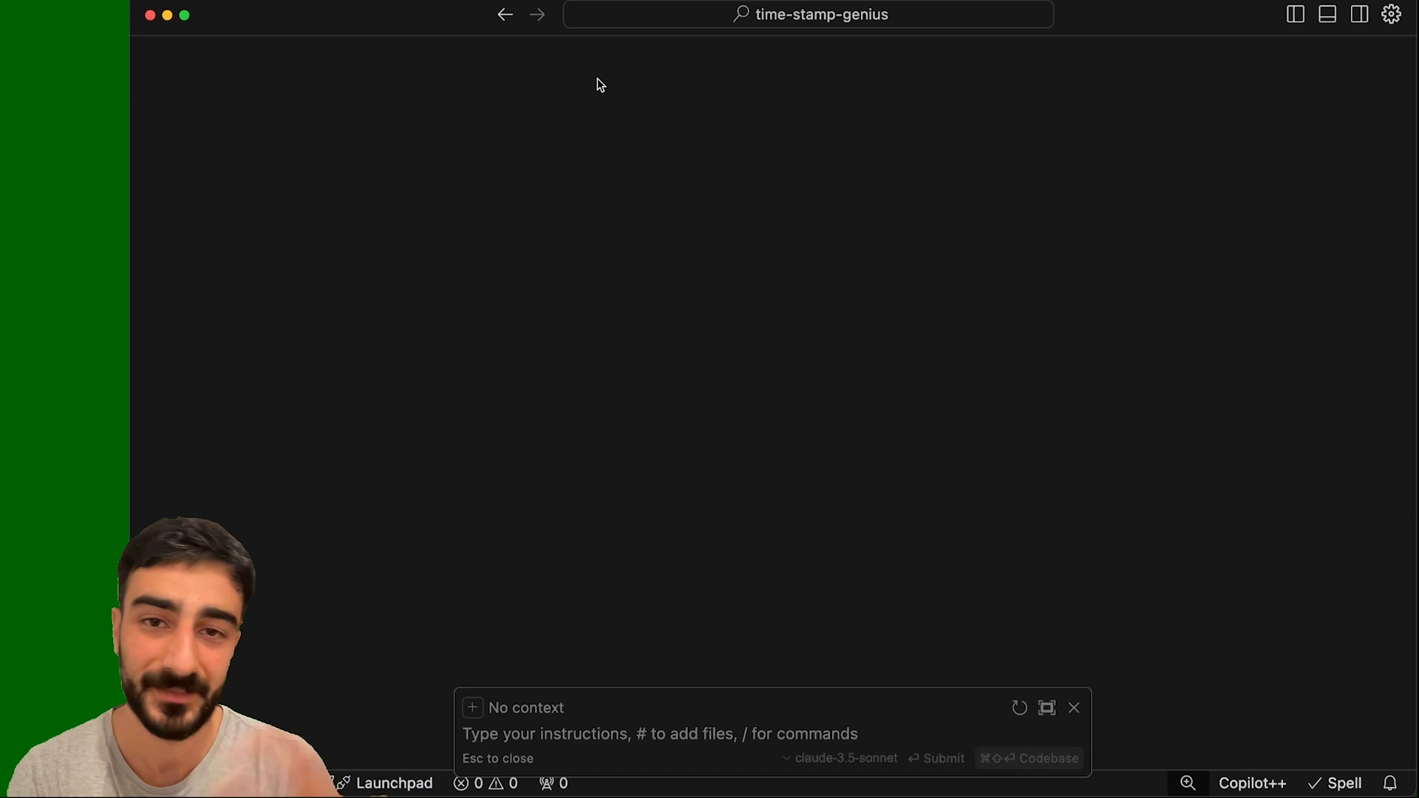
pyautogui.moveTo(825, 499)
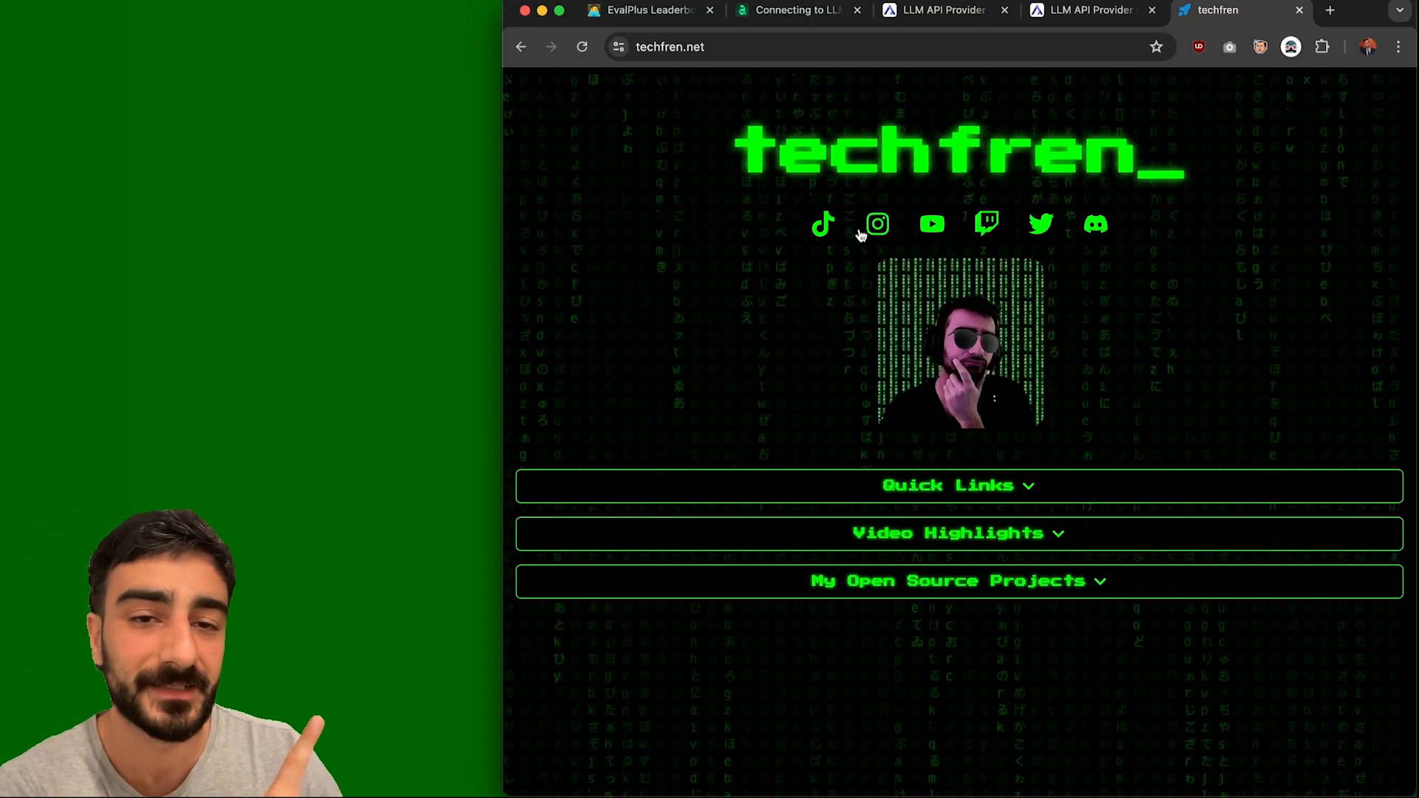
pyautogui.moveTo(1095, 225)
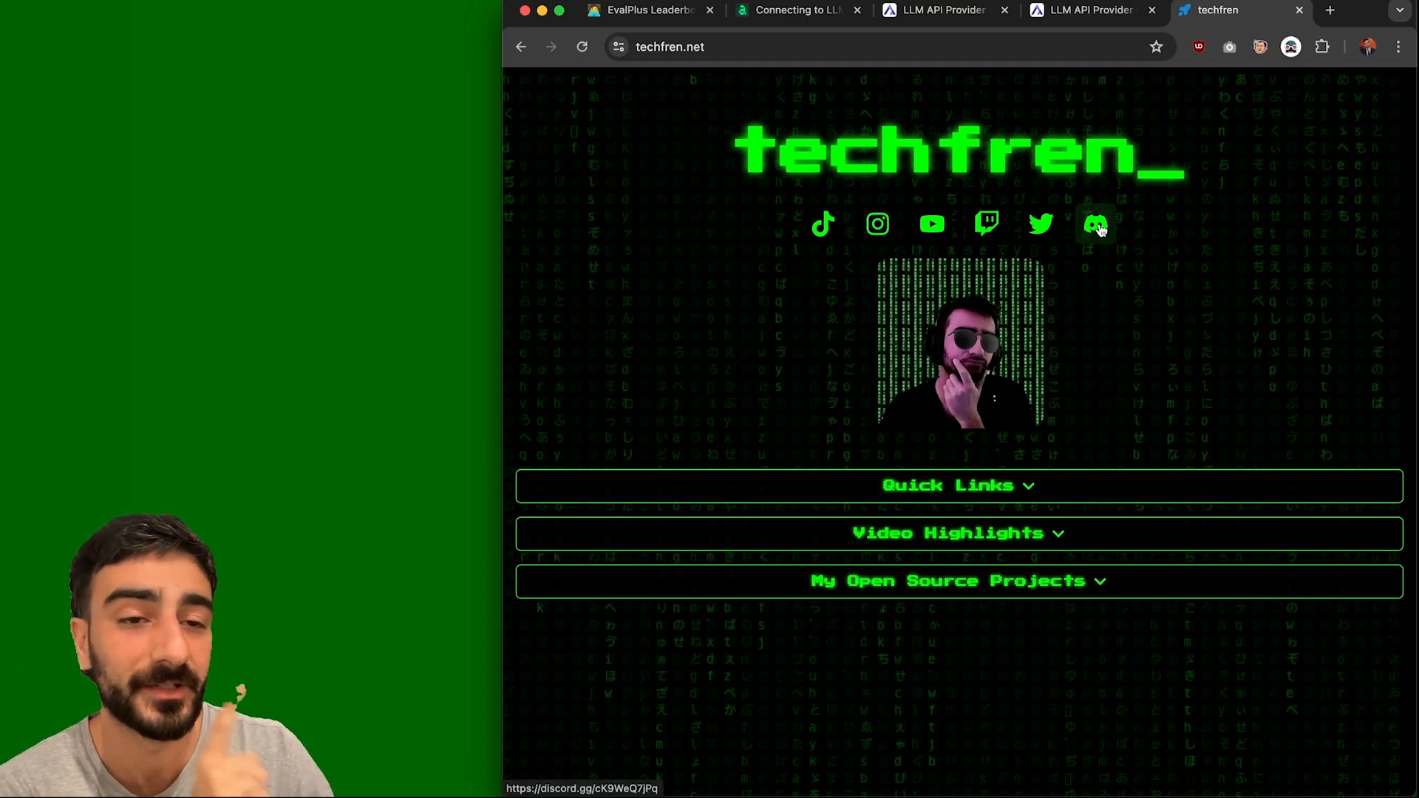
# Join Techfren's Community Discord, view #general, then expand My Open Source Projects.
pyautogui.click(1095, 224)
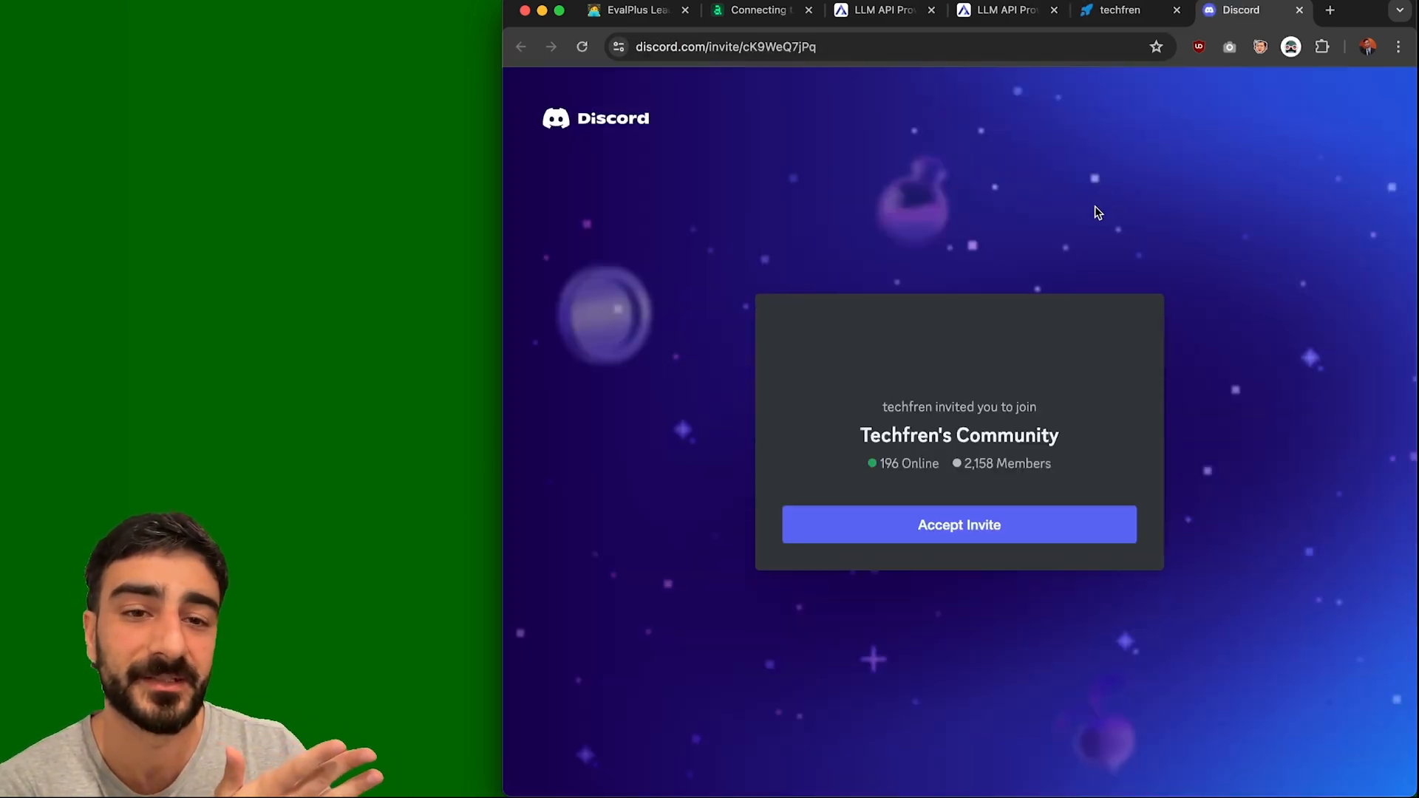
pyautogui.click(959, 525)
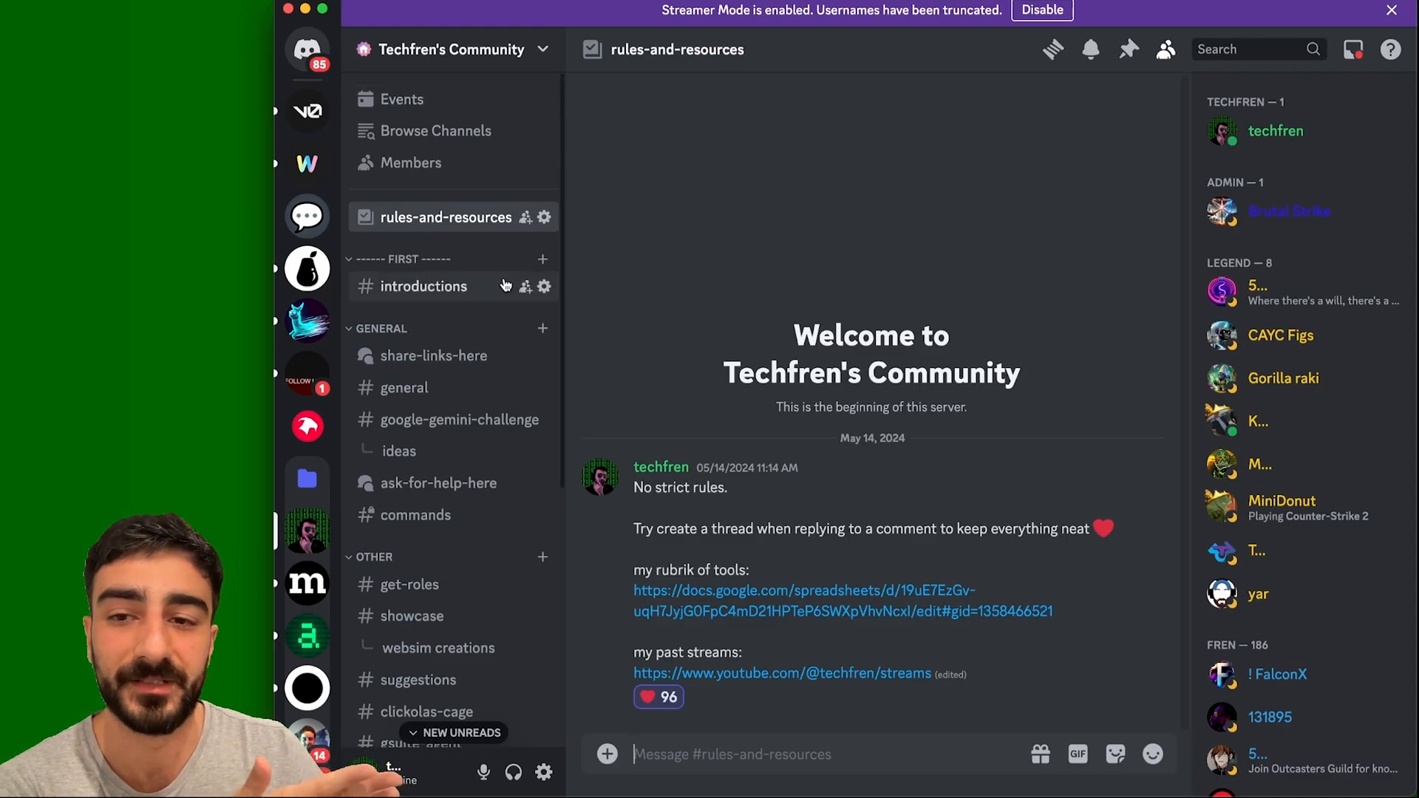
pyautogui.click(404, 387)
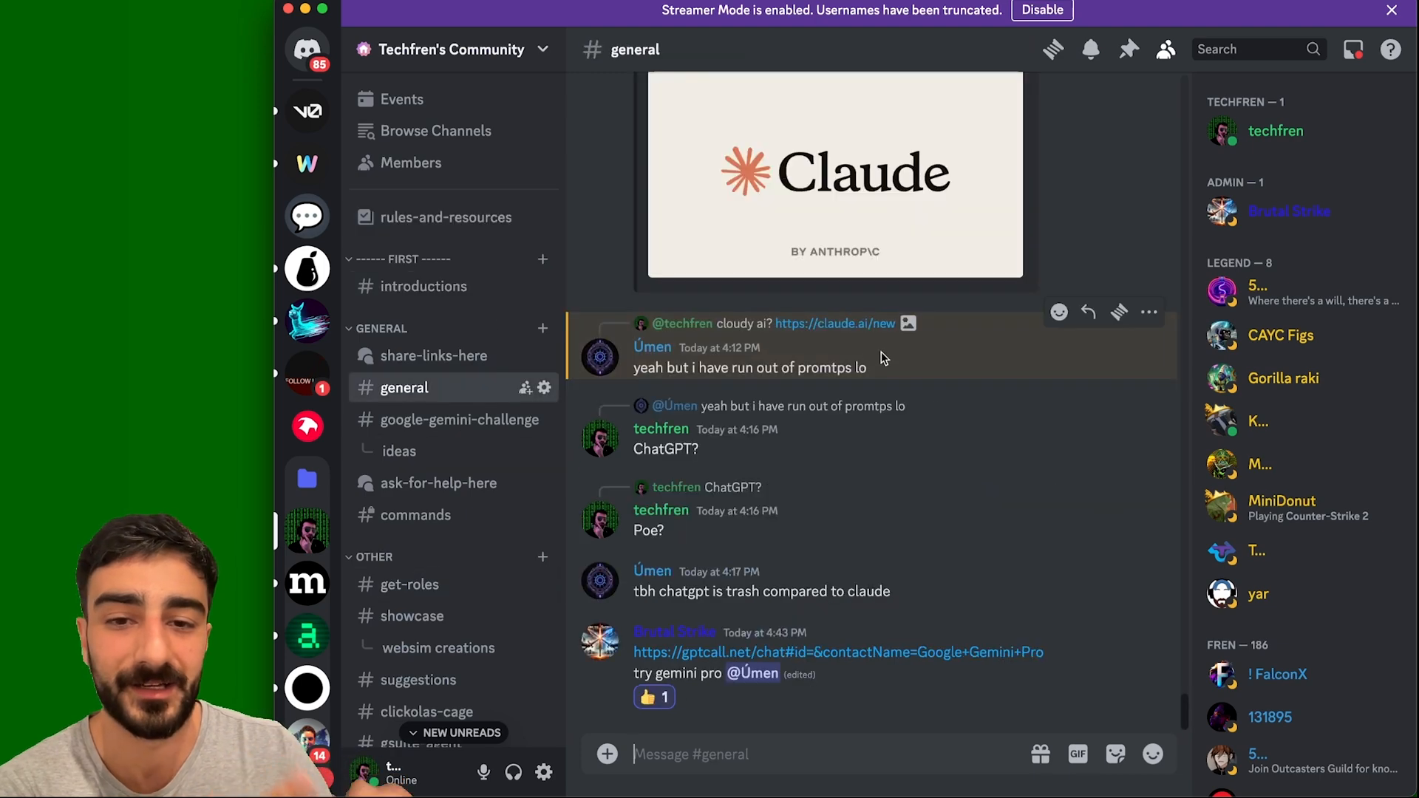
pyautogui.click(1217, 9)
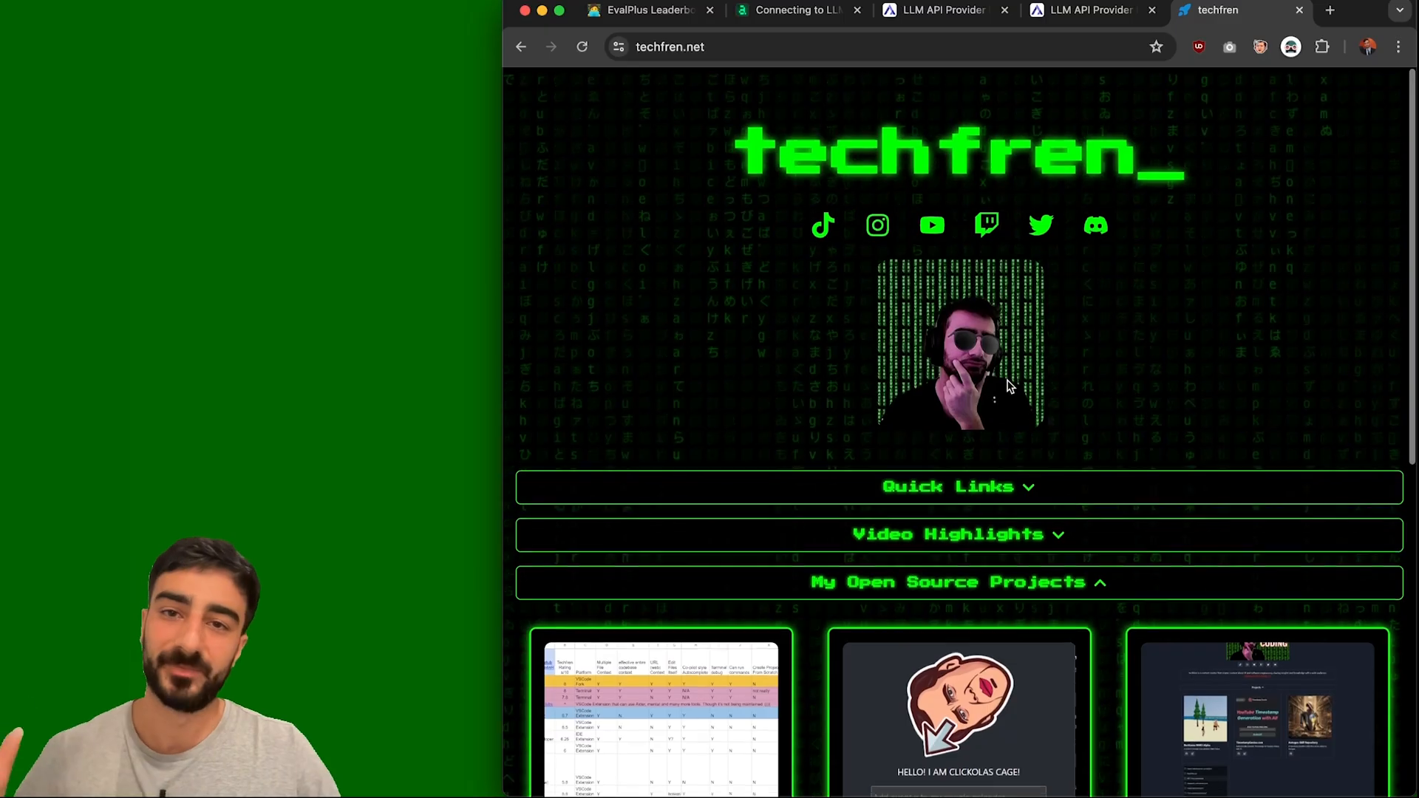